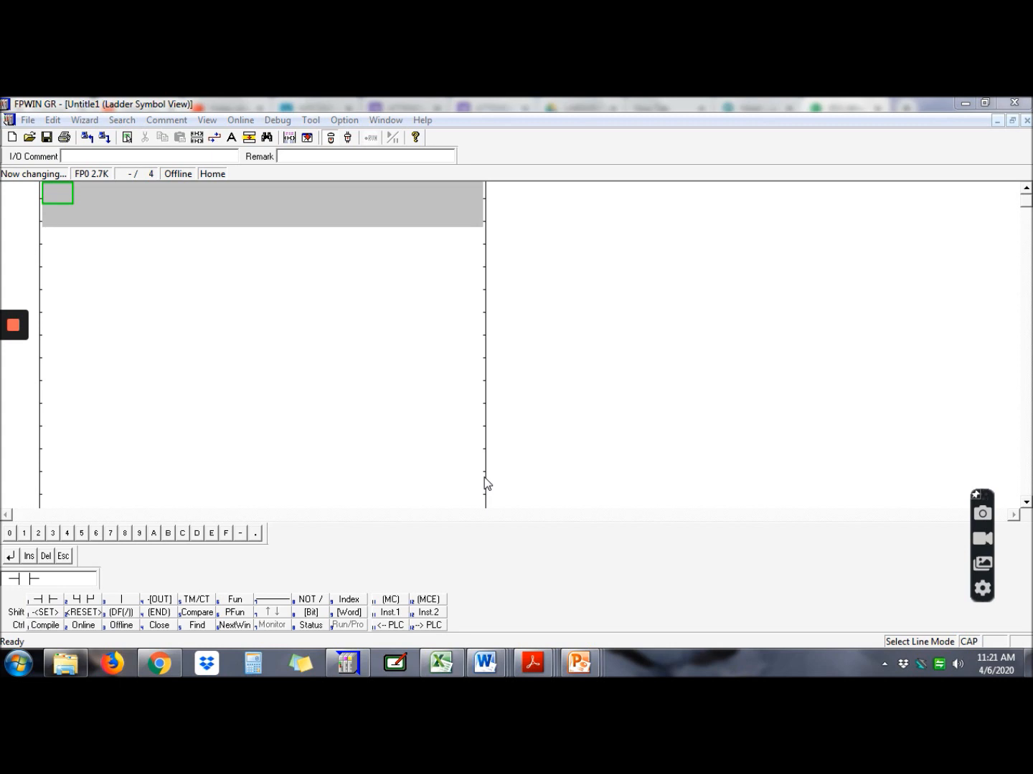
mouse_move(271, 356)
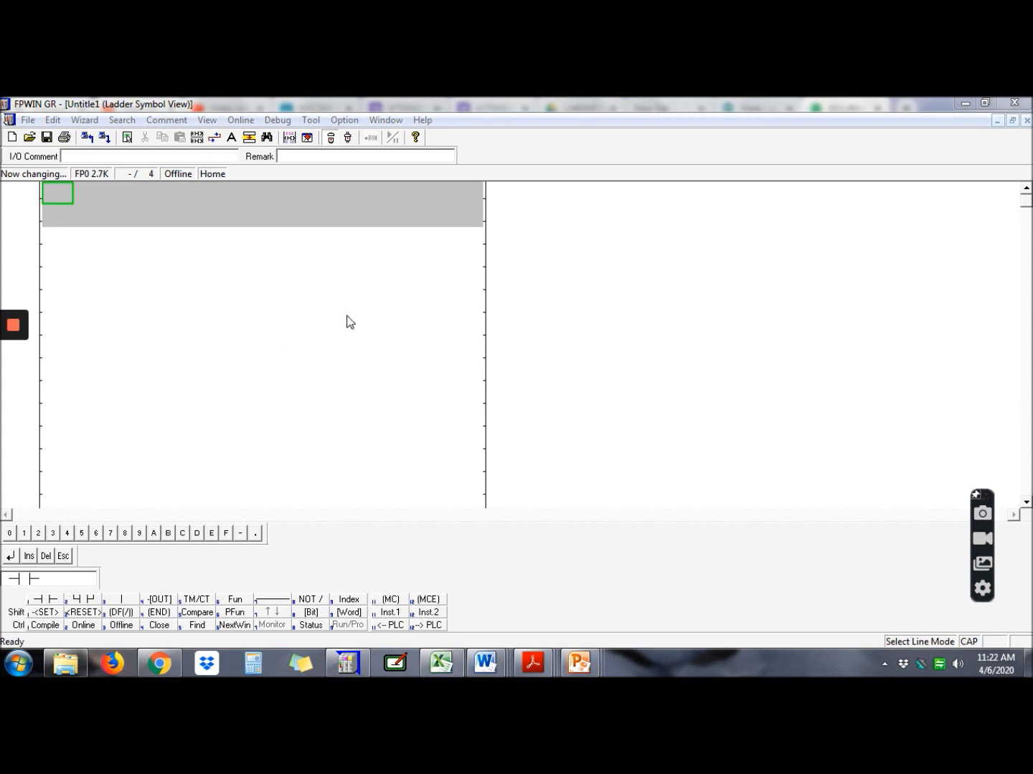
mouse_move(416, 505)
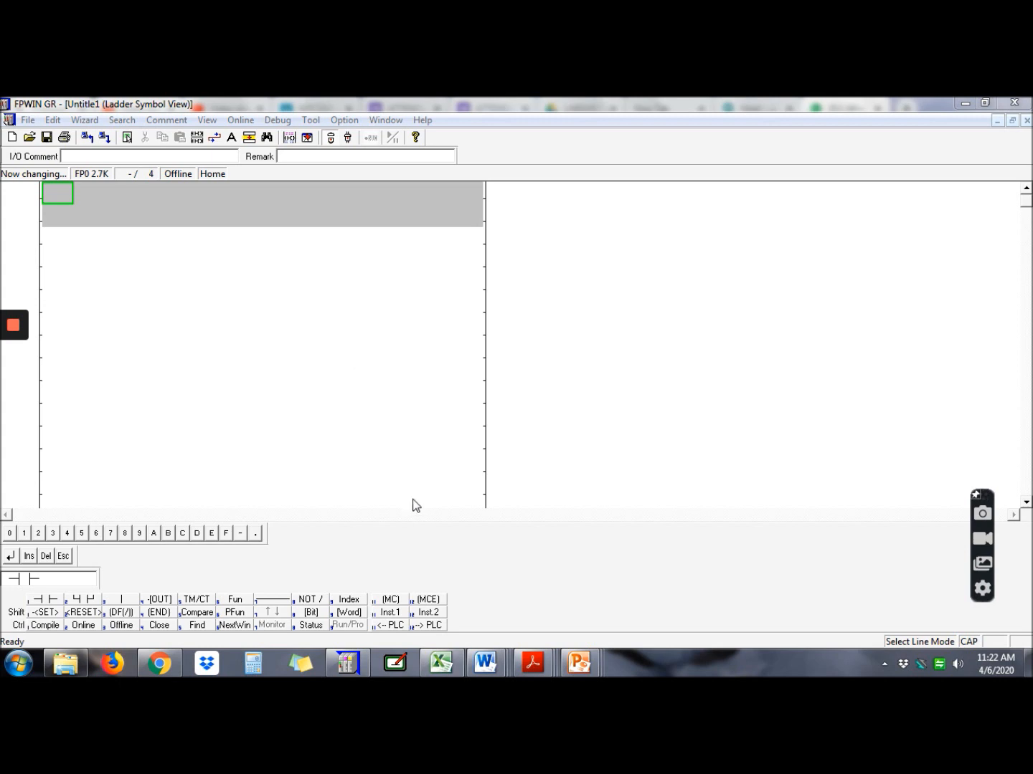
mouse_move(529, 377)
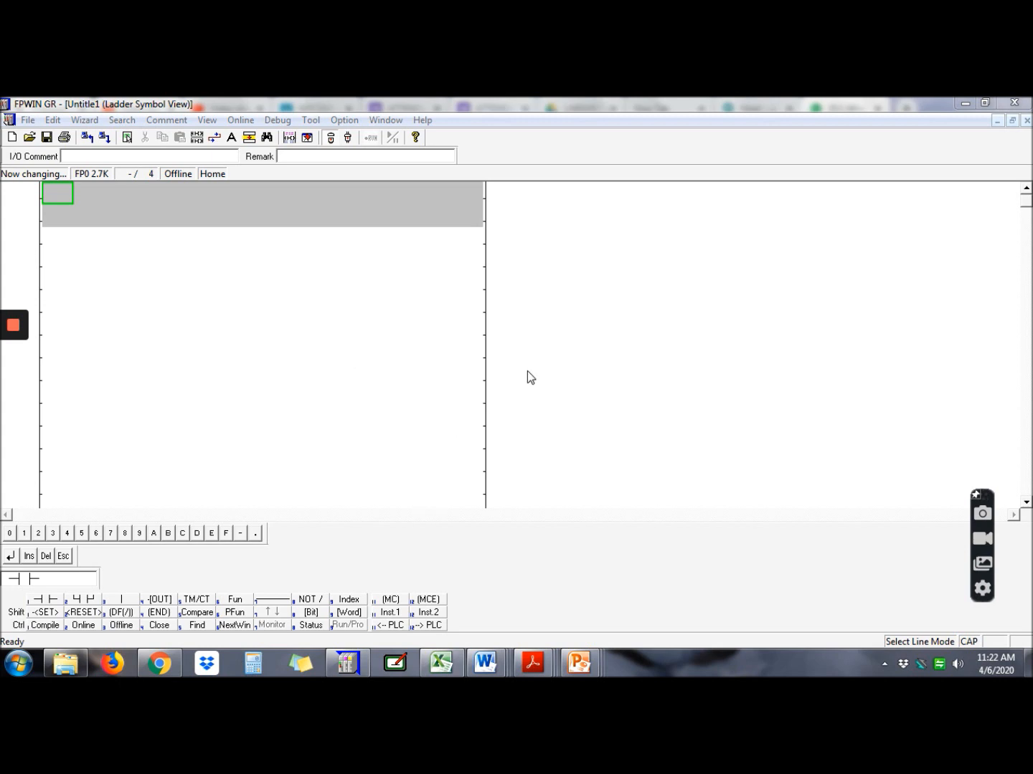
mouse_move(523, 372)
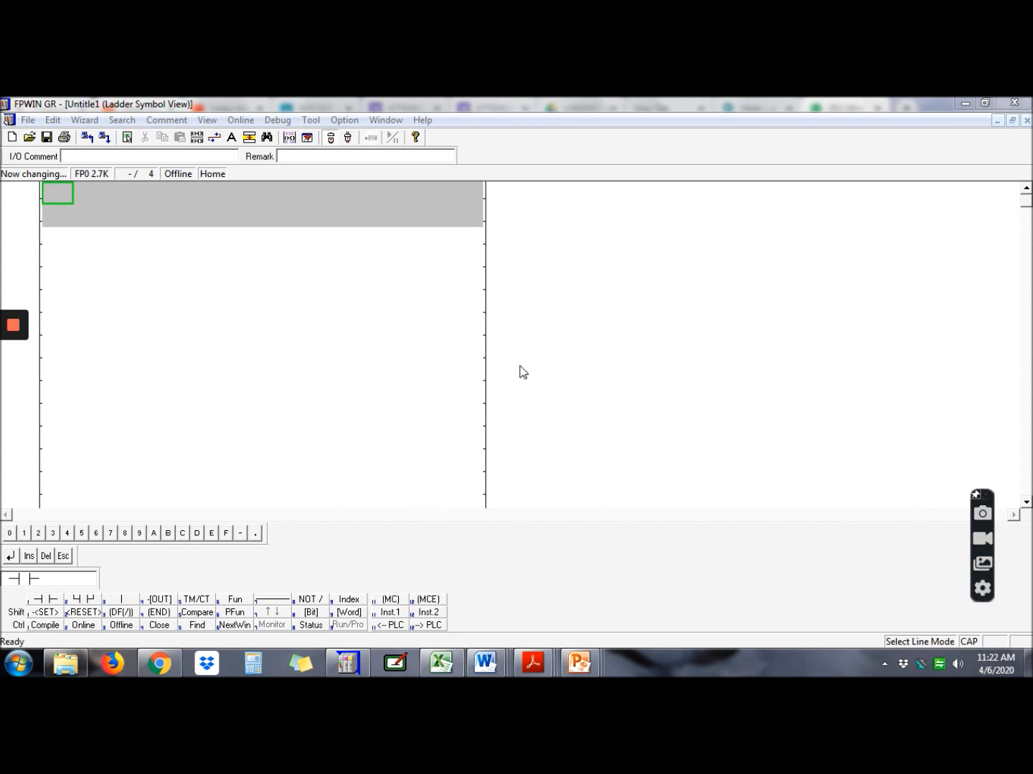
mouse_move(157, 302)
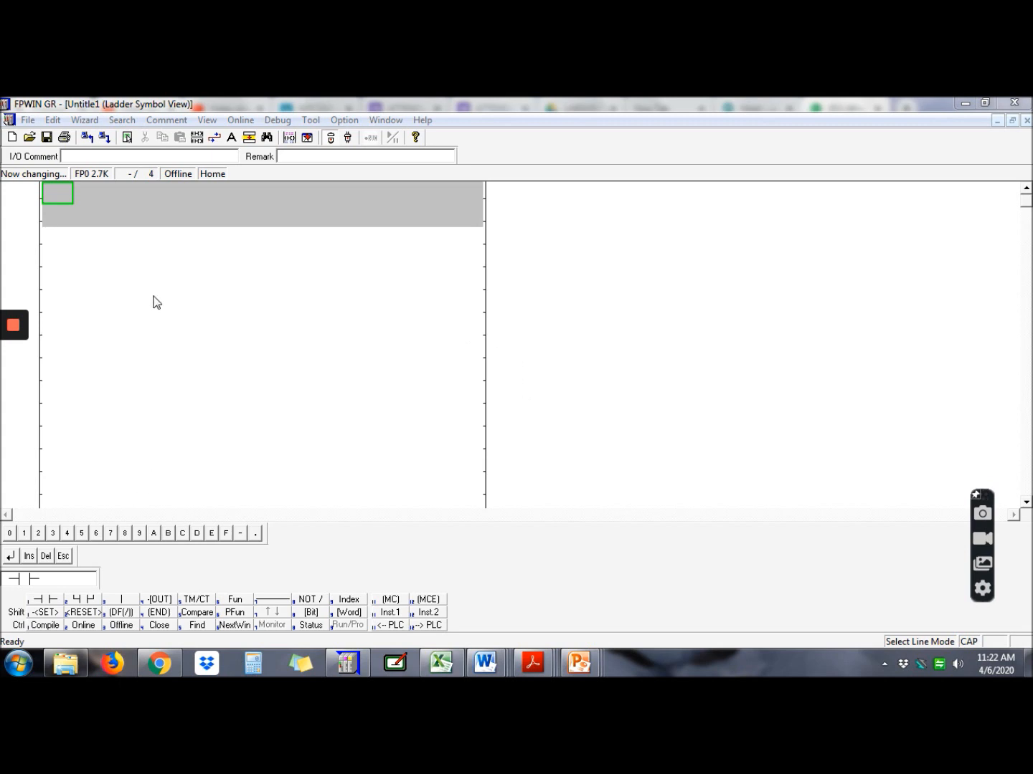
mouse_move(190, 464)
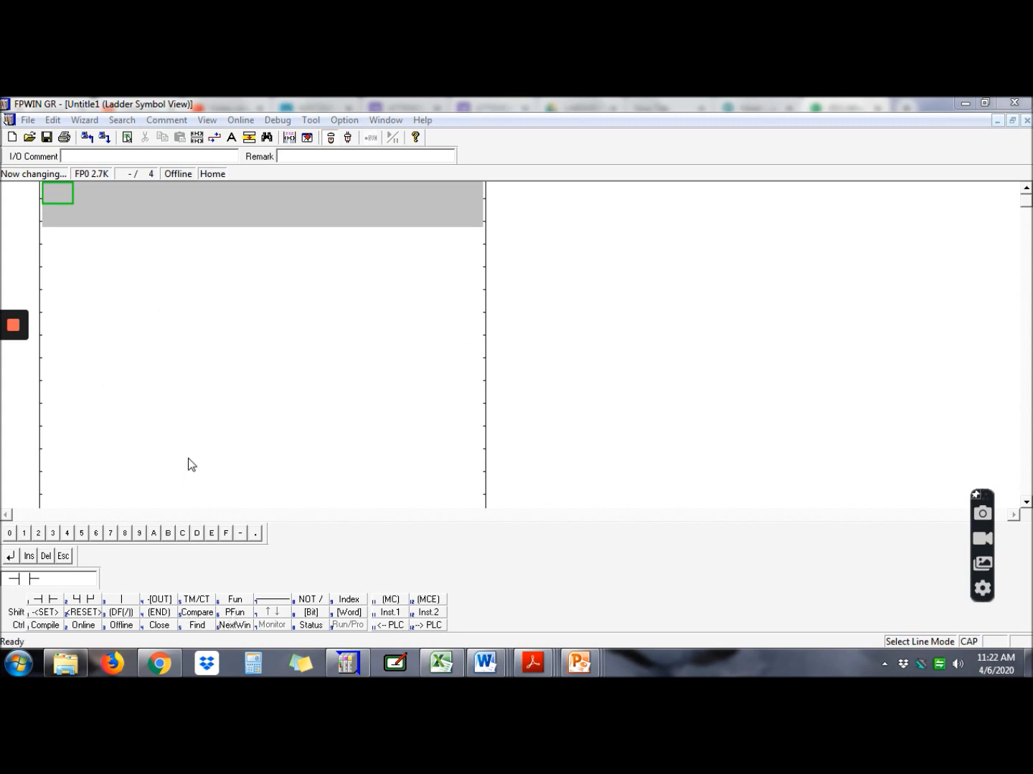
mouse_move(49, 598)
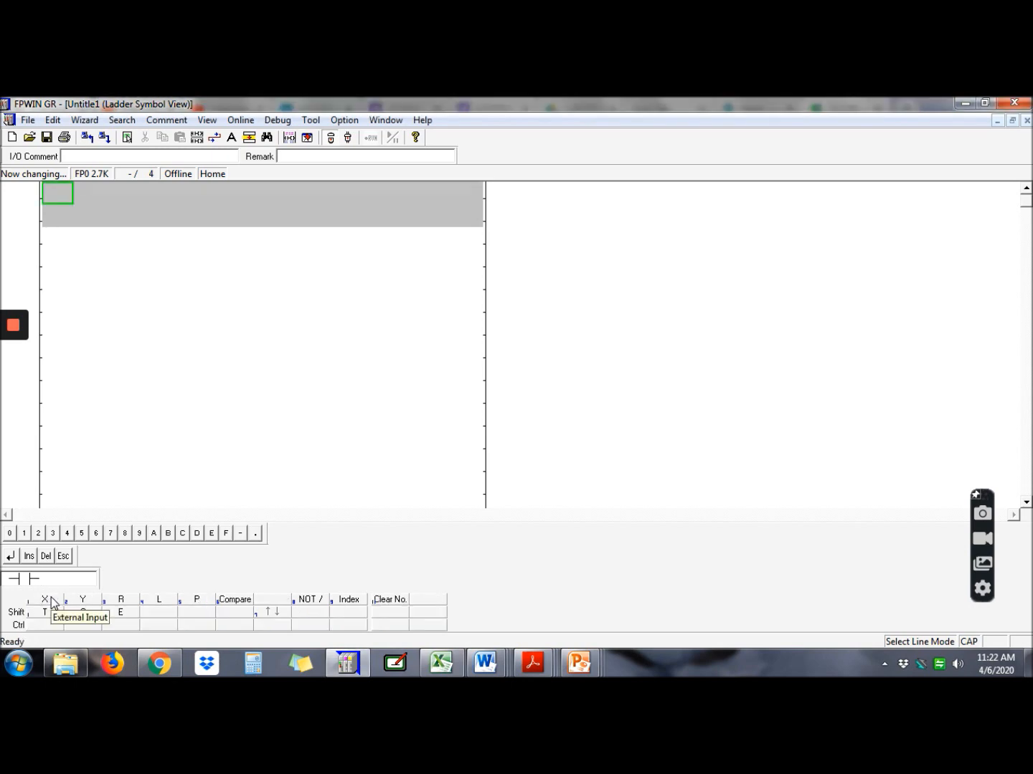
Step: Complete rung one as X0 driving coil Y0, then start rung two with X0
left_click(9, 533)
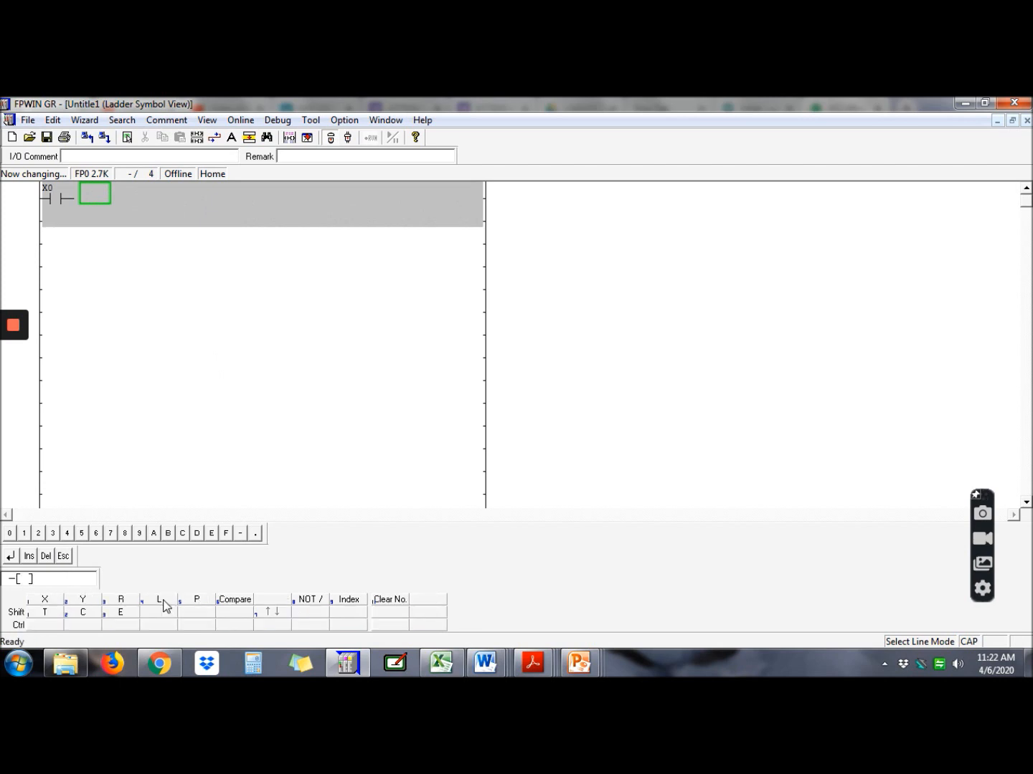
left_click(82, 602)
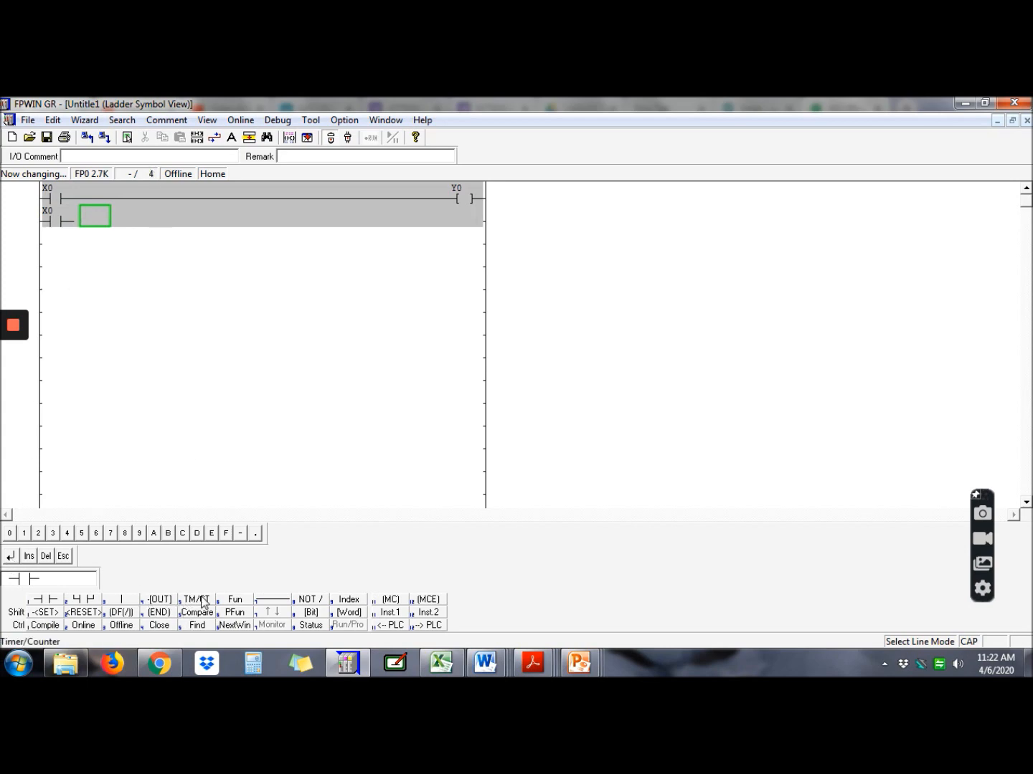
mouse_move(196, 599)
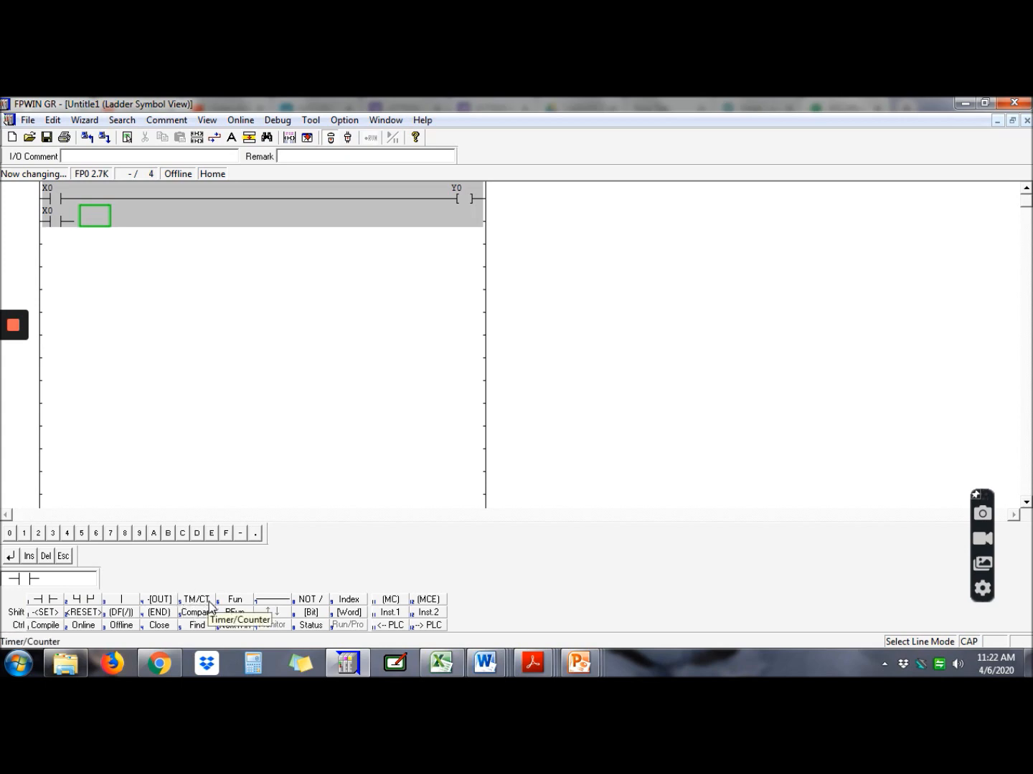
Step: Enter timer TMY number 1 after the X0 contact on rung two
left_click(195, 599)
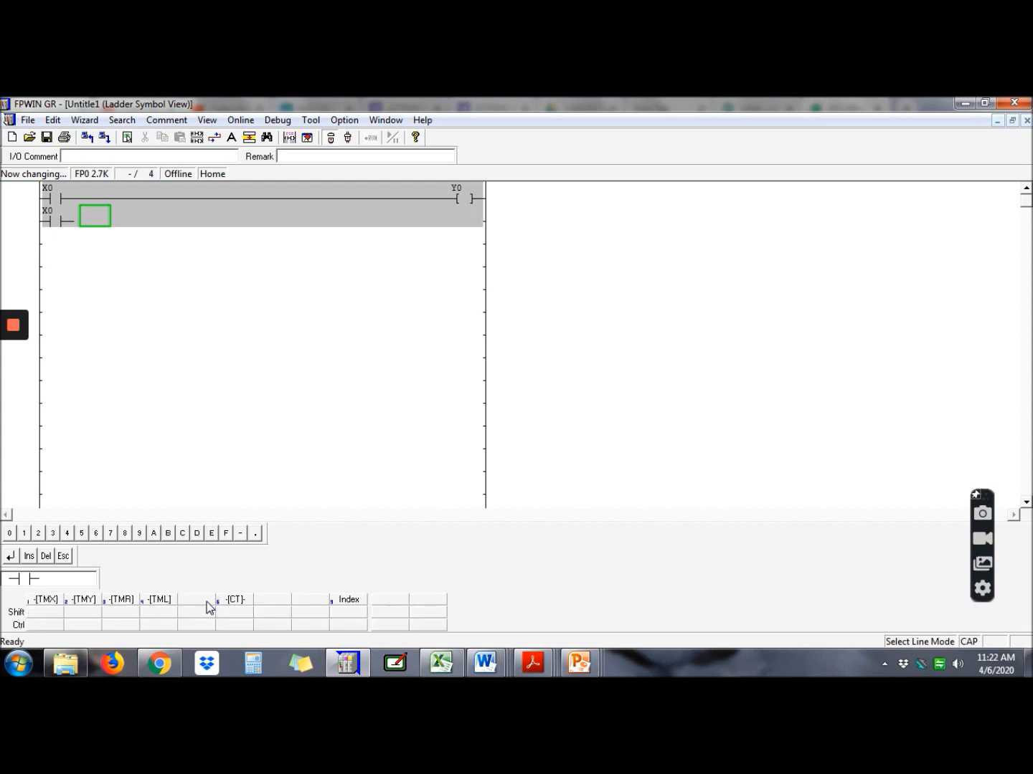
mouse_move(72, 615)
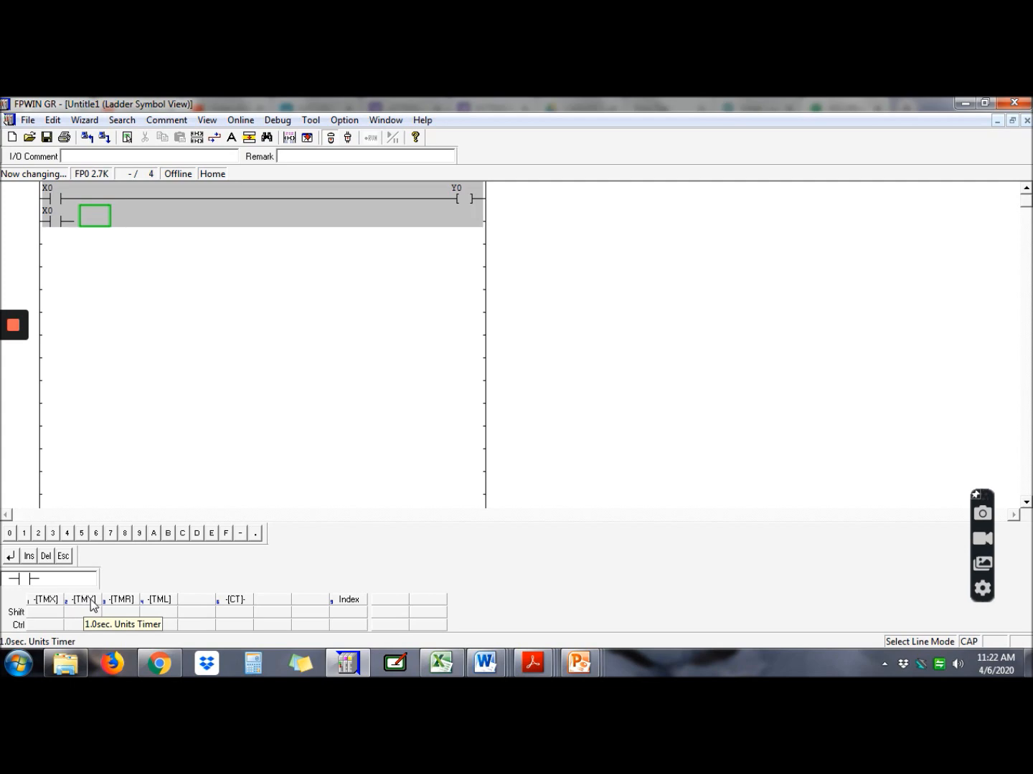
mouse_move(45, 600)
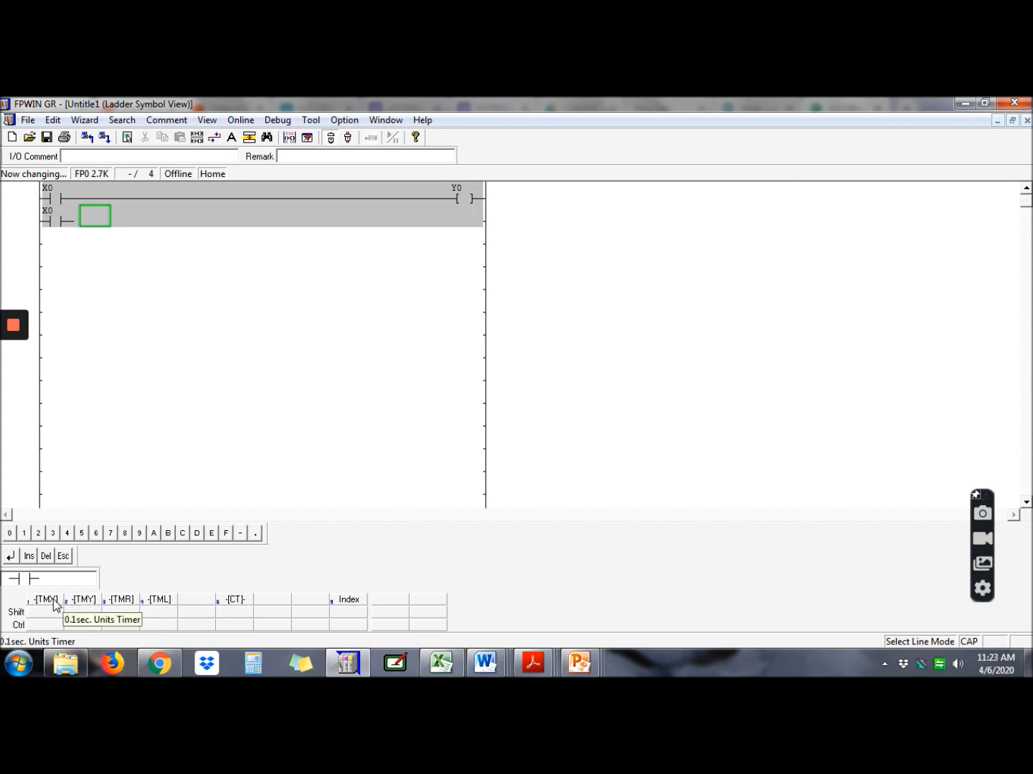
mouse_move(121, 599)
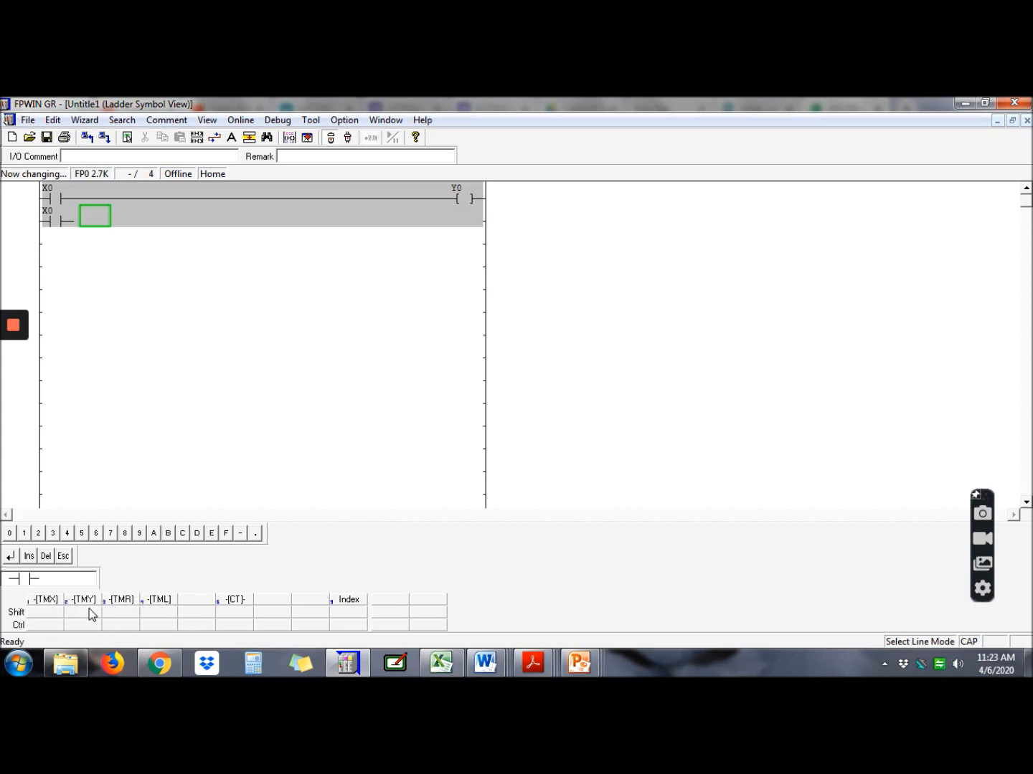
mouse_move(83, 600)
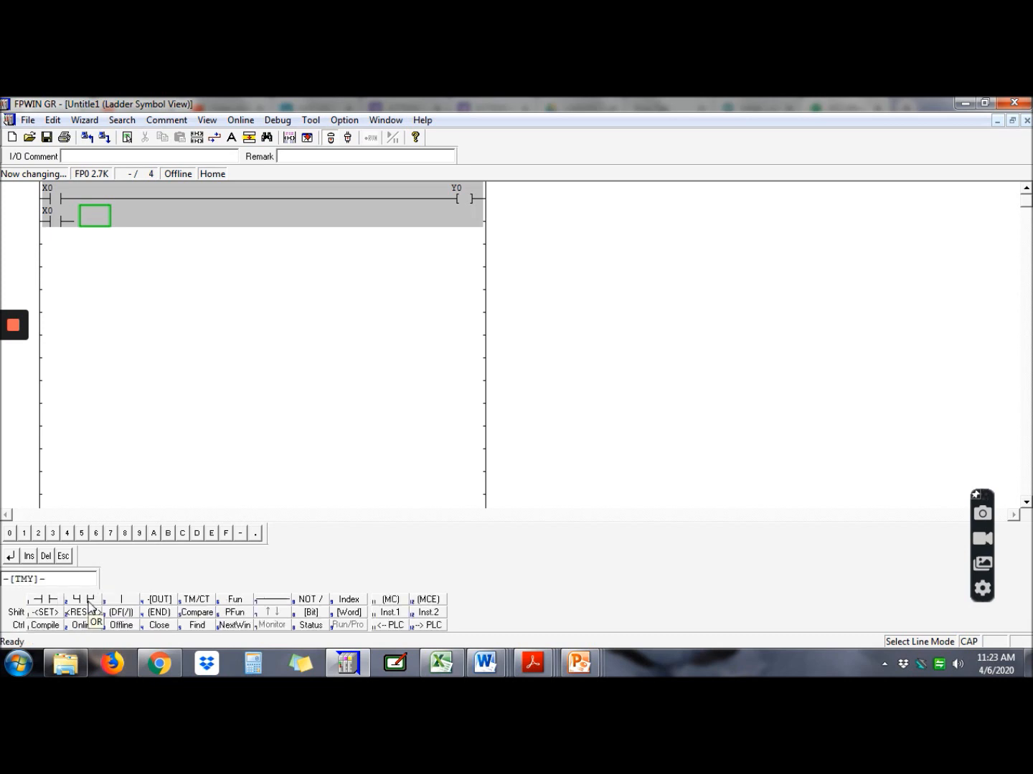
mouse_move(59, 580)
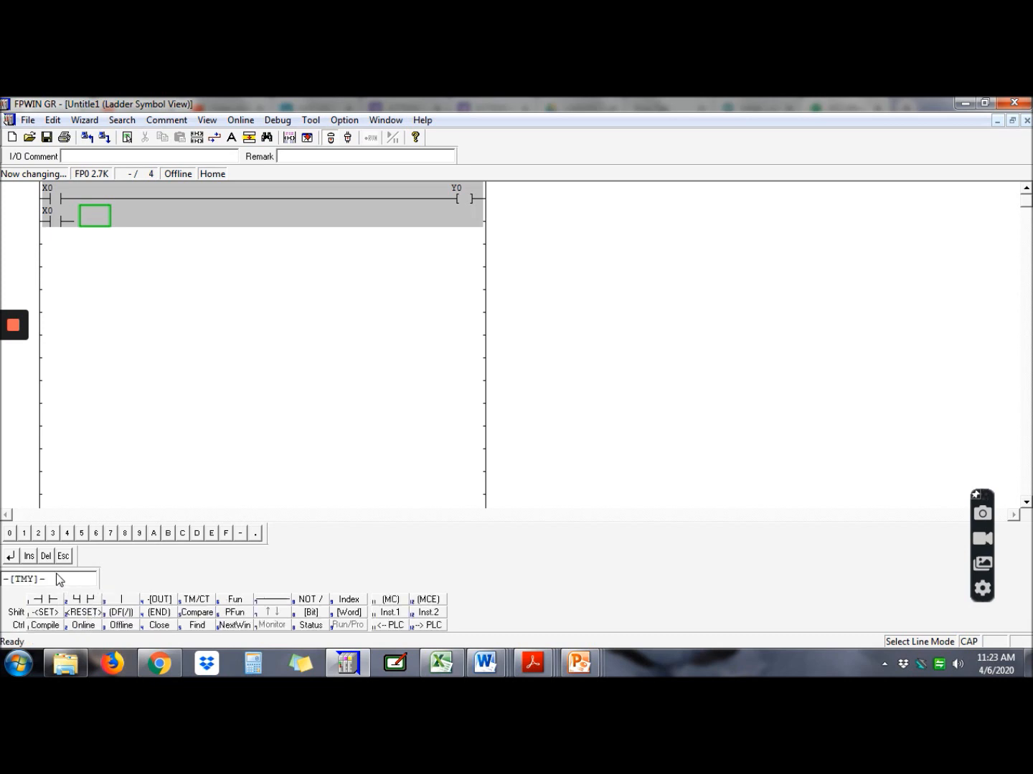
mouse_move(61, 588)
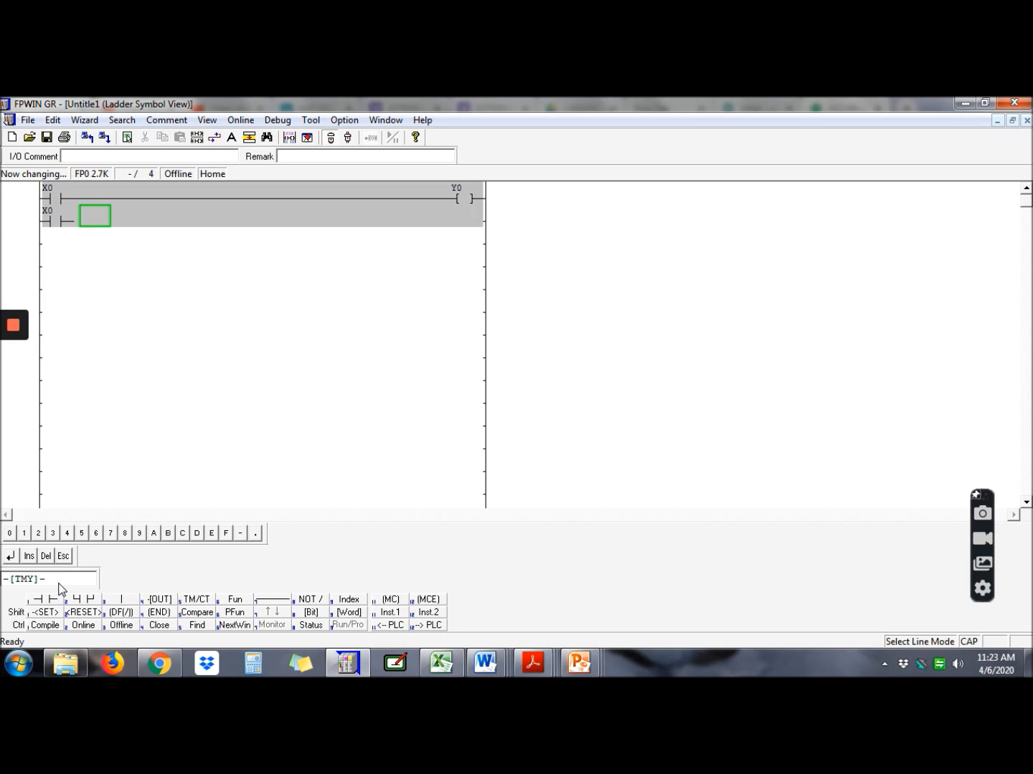
left_click(24, 533)
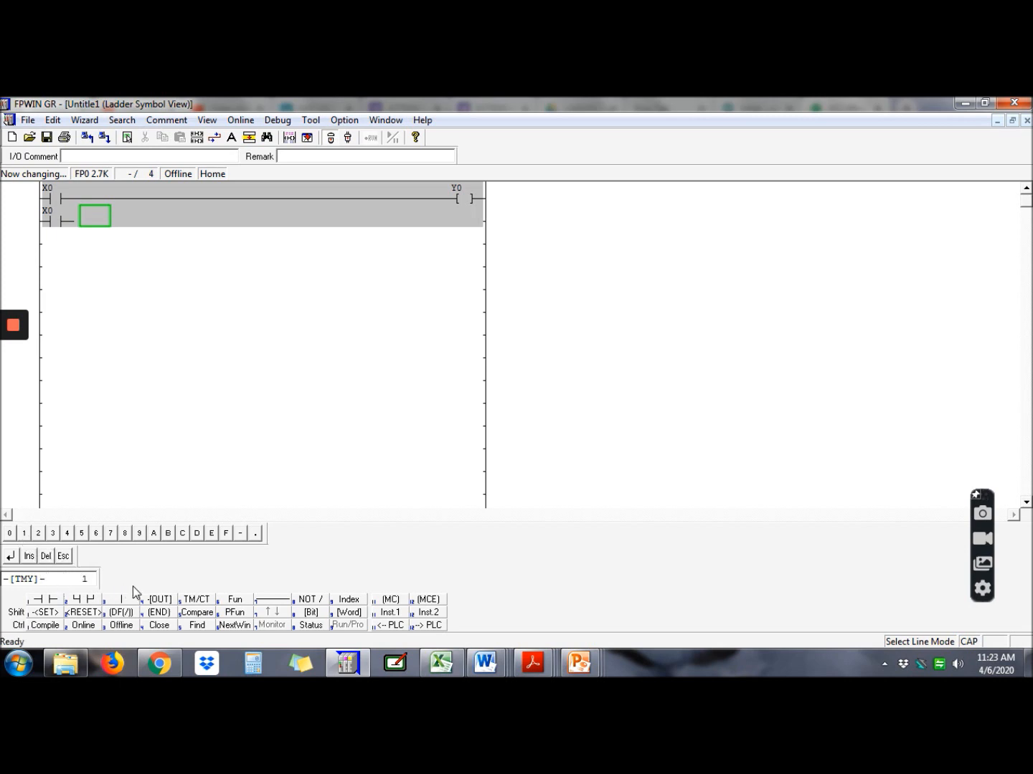
mouse_move(129, 594)
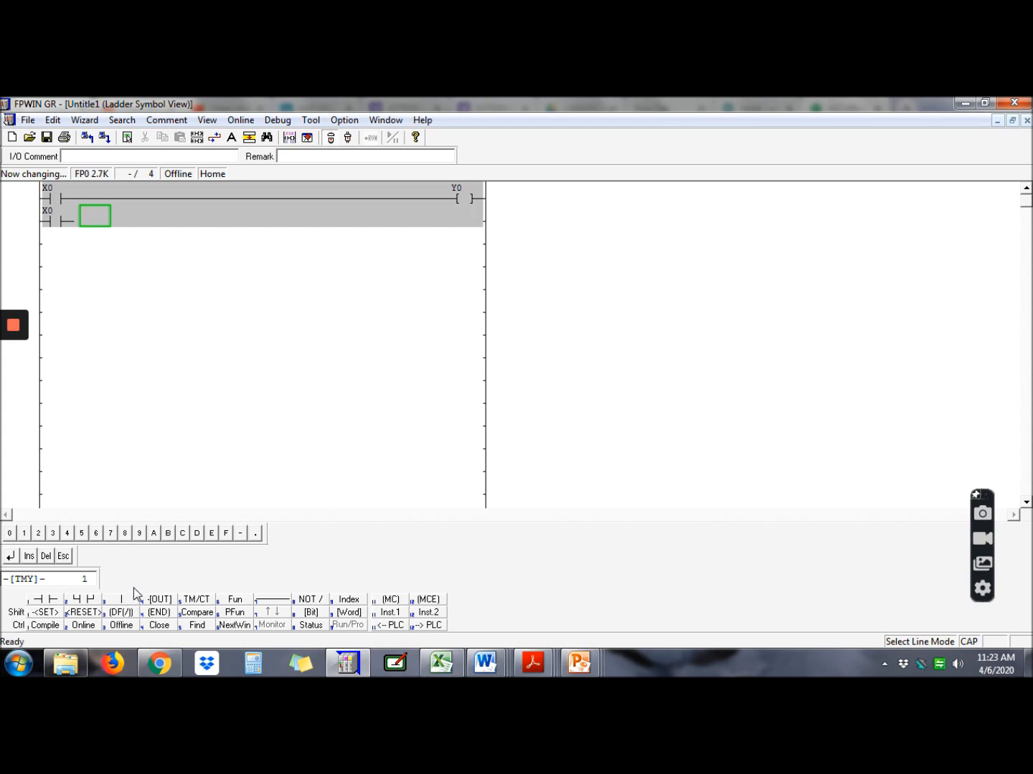
mouse_move(146, 588)
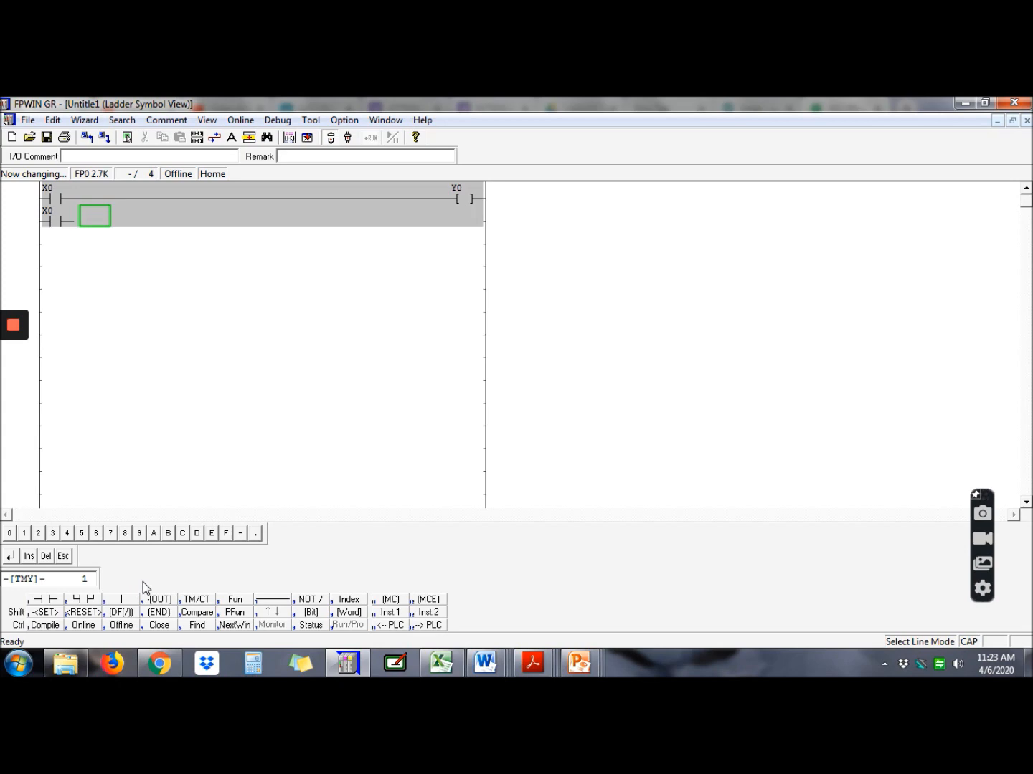
mouse_move(8, 546)
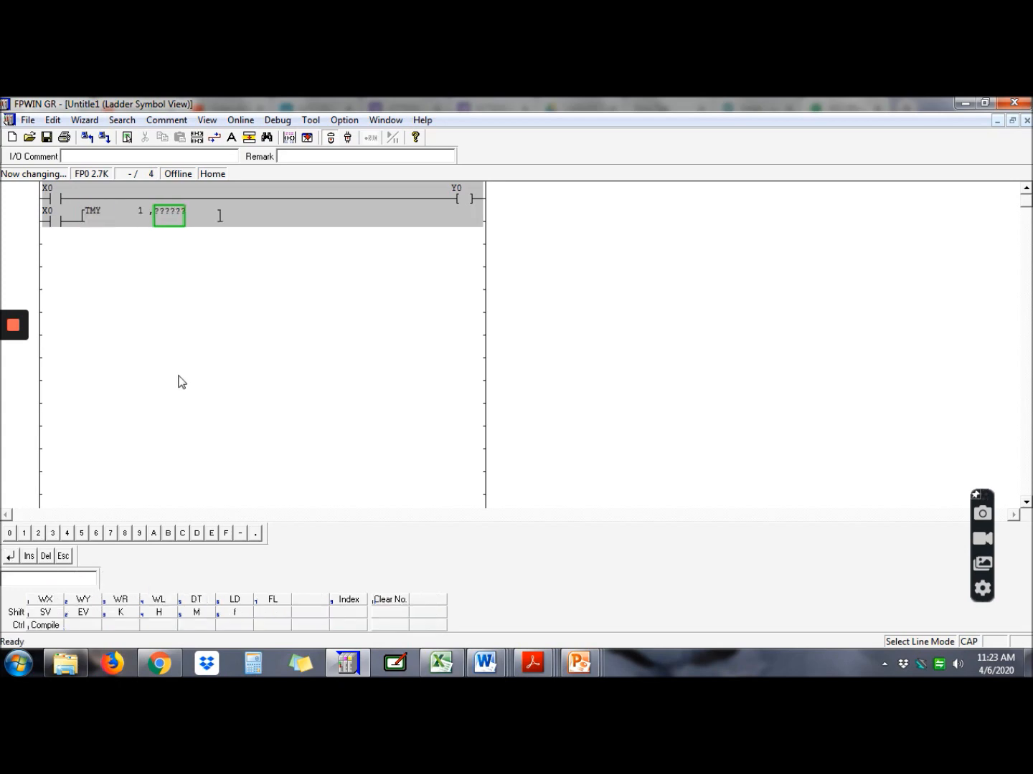
Step: Set the TMY 1 timer preset to decimal constant K5
left_click(121, 612)
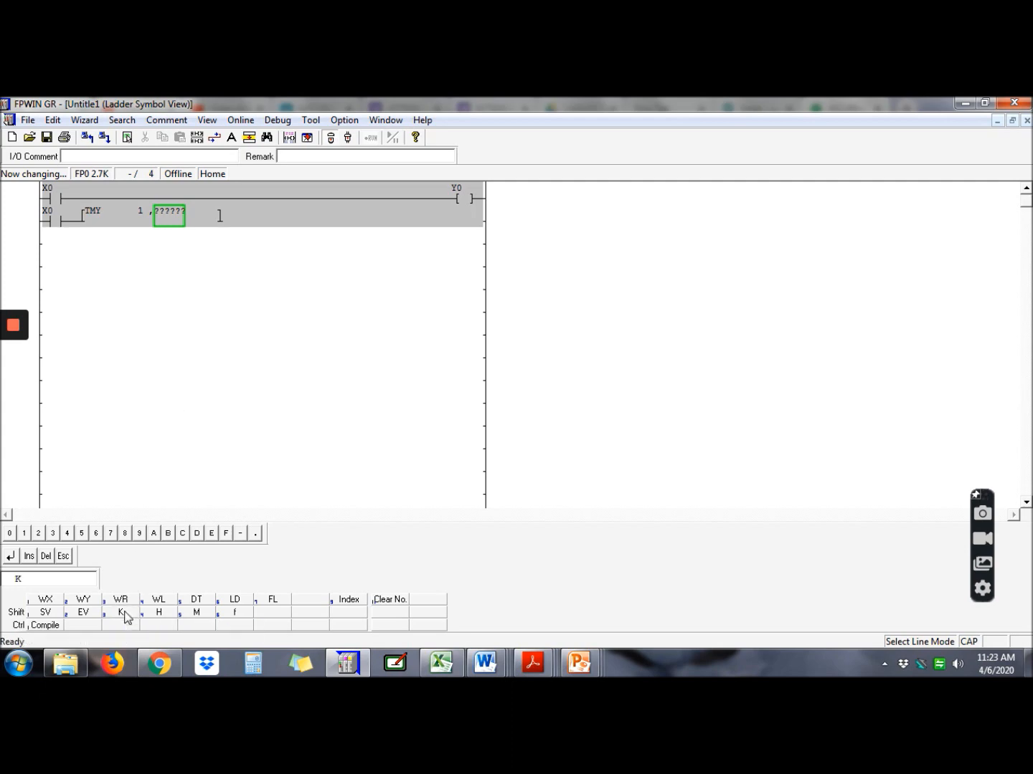
type("5")
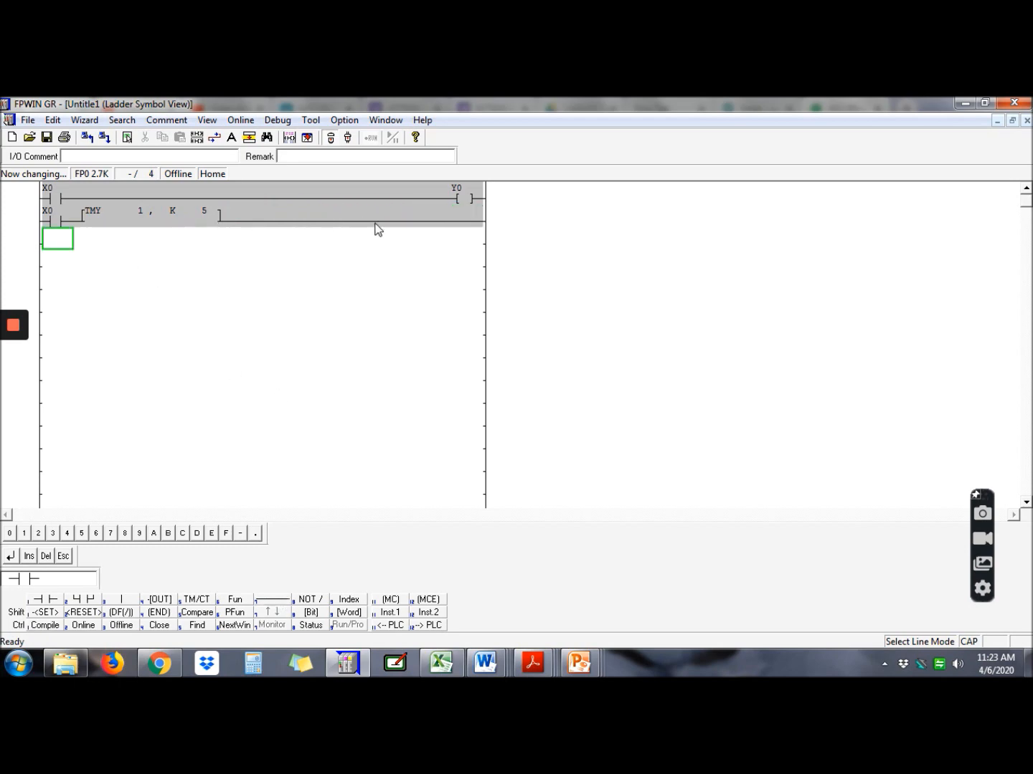
mouse_move(101, 226)
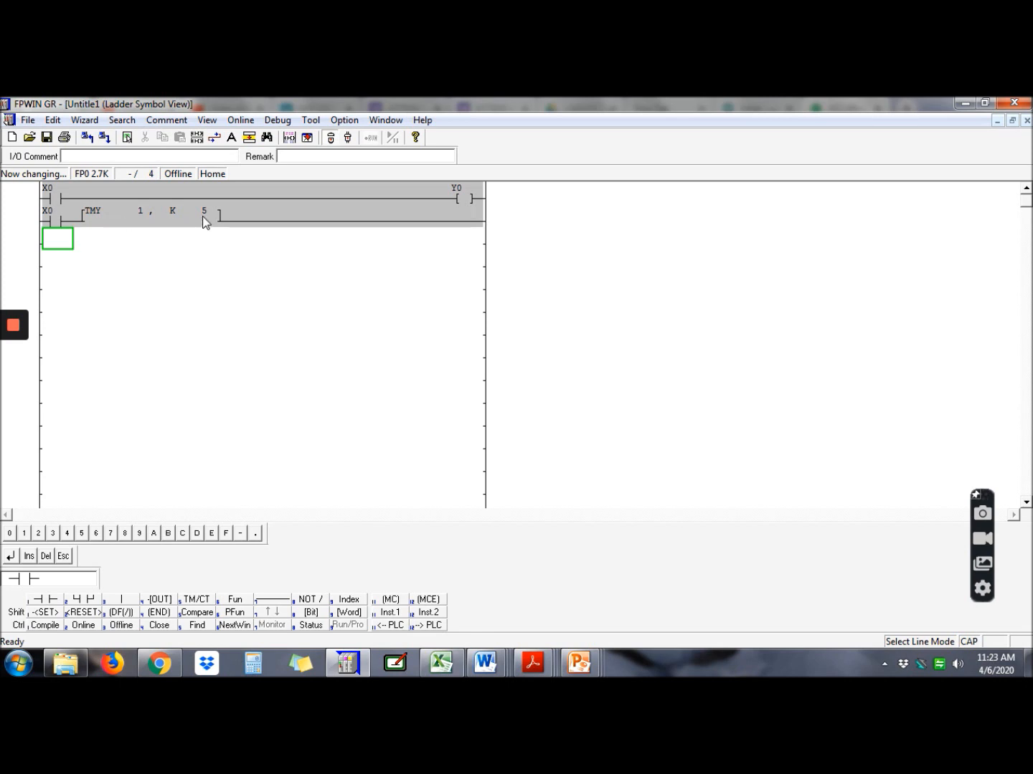
mouse_move(210, 220)
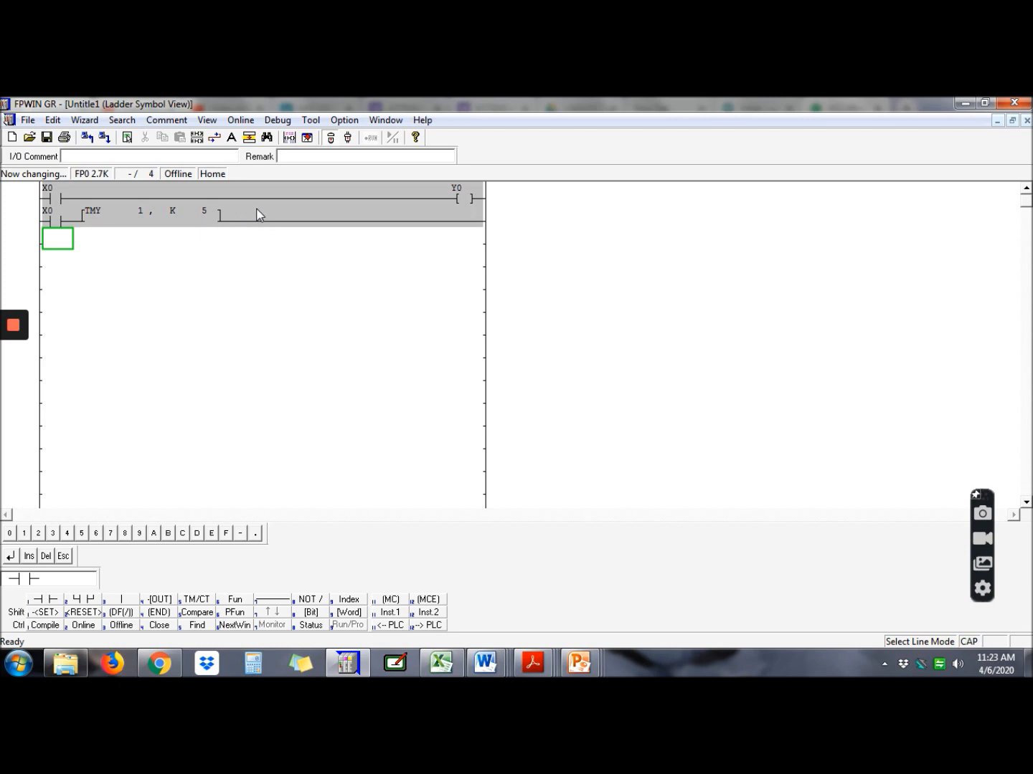
mouse_move(239, 199)
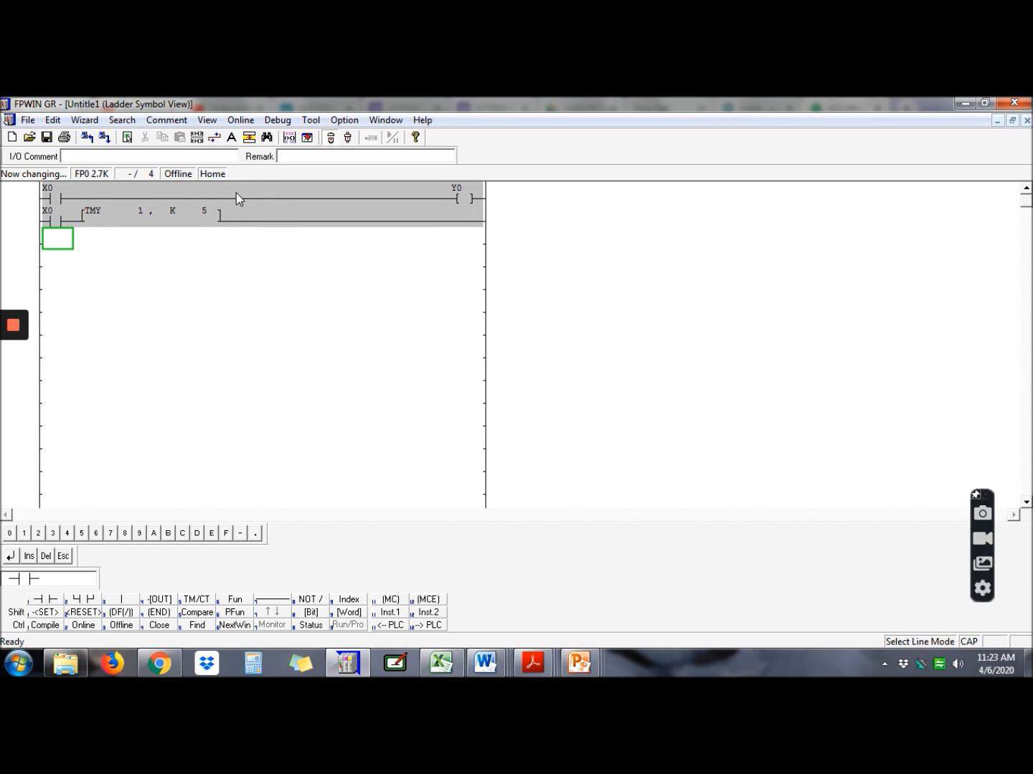
mouse_move(251, 203)
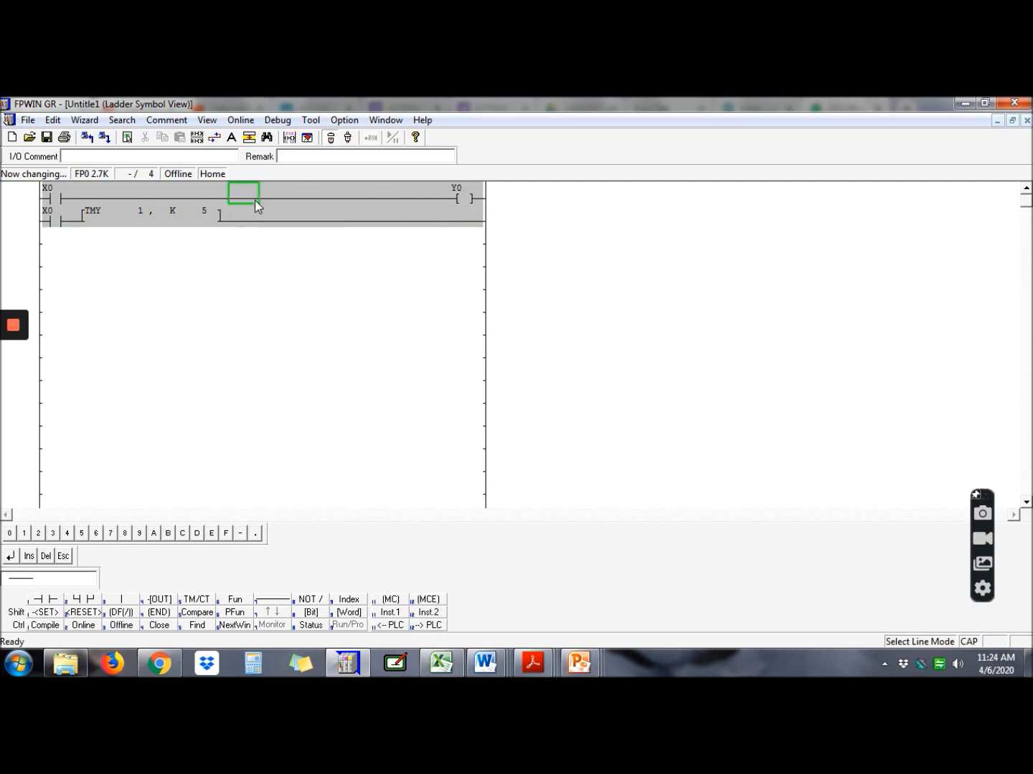
mouse_move(85, 658)
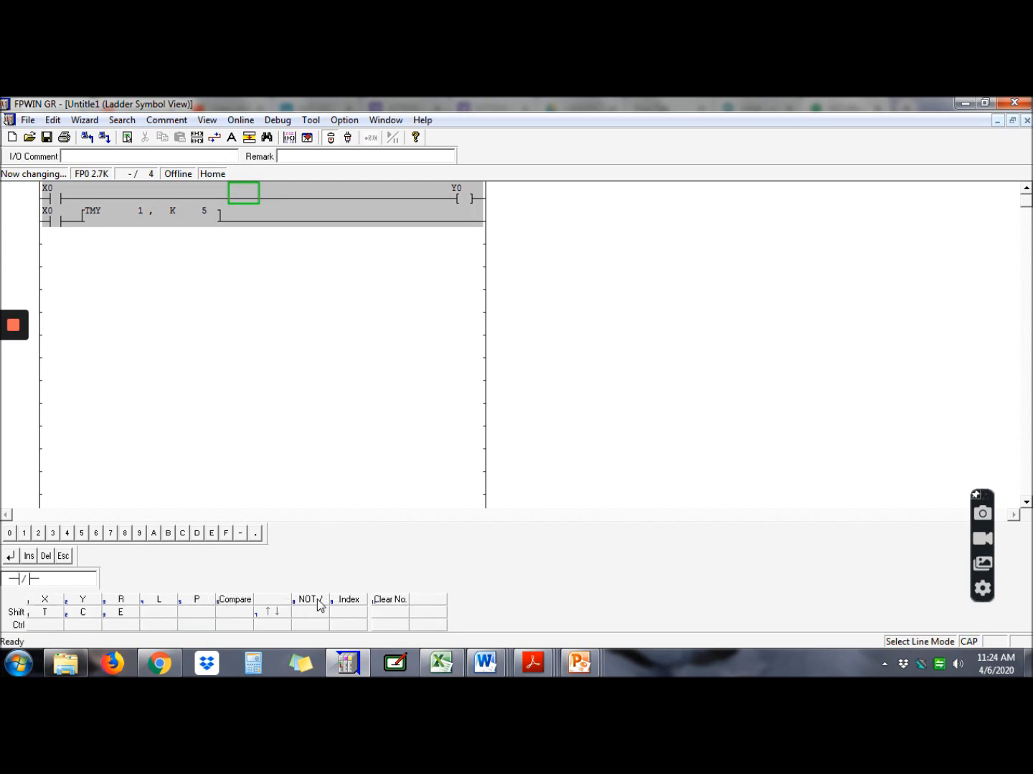
mouse_move(44, 612)
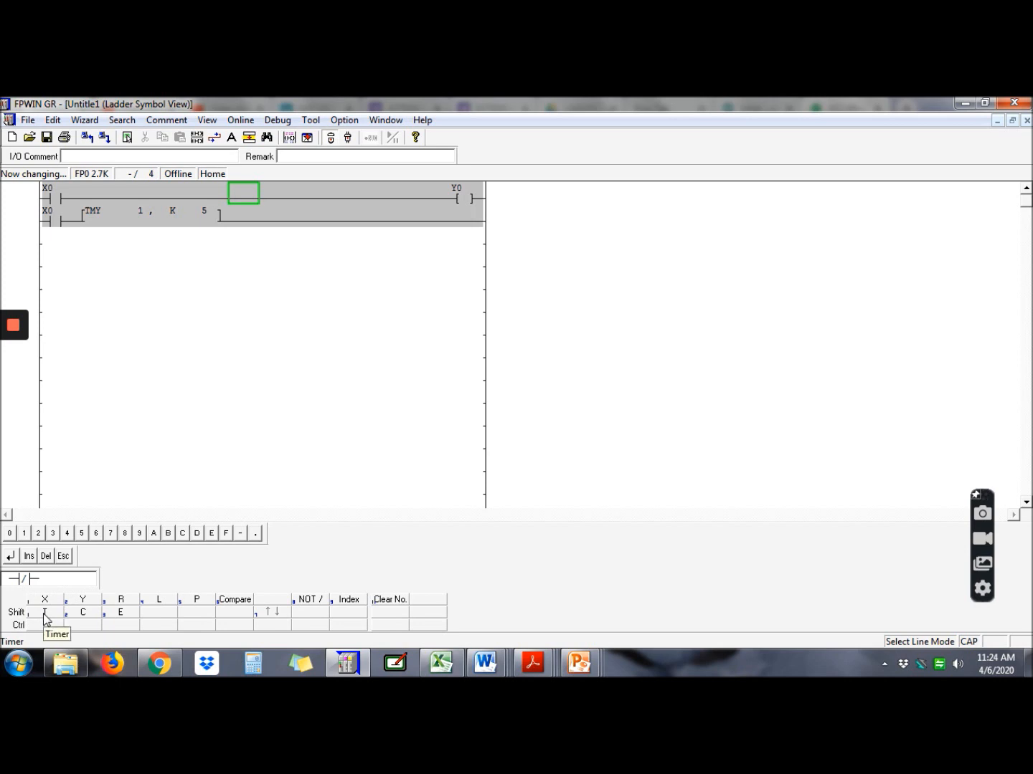
Step: Insert a normally closed T1 contact between X0 and Y0 on rung one
left_click(45, 613)
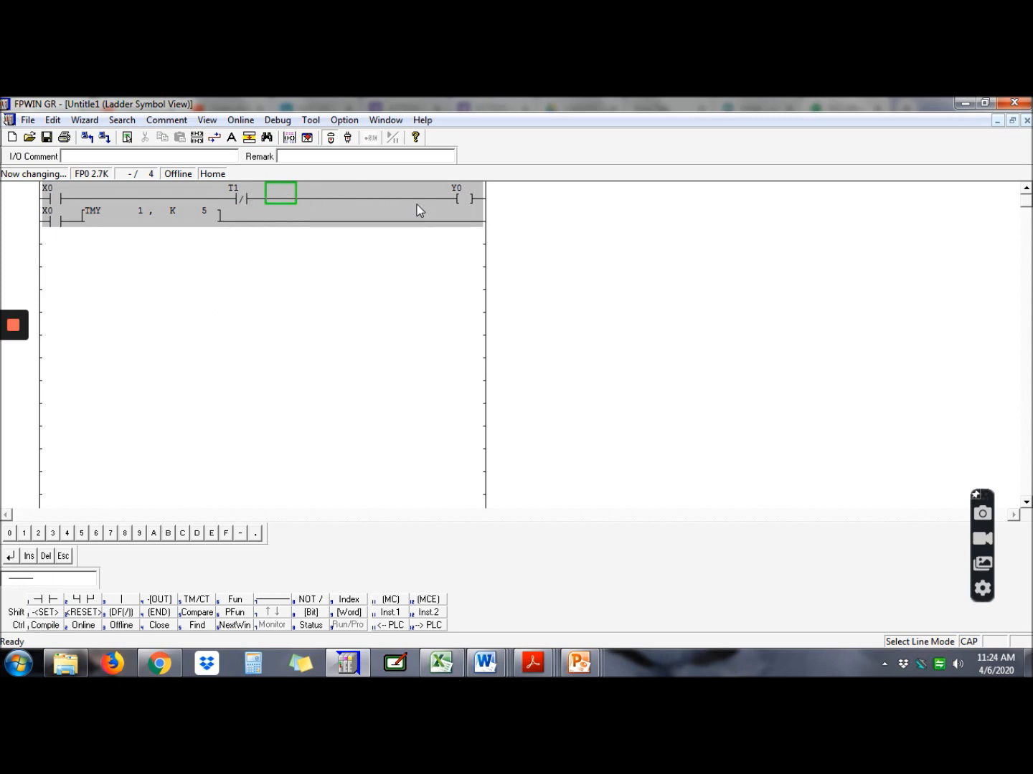
mouse_move(249, 463)
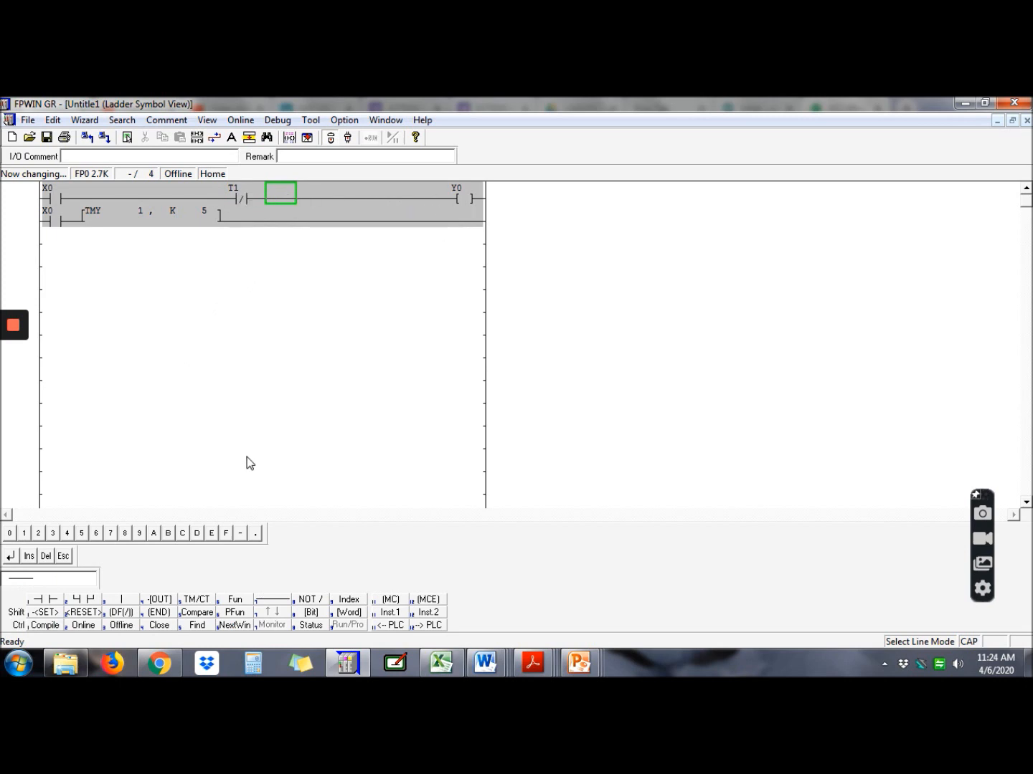
mouse_move(519, 333)
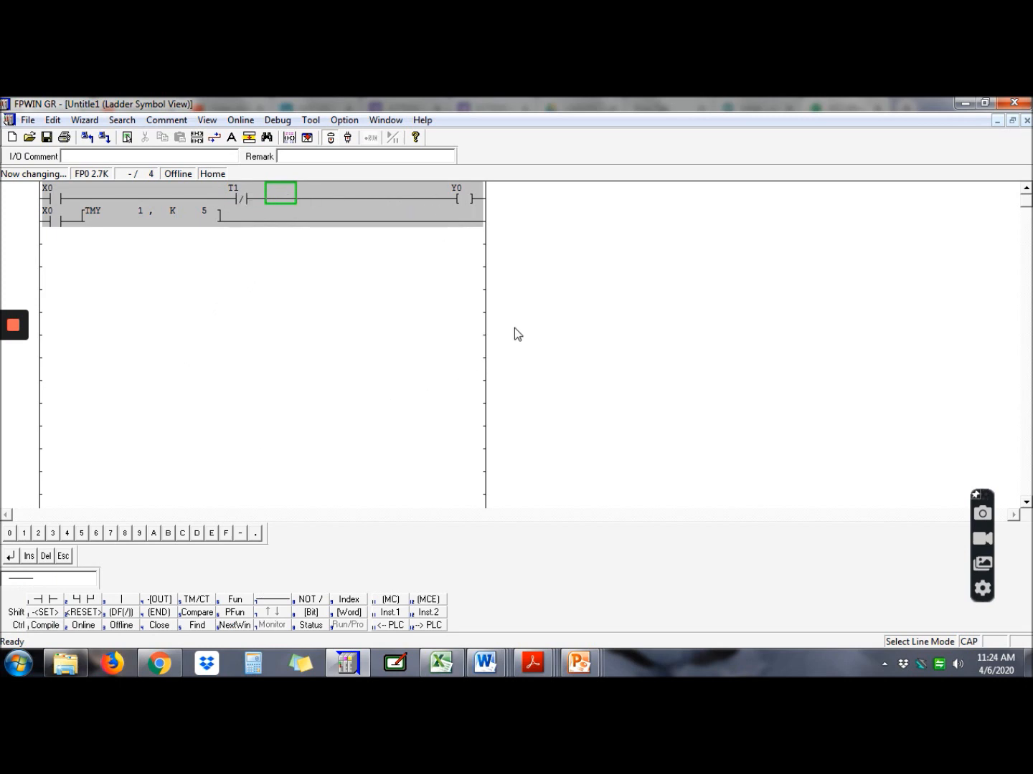
mouse_move(301, 353)
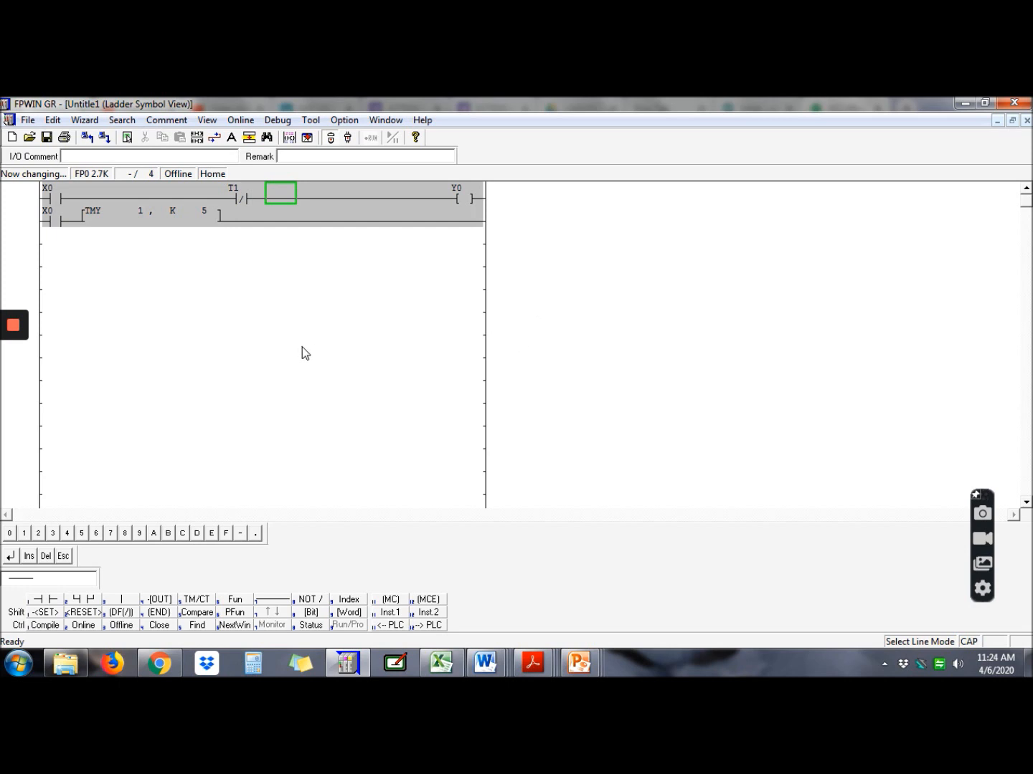
Step: Start simulation, confirming program conversion and dismissing the comment-writing warning
left_click(278, 120)
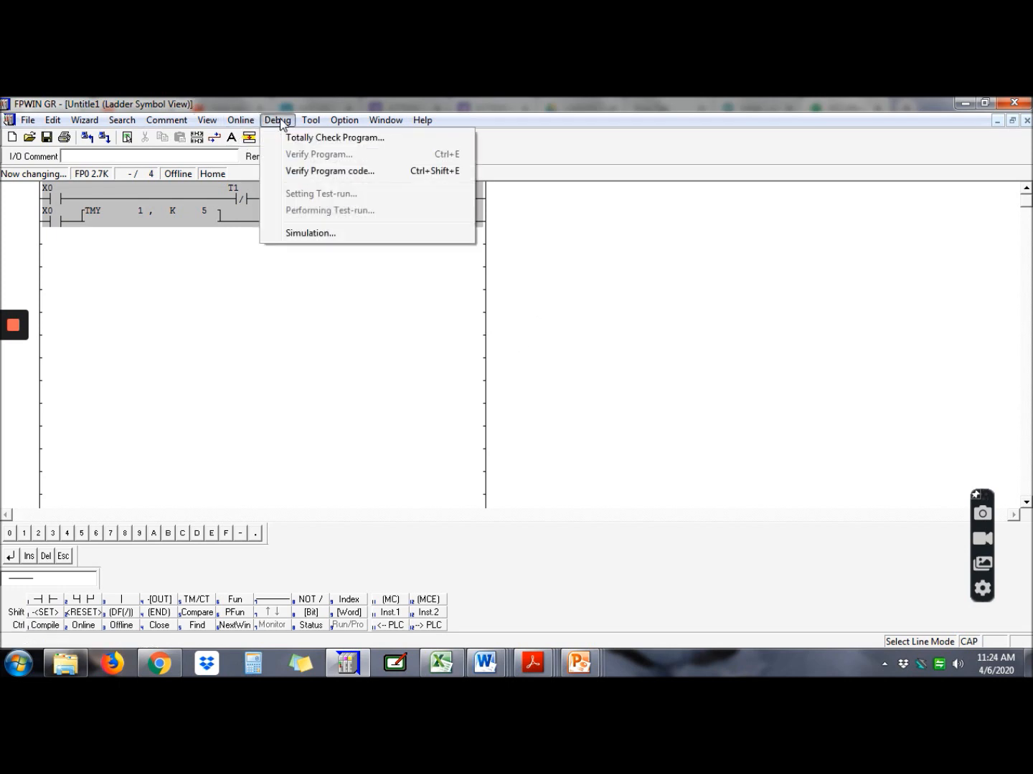
left_click(310, 233)
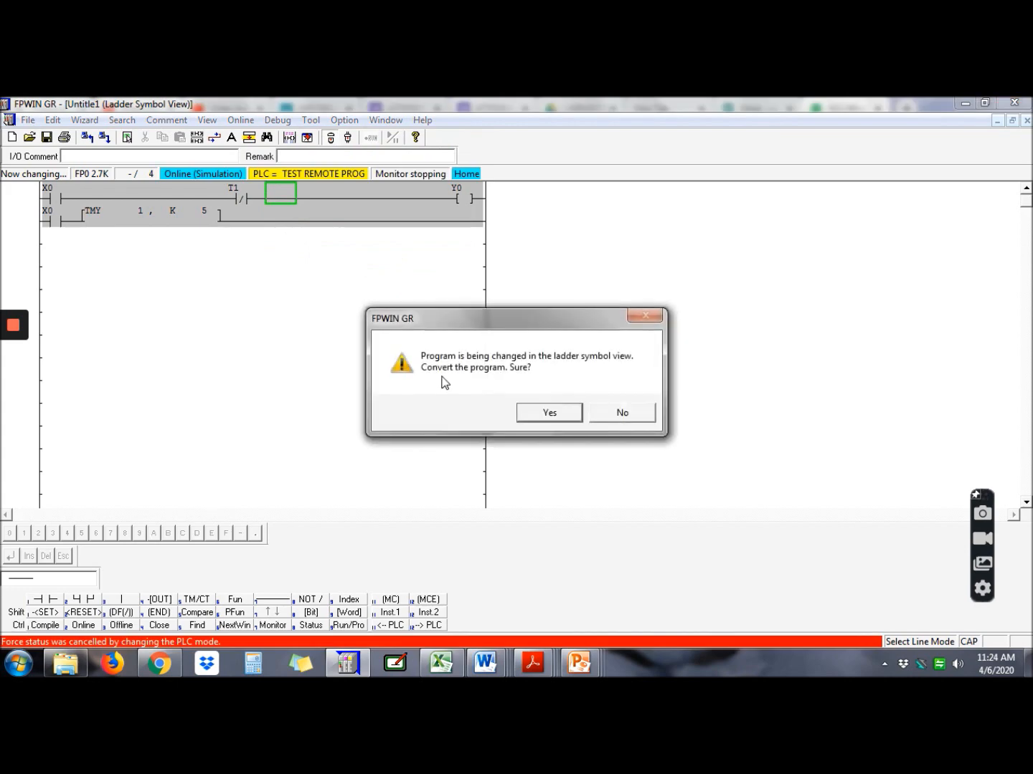
left_click(548, 413)
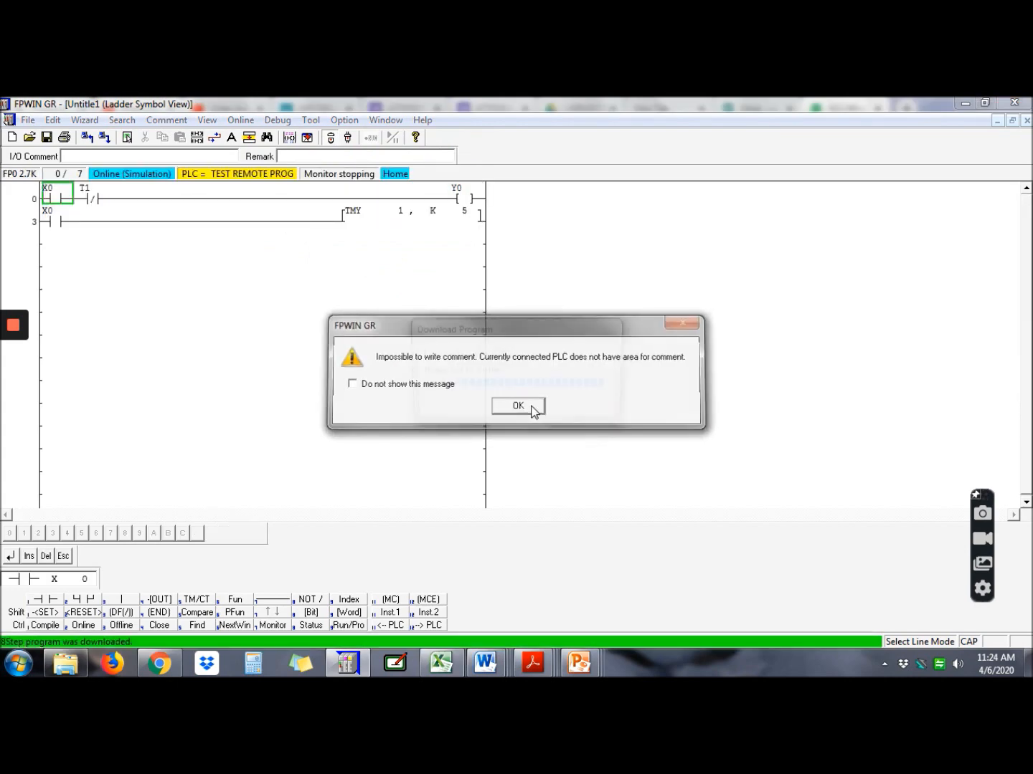
left_click(518, 406)
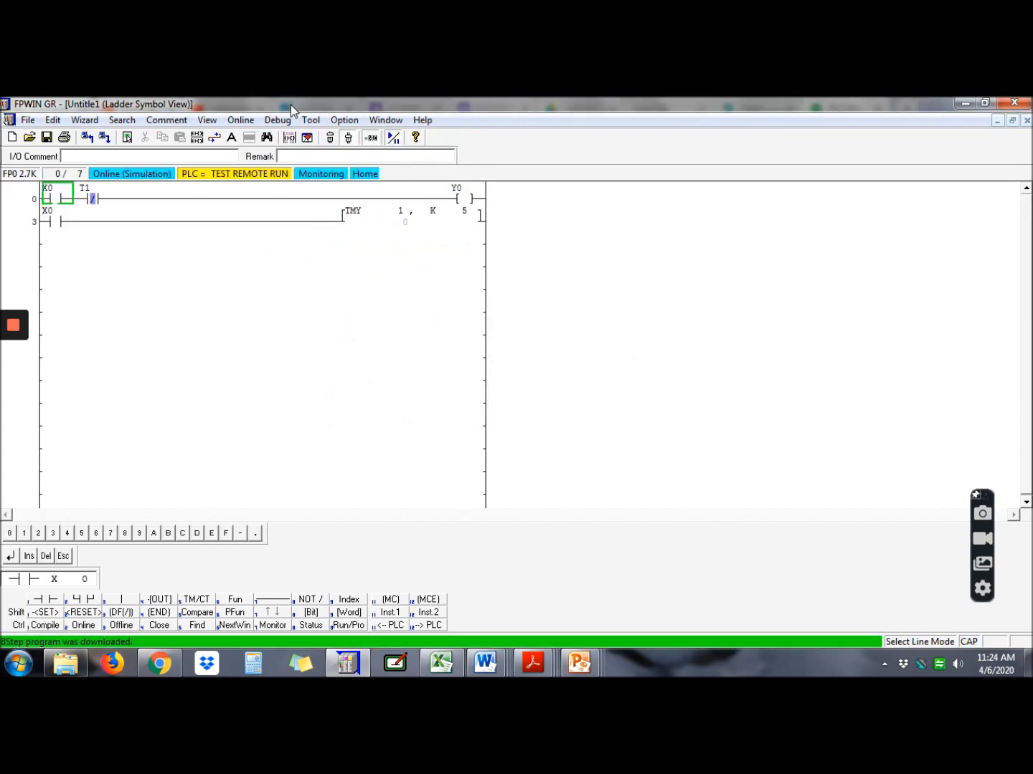
Step: Open Force Input/Output and release all previously forced points
left_click(240, 119)
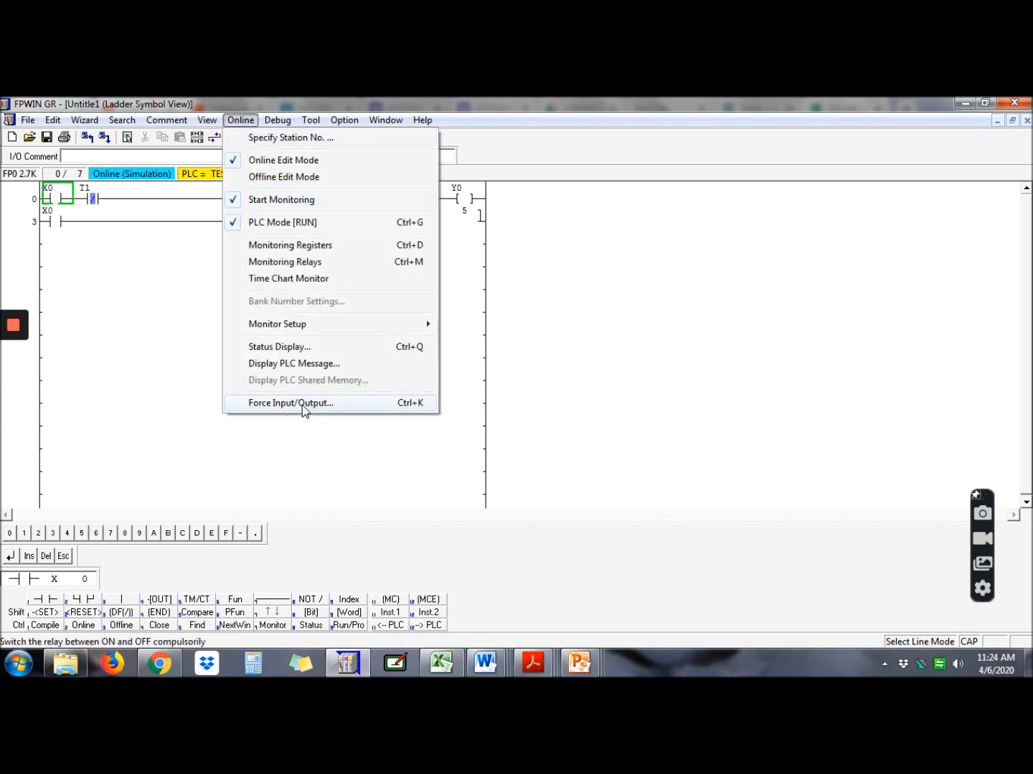
left_click(290, 402)
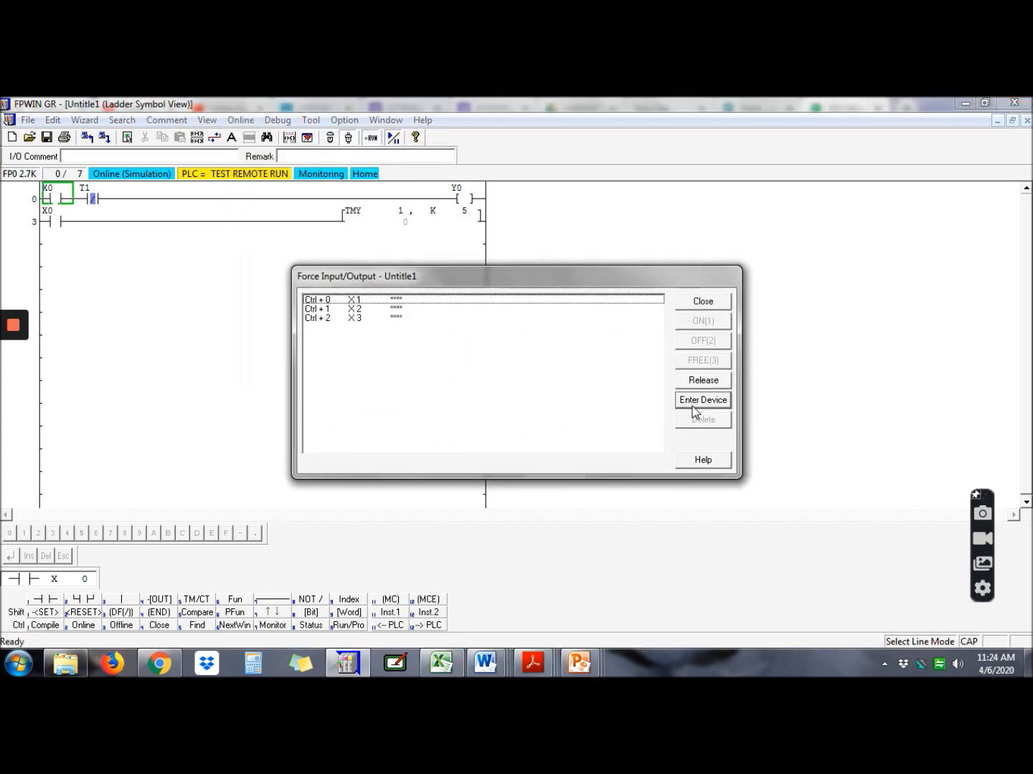
left_click(702, 380)
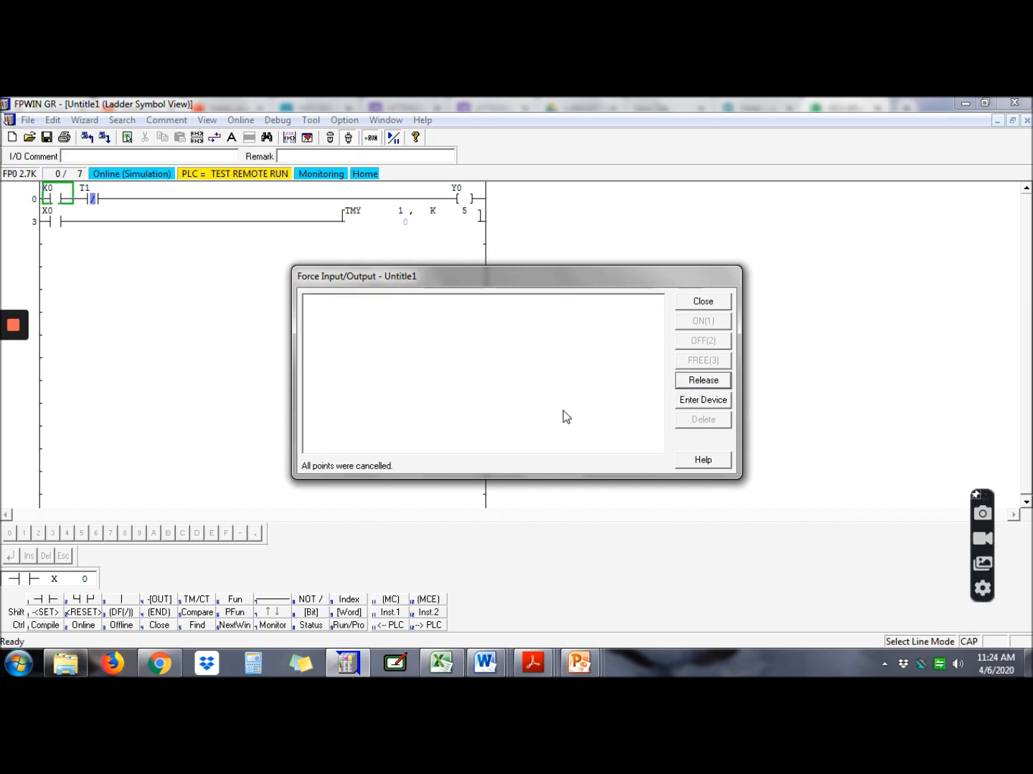
mouse_move(545, 344)
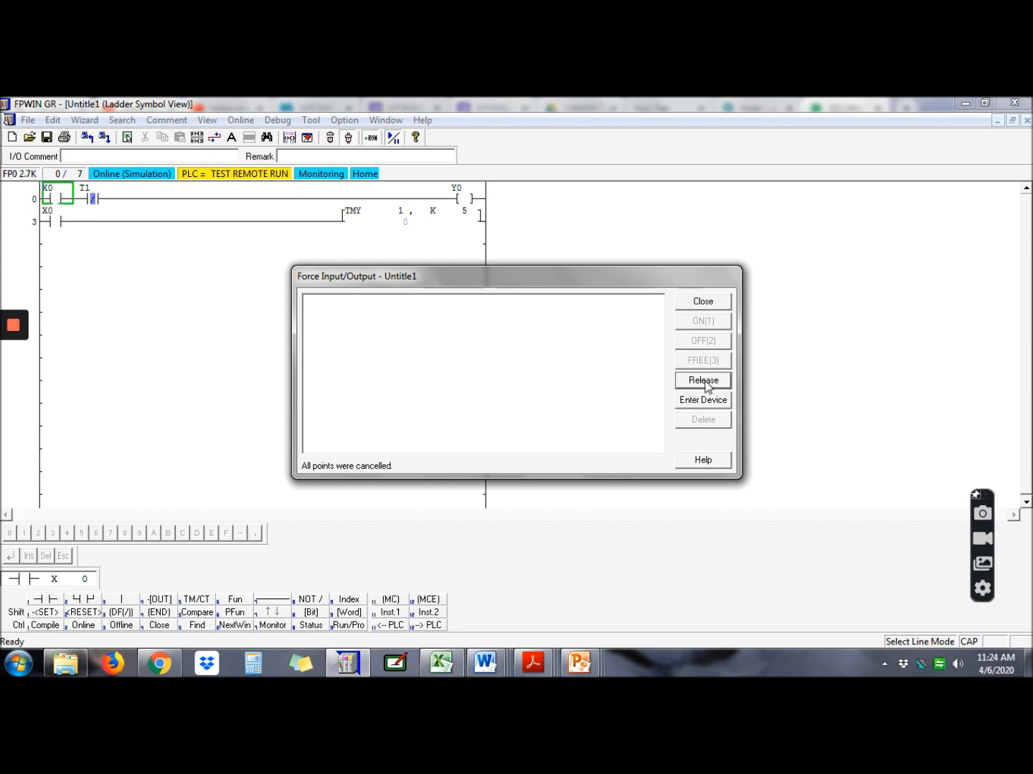
Step: Register input X0 as a forced device in the Force Input/Output list
left_click(702, 400)
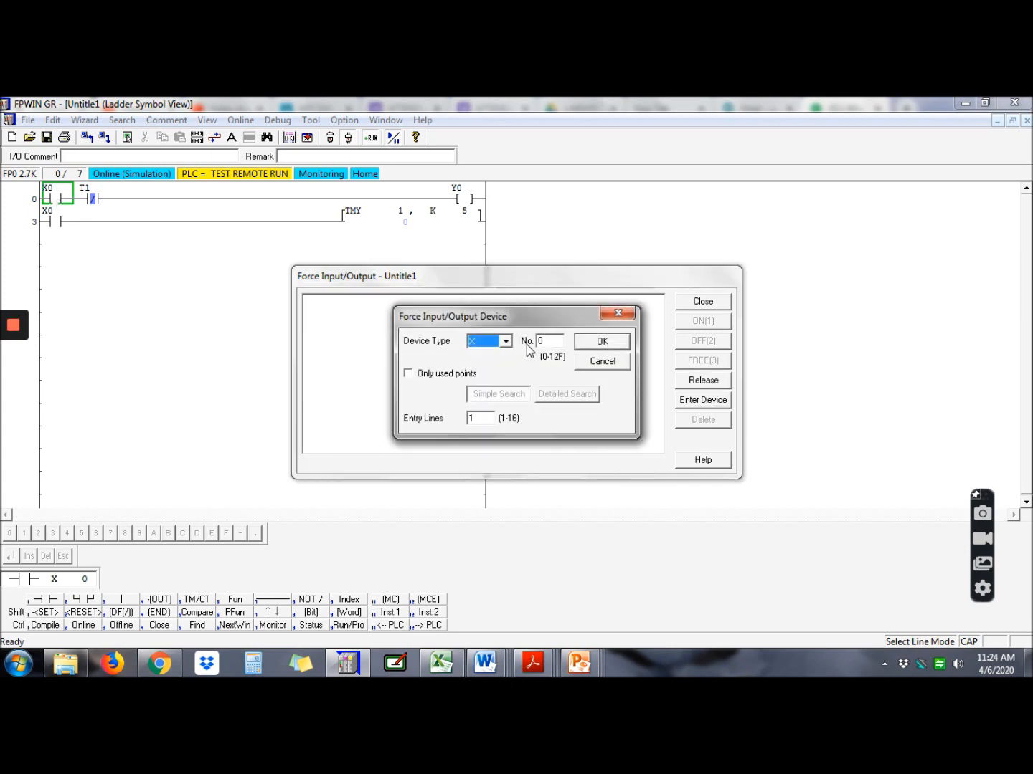
left_click(601, 341)
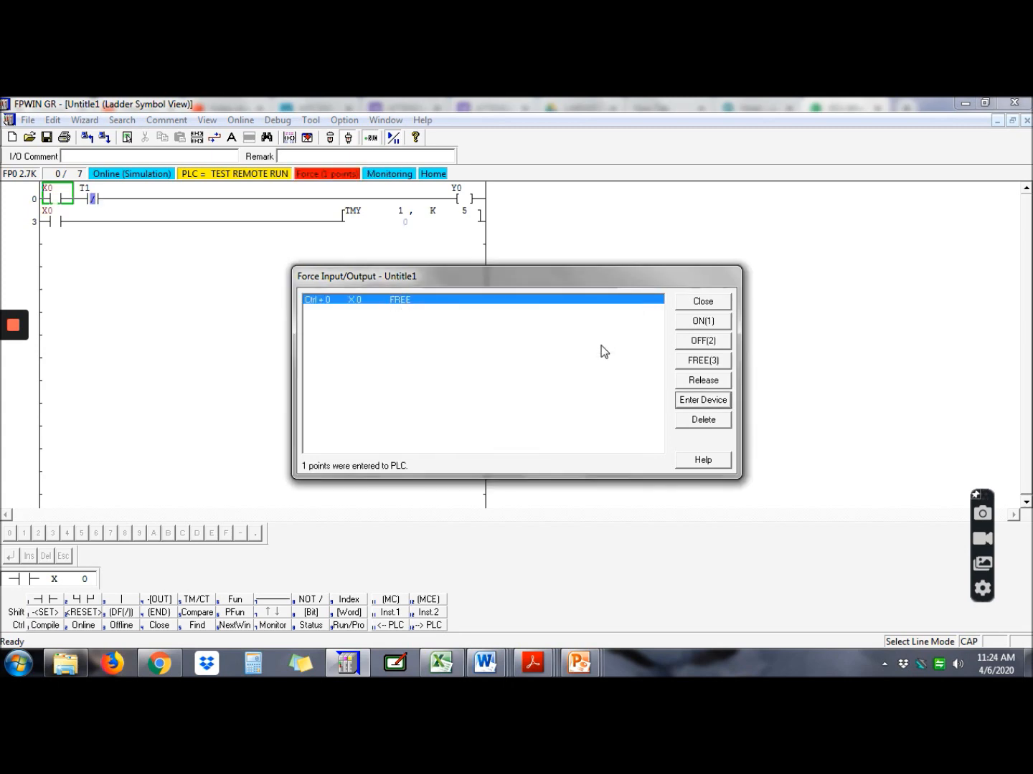
mouse_move(689, 363)
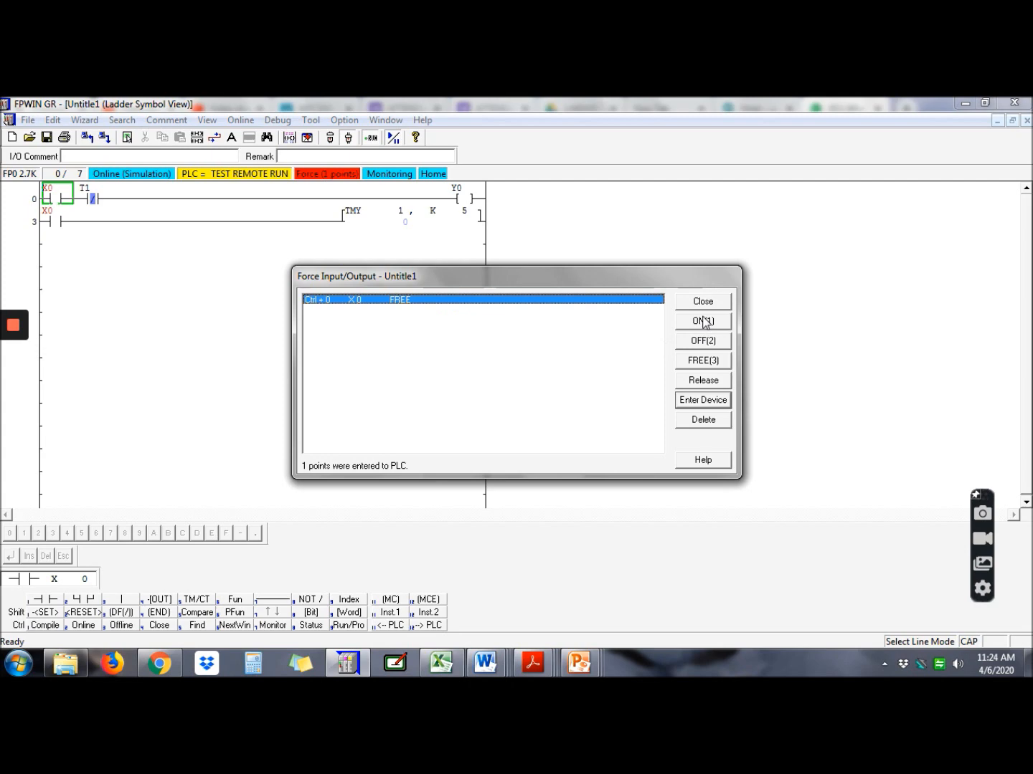
Step: Force X0 ON, then OFF, then ON again to watch the ladder respond
left_click(702, 321)
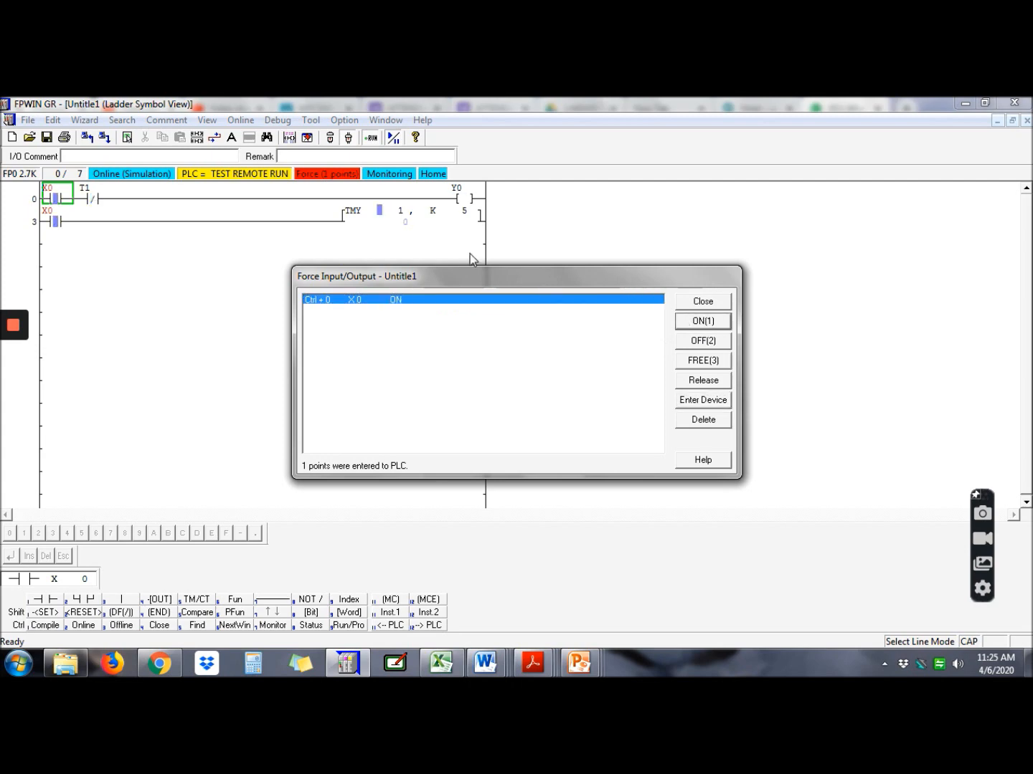
mouse_move(427, 235)
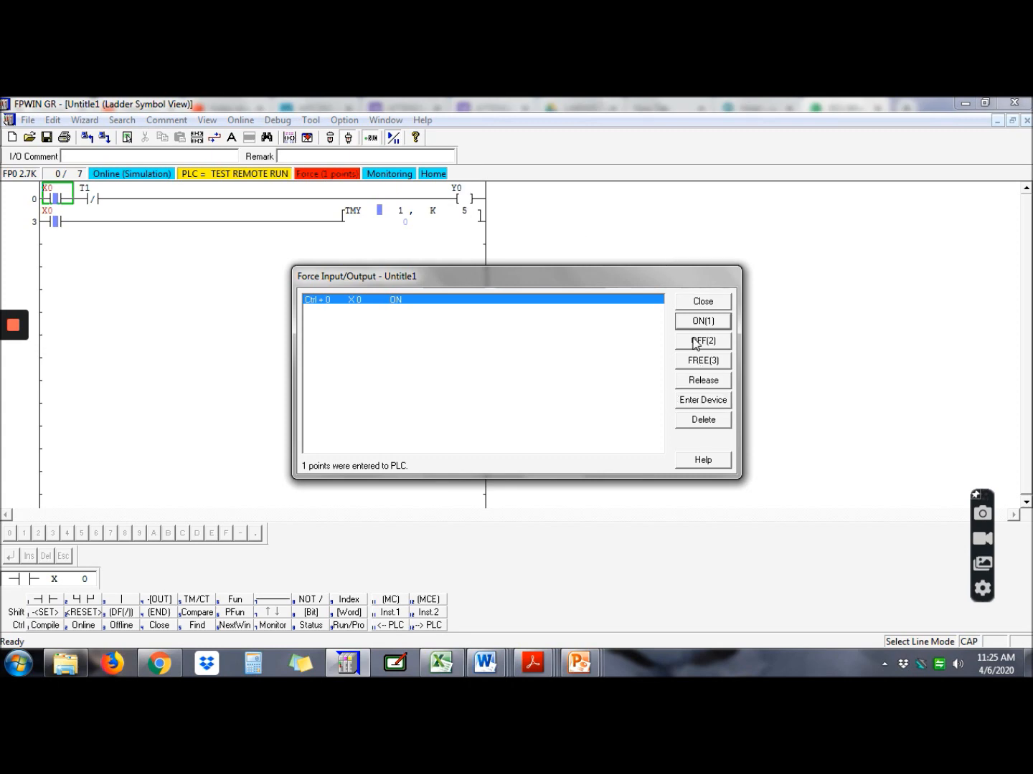
left_click(702, 341)
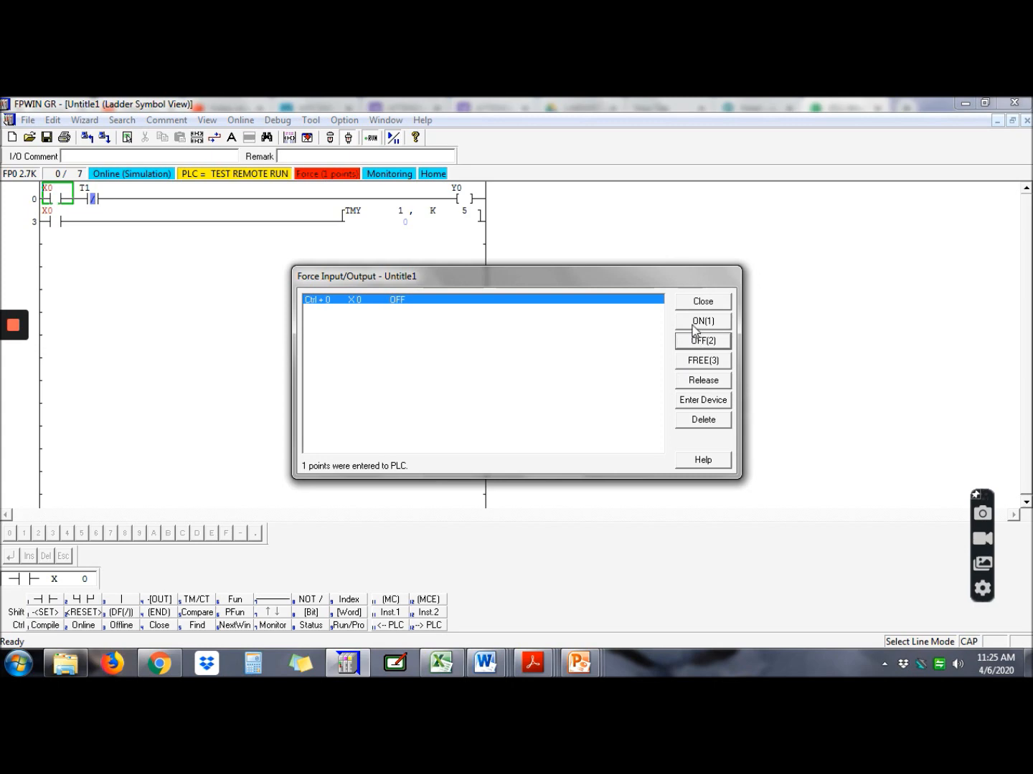
left_click(702, 321)
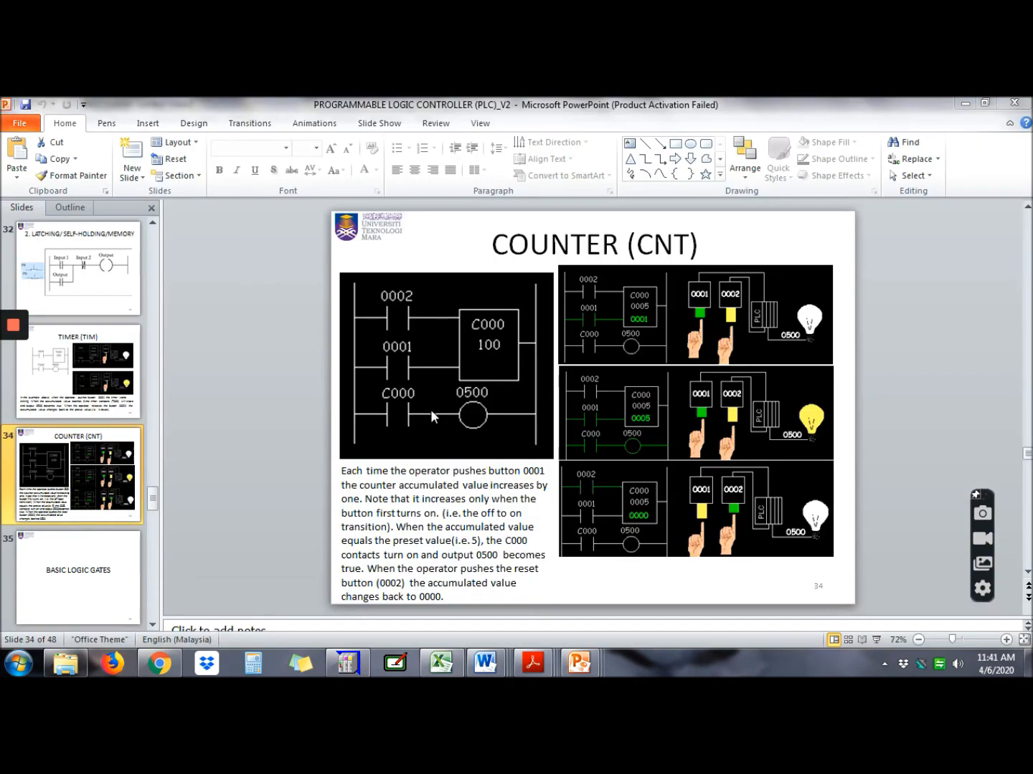
mouse_move(480, 378)
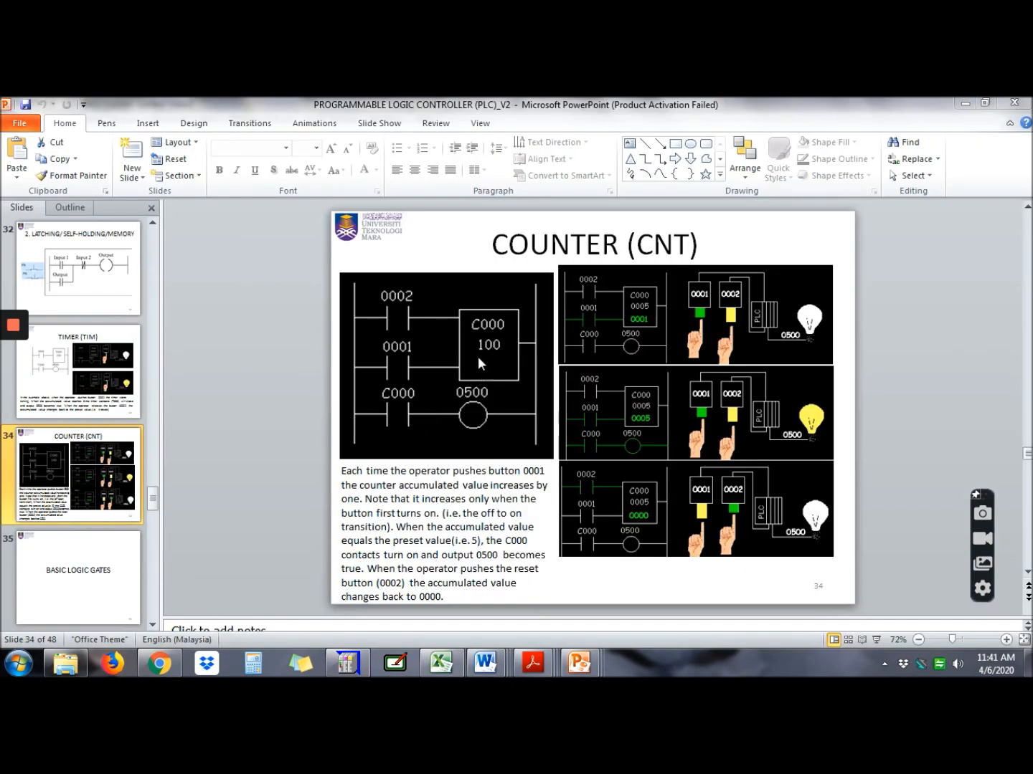
mouse_move(504, 366)
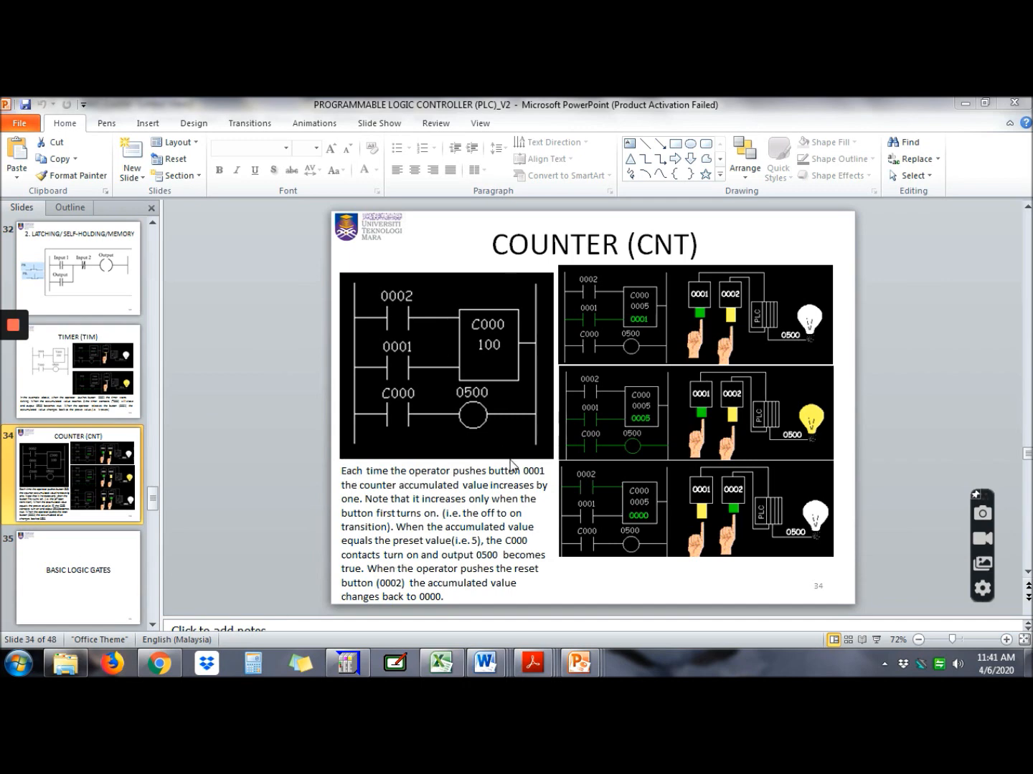
mouse_move(536, 479)
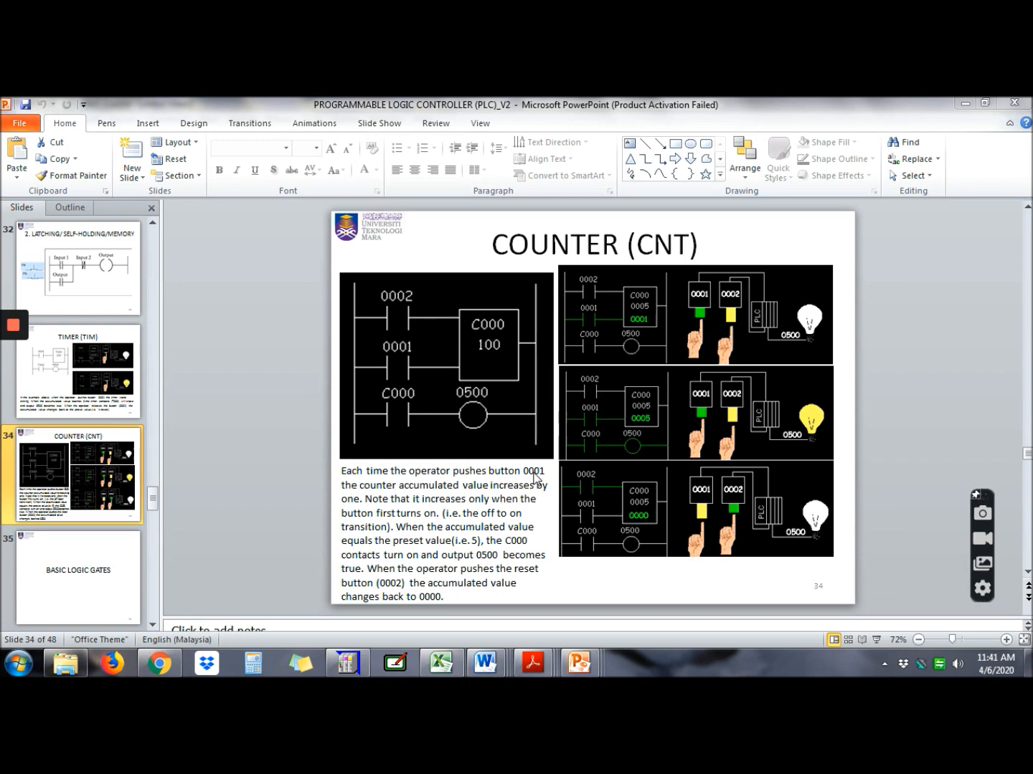
mouse_move(500, 499)
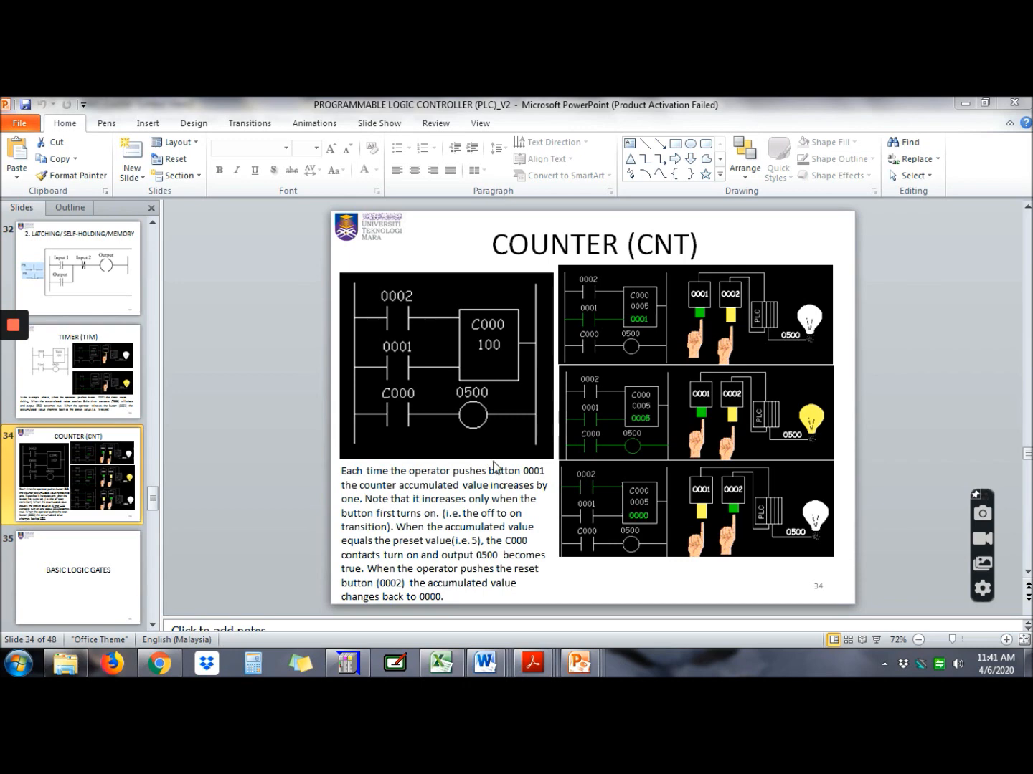
mouse_move(466, 520)
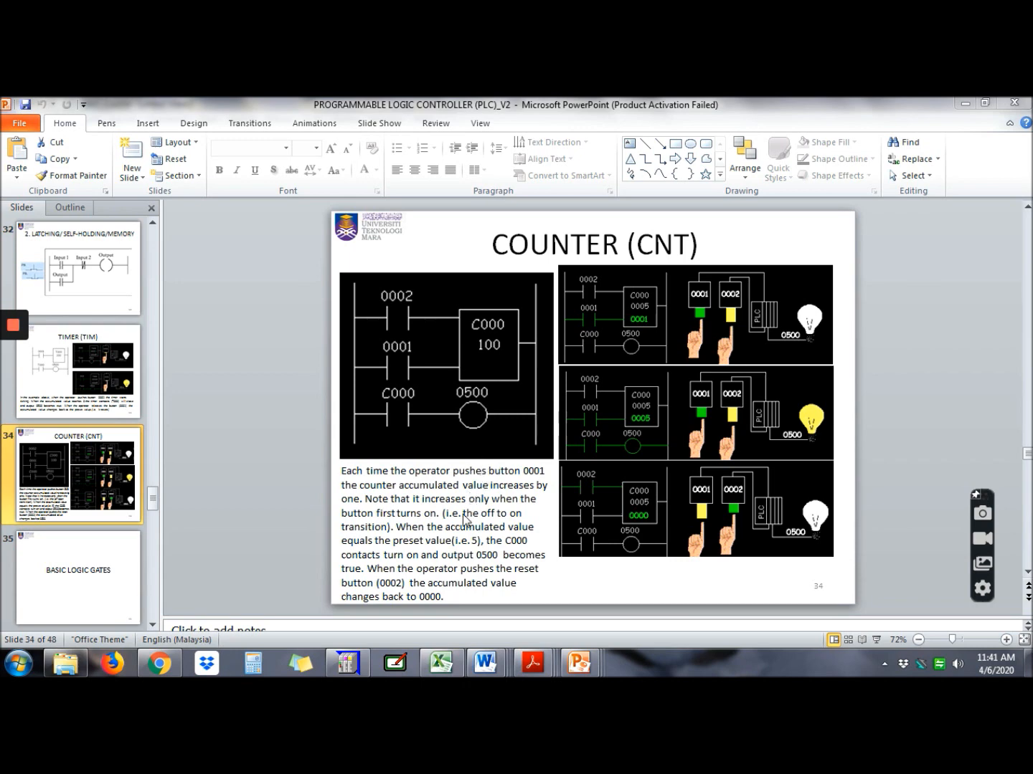
mouse_move(466, 522)
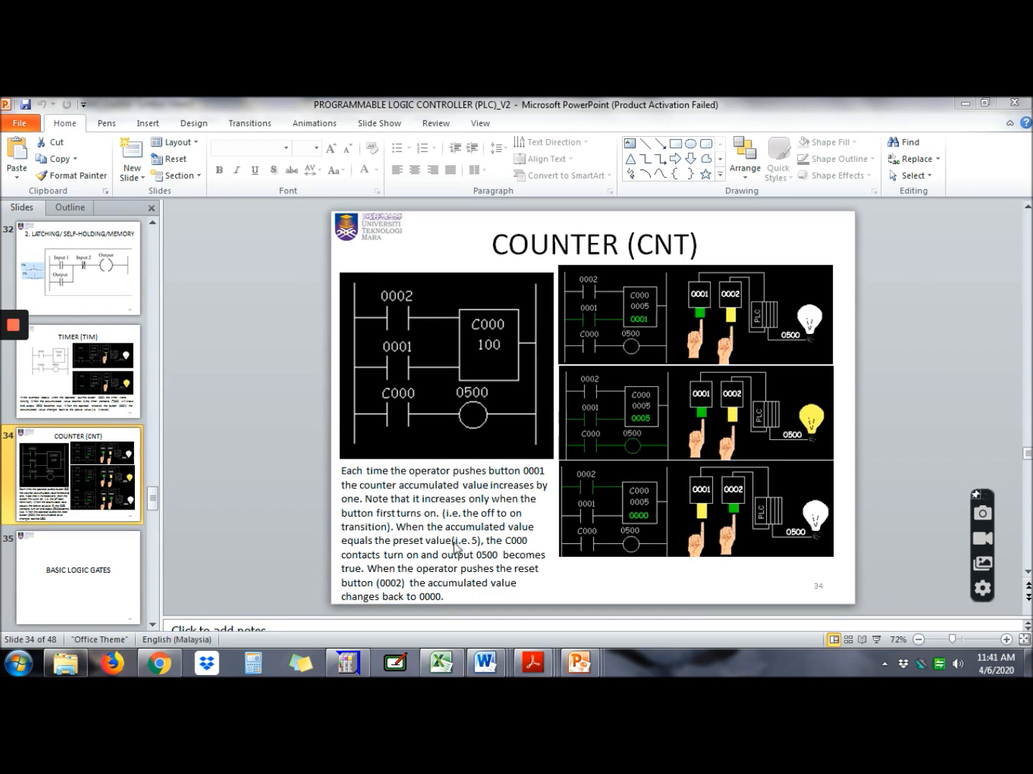
mouse_move(453, 555)
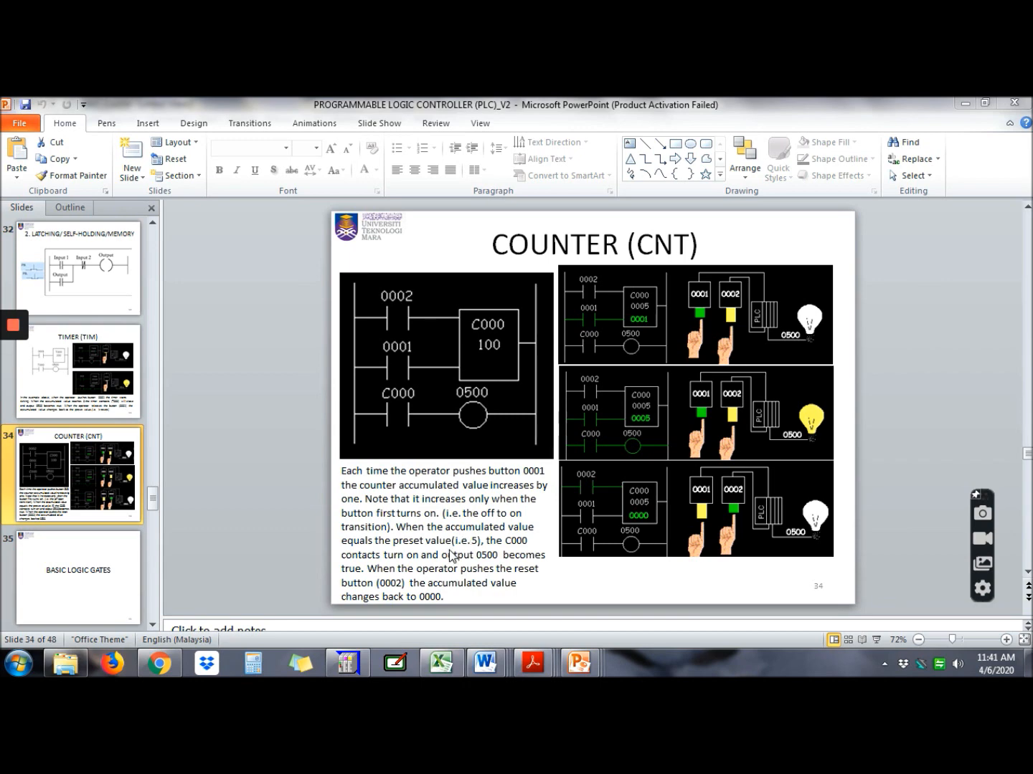
mouse_move(505, 551)
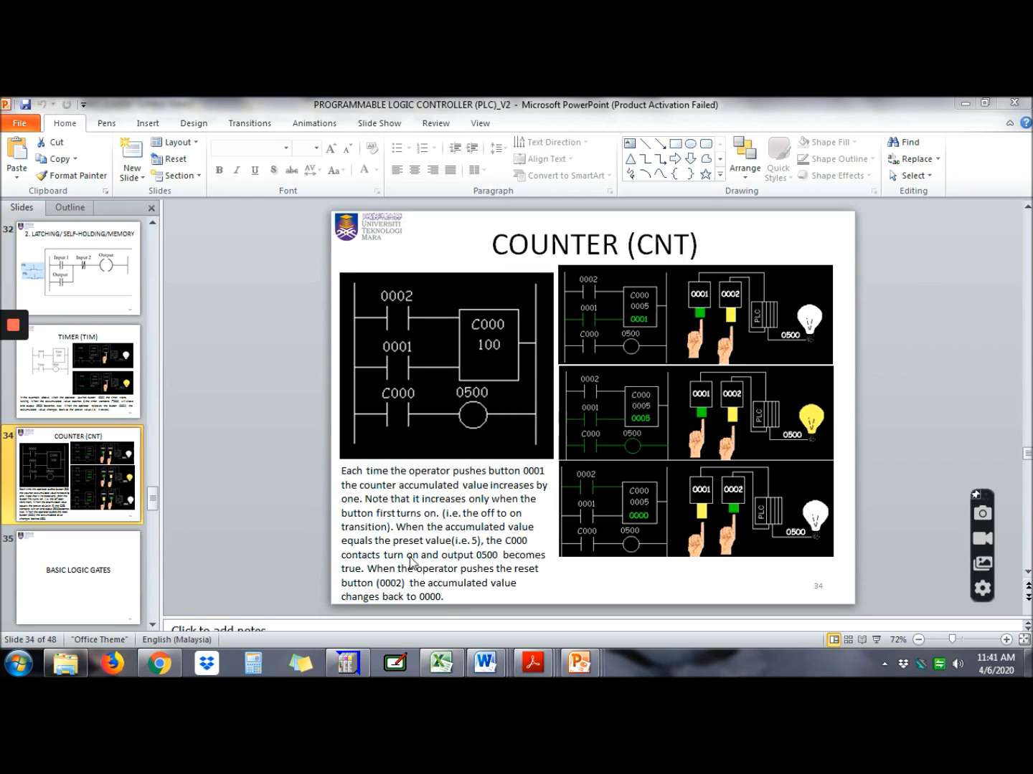
mouse_move(487, 567)
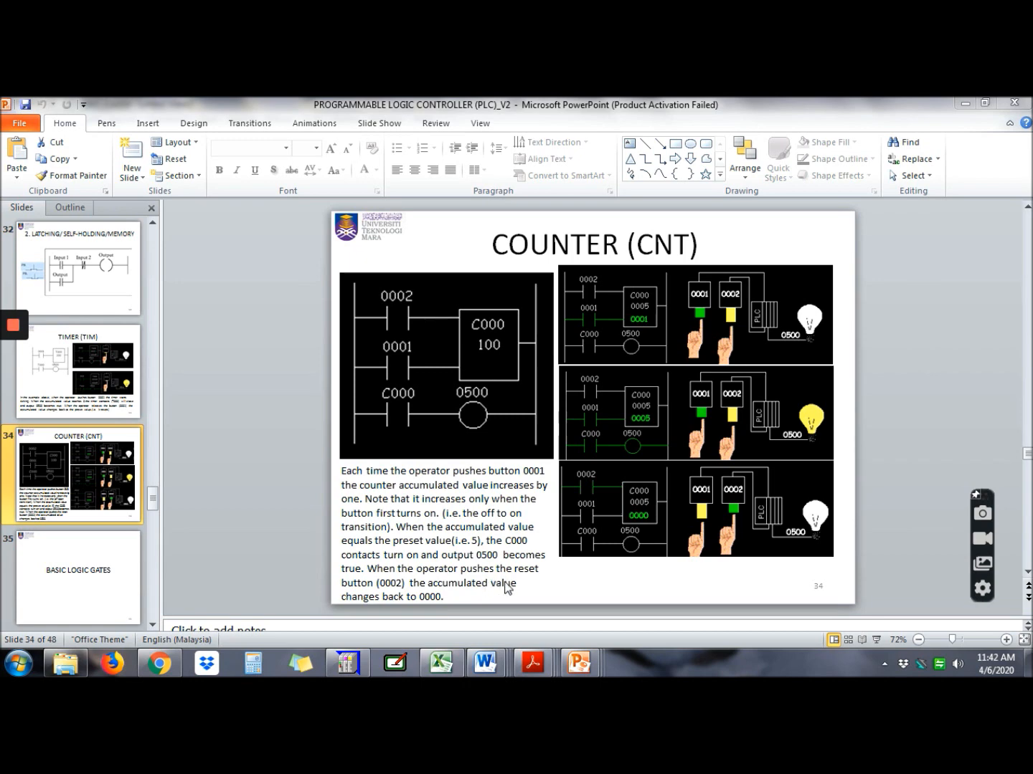
mouse_move(423, 597)
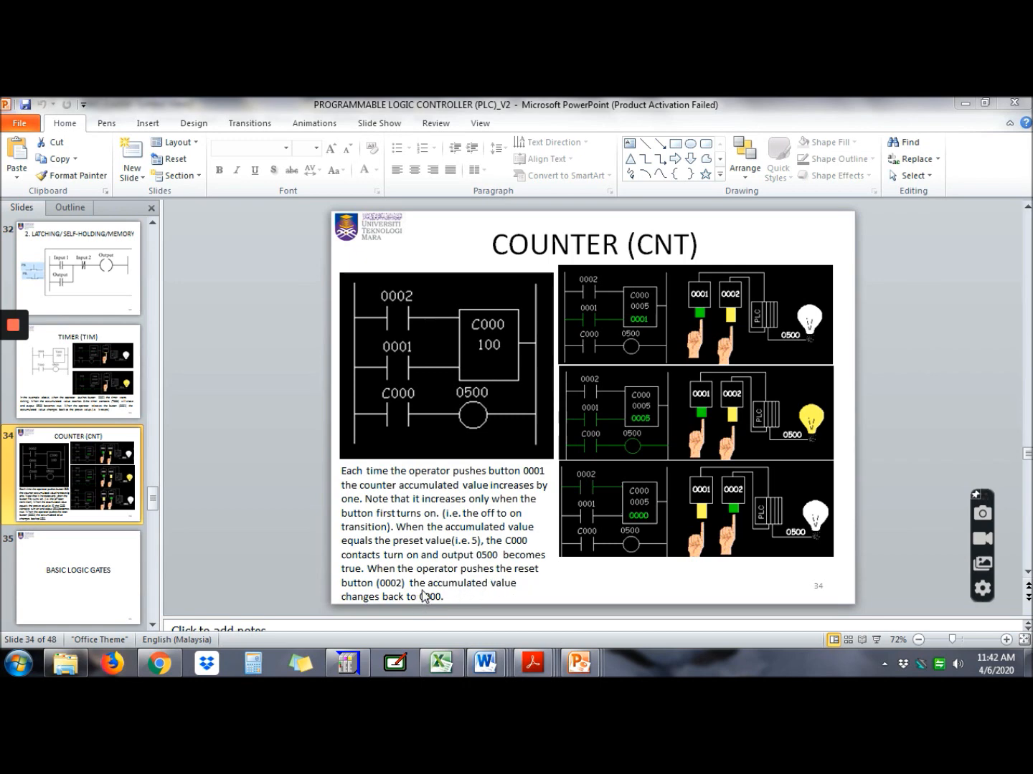
mouse_move(452, 595)
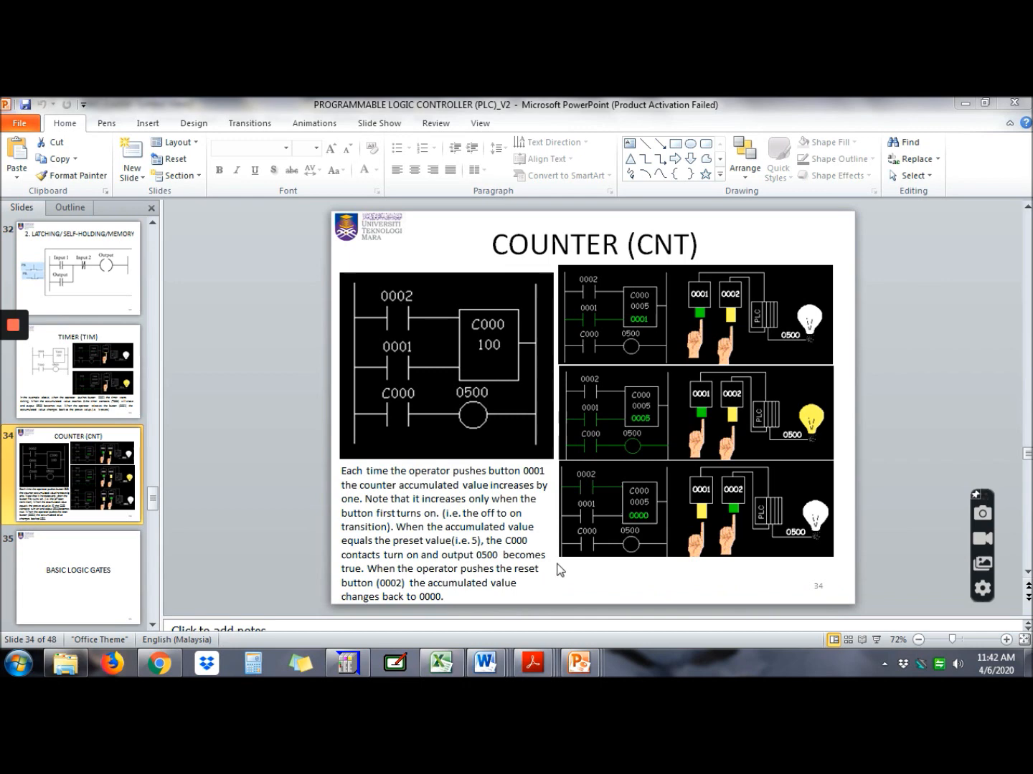
mouse_move(608, 536)
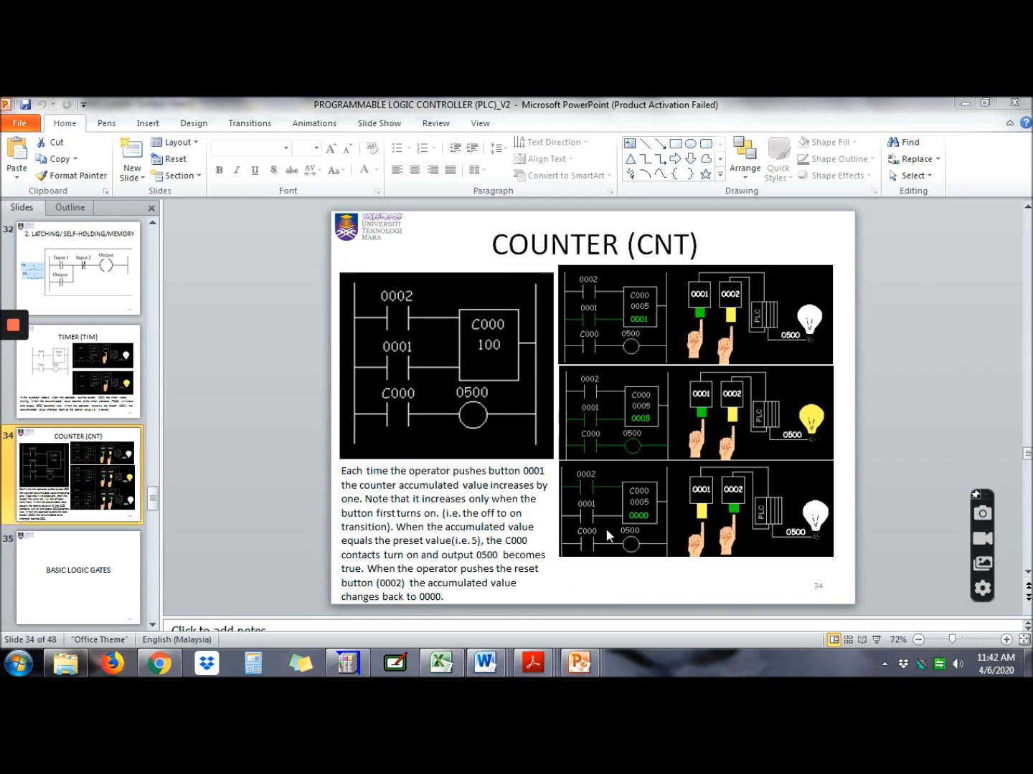
Step: Return from the COUNTER (CNT) slide to the FPWIN GR ladder window
left_click(348, 662)
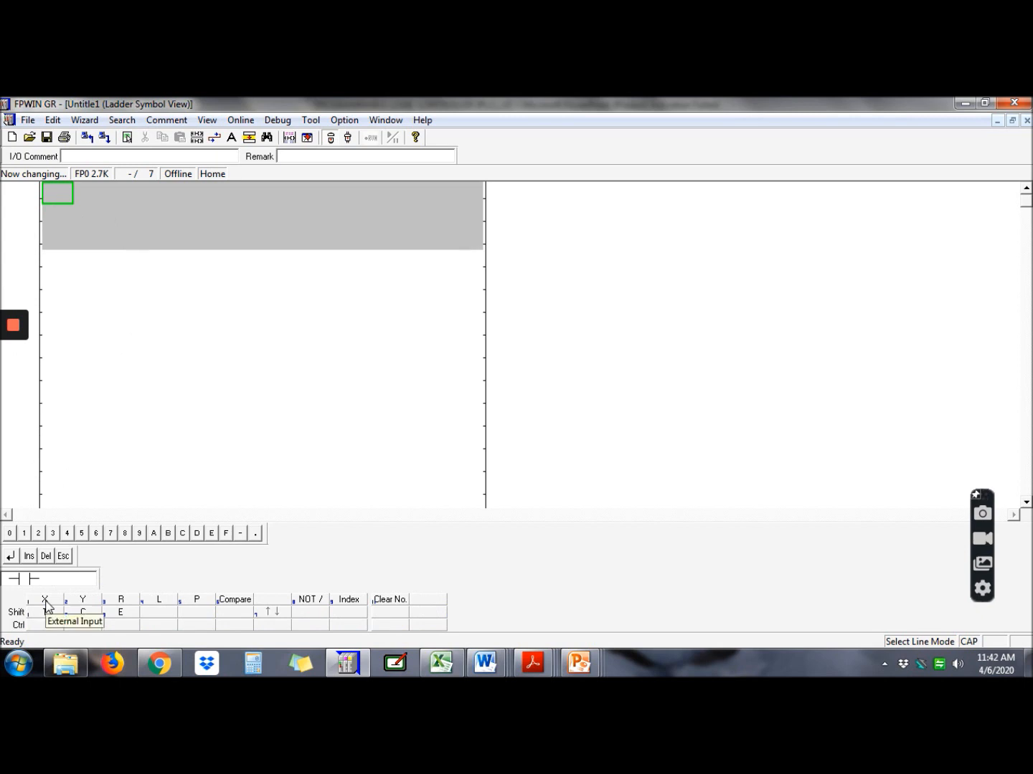
Step: Place contact X0 feeding counter CT 101 with preset K5
left_click(45, 611)
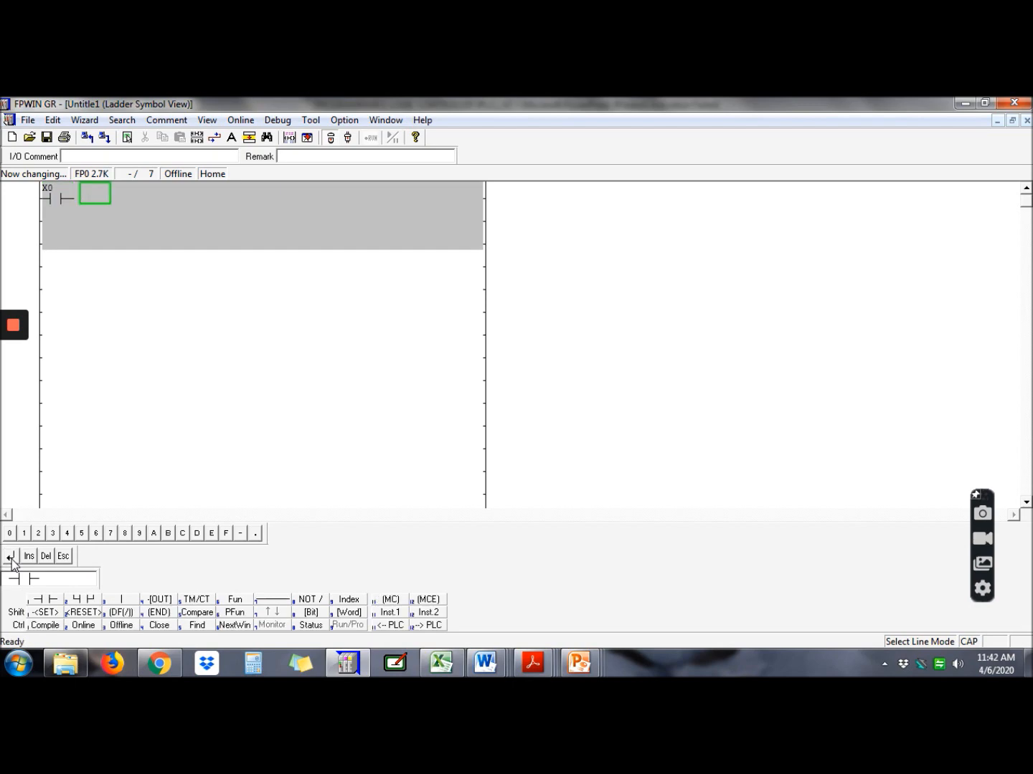
mouse_move(195, 604)
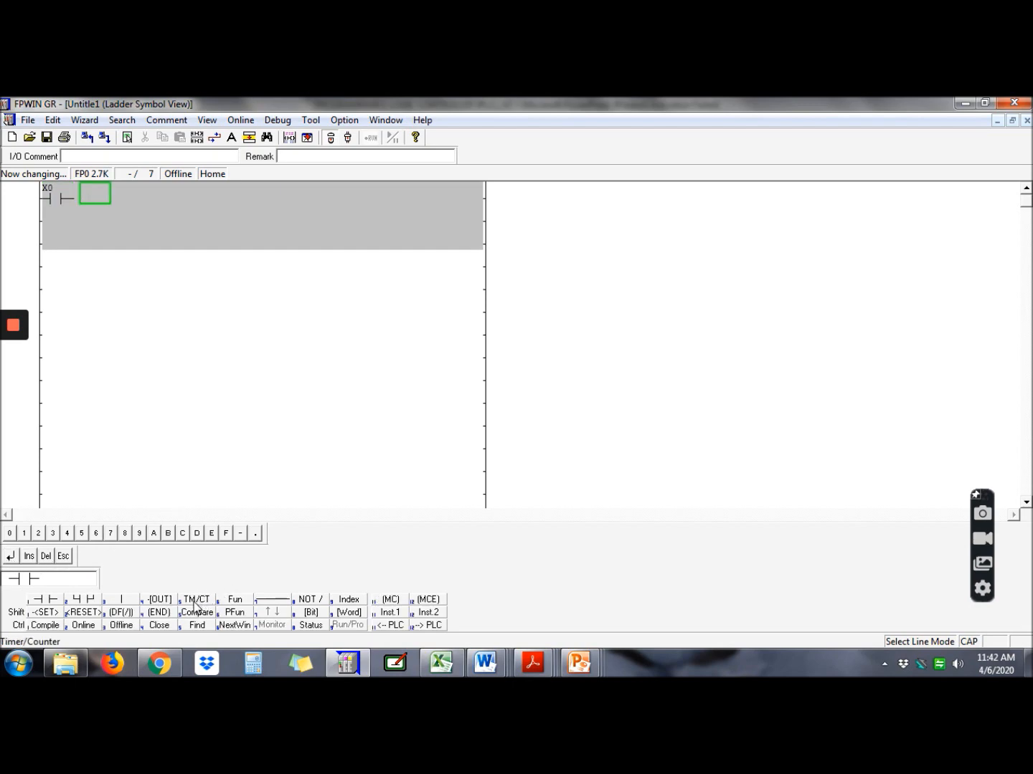
left_click(195, 599)
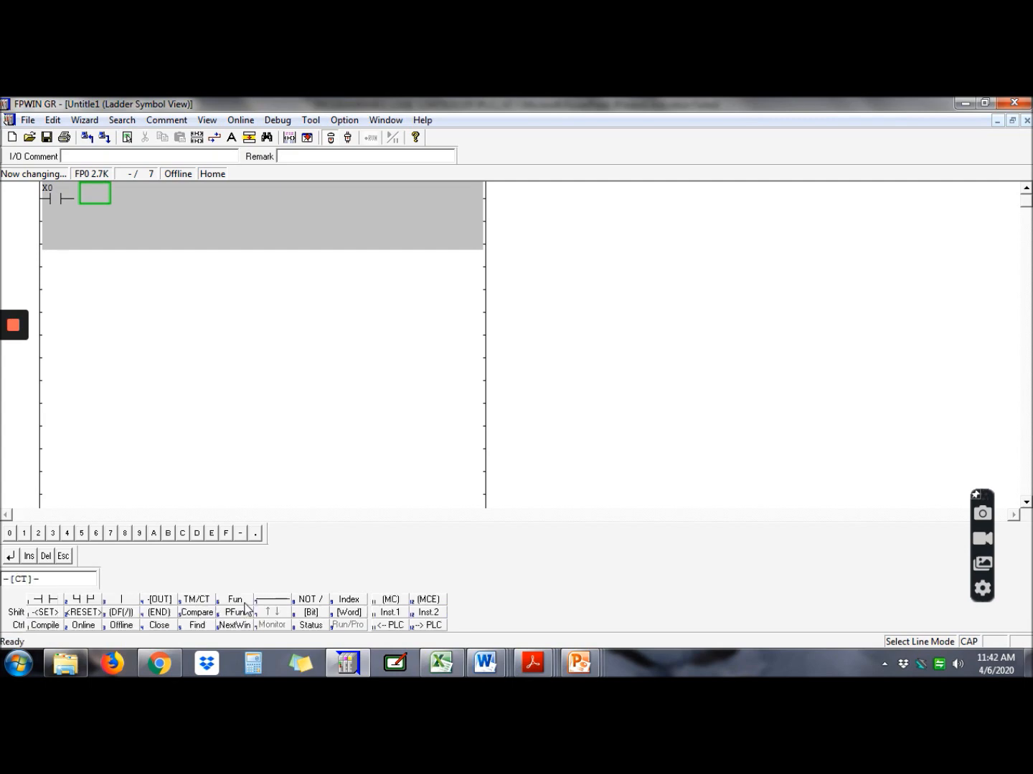
mouse_move(12, 558)
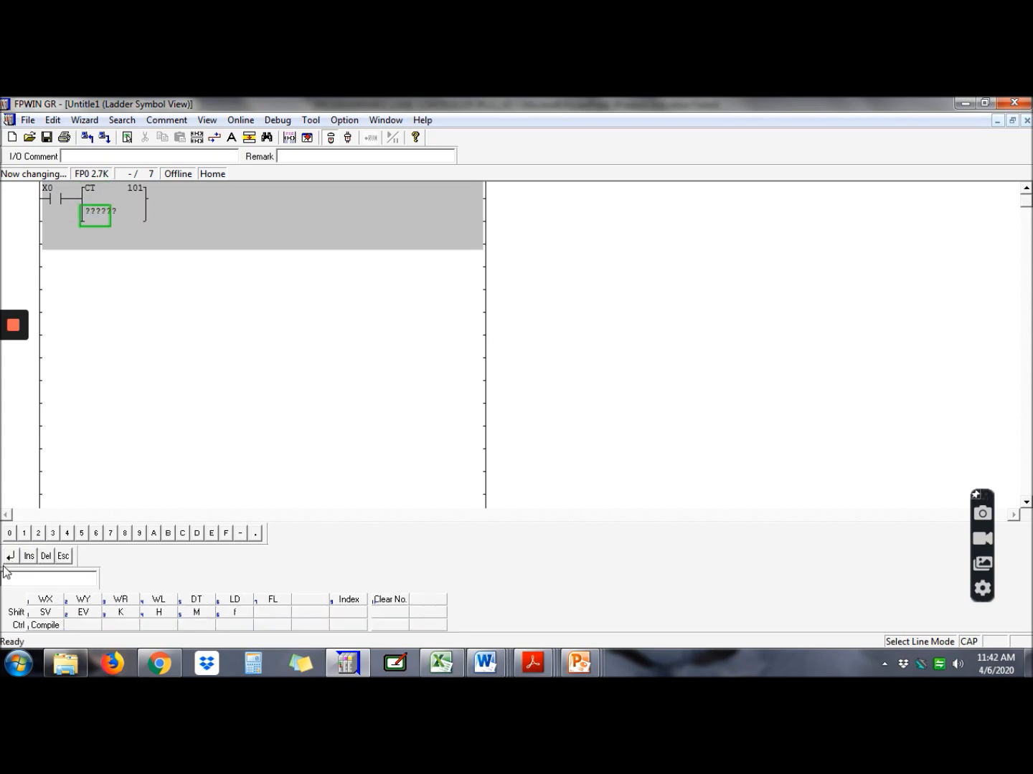
mouse_move(120, 612)
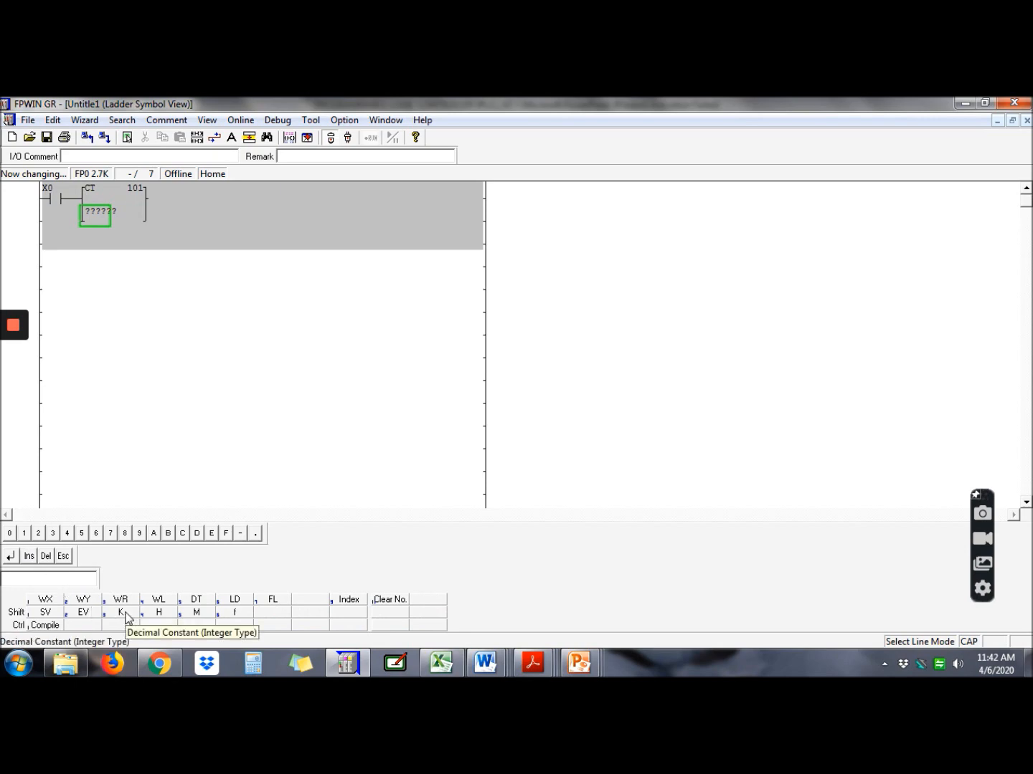
left_click(120, 611)
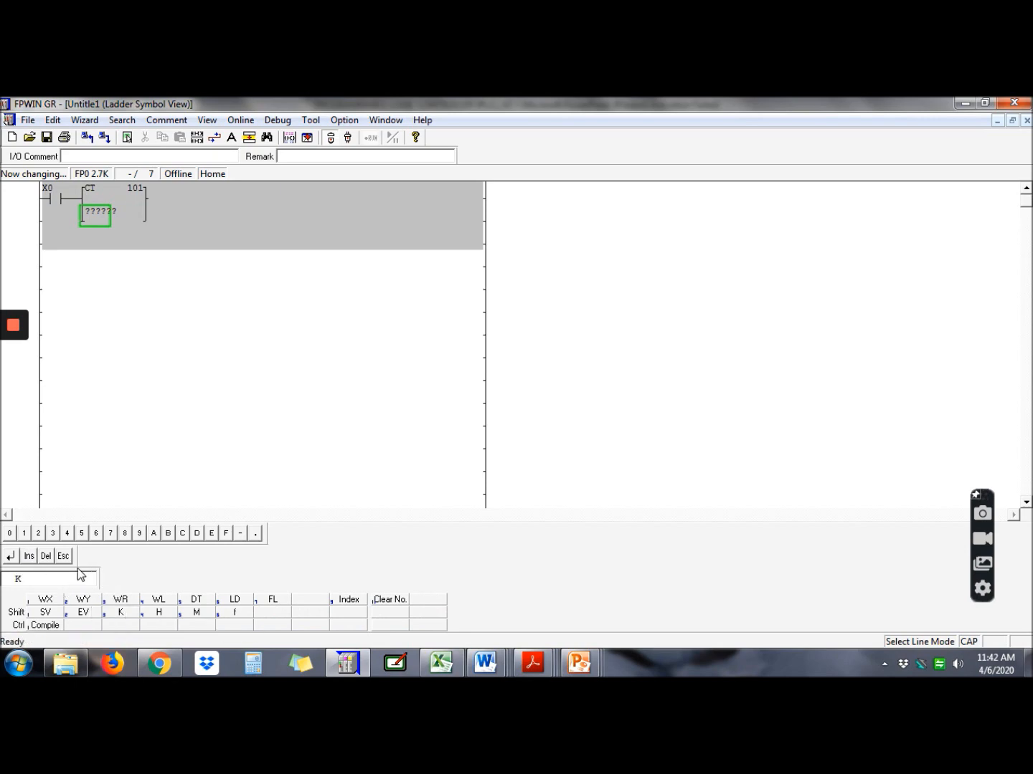
left_click(81, 532)
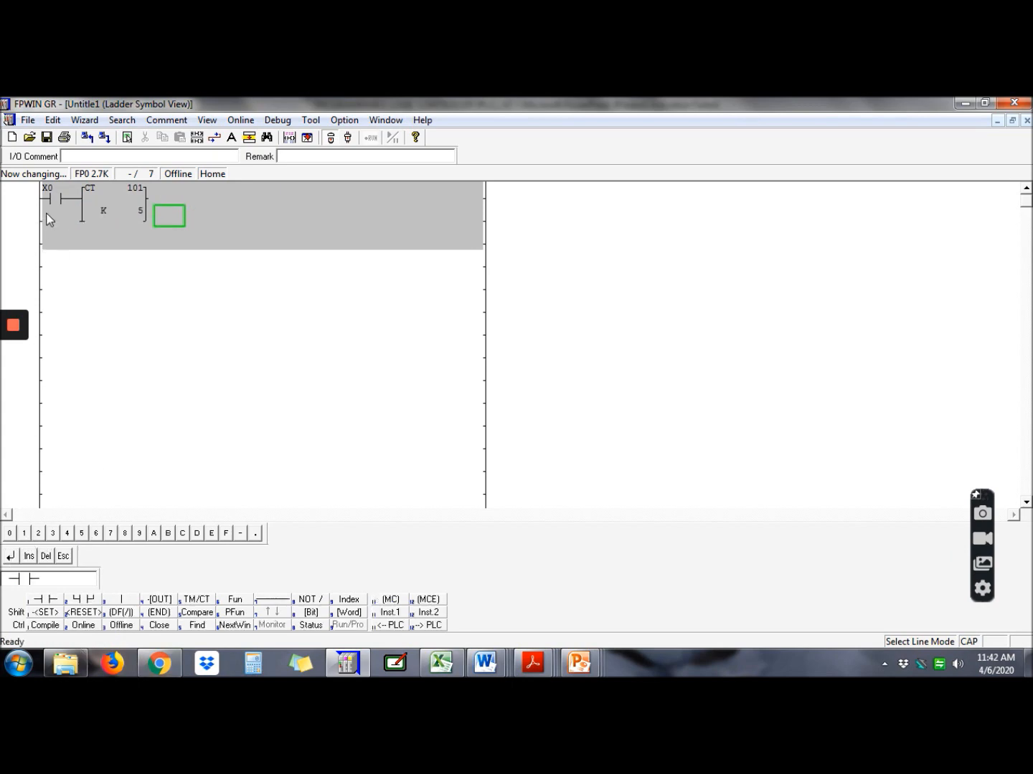
mouse_move(63, 221)
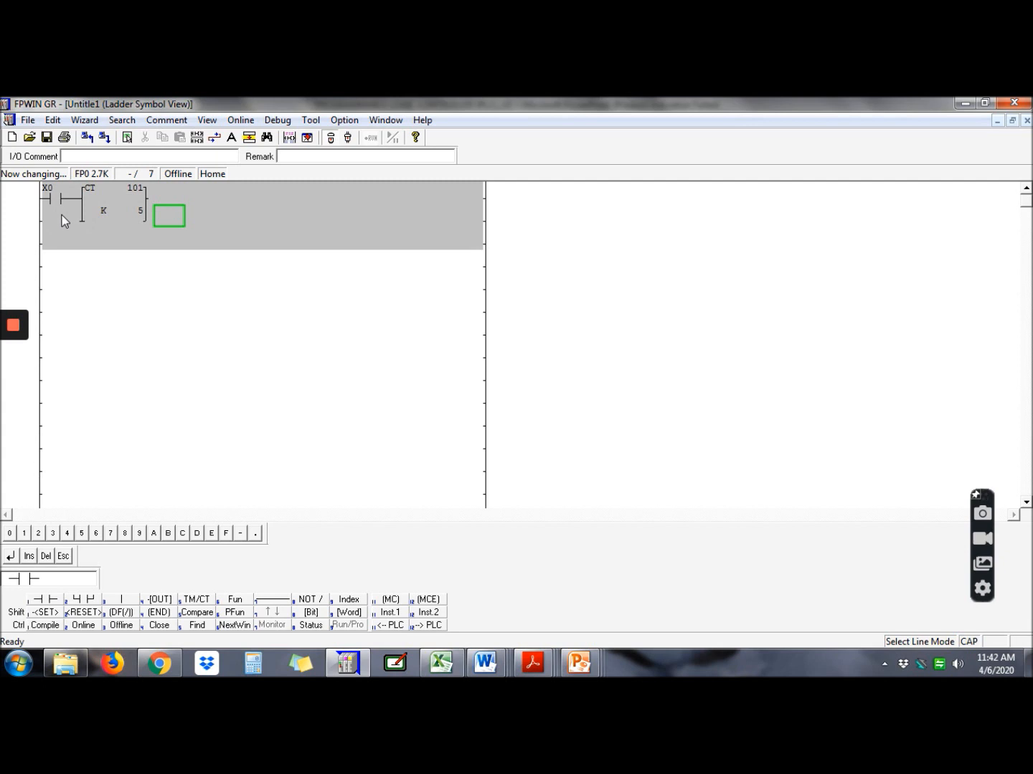
Step: Add contact X1 below X0 as the counter's reset input
left_click(57, 216)
type(" X")
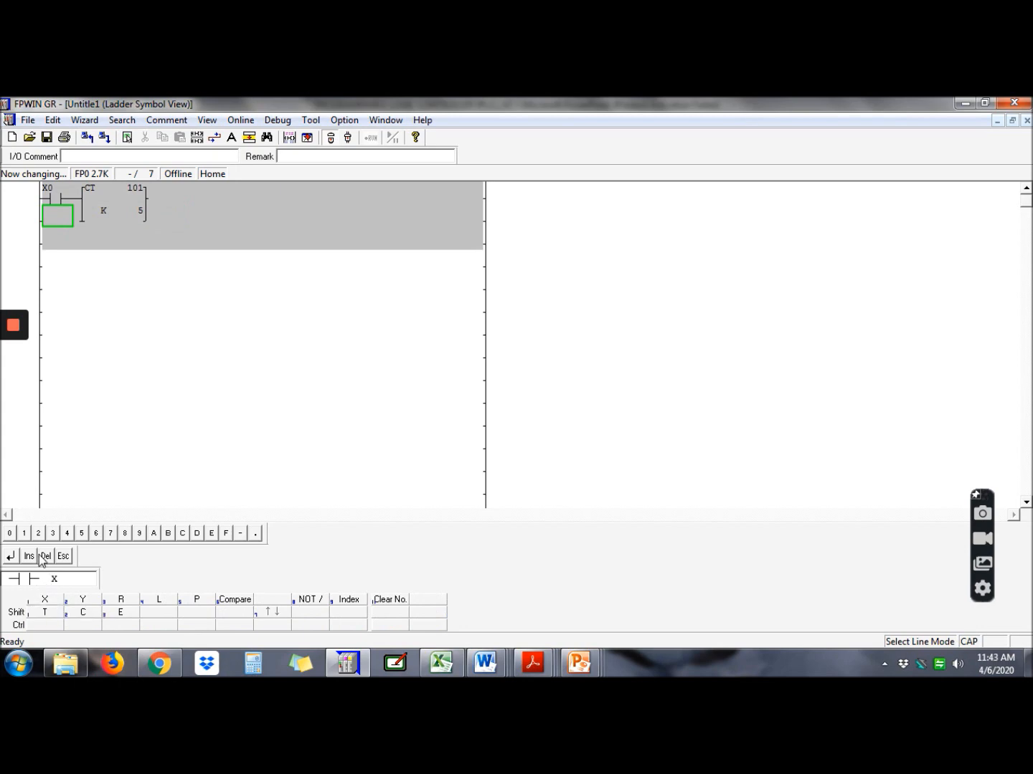
type("1")
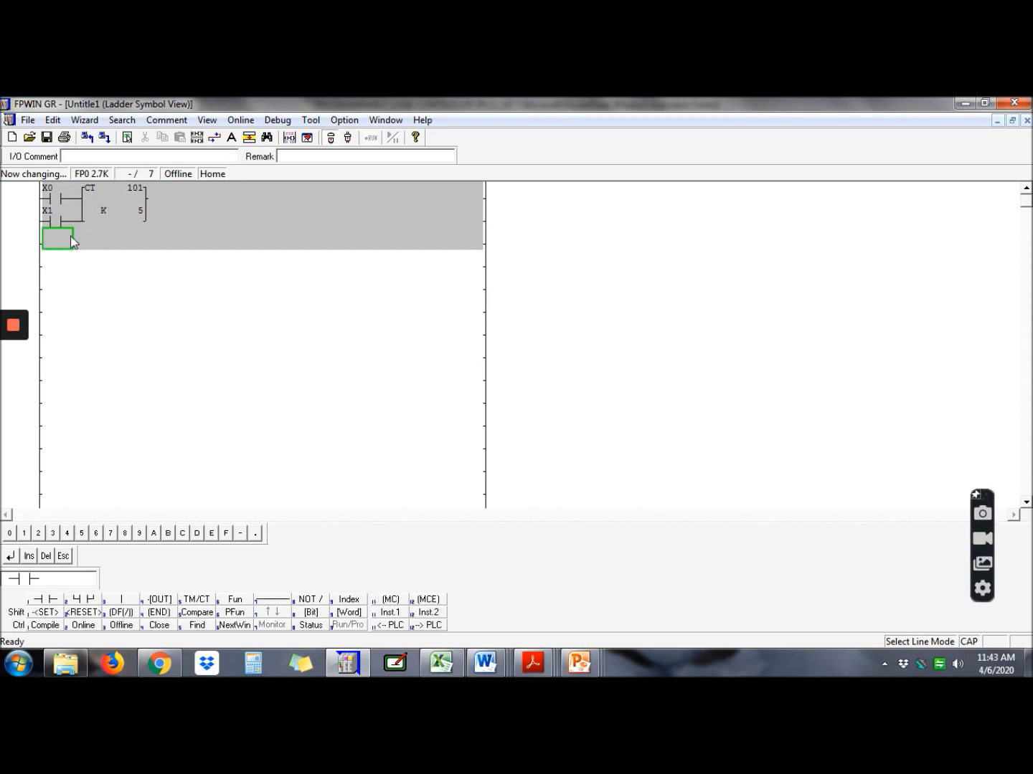
mouse_move(159, 199)
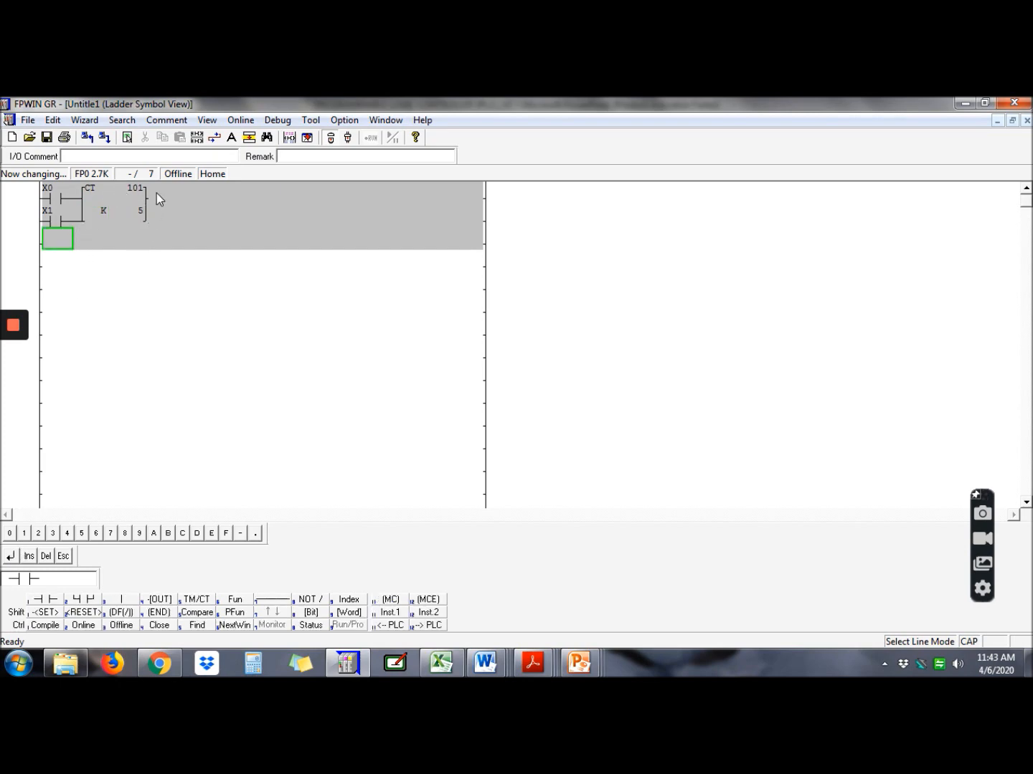
mouse_move(144, 224)
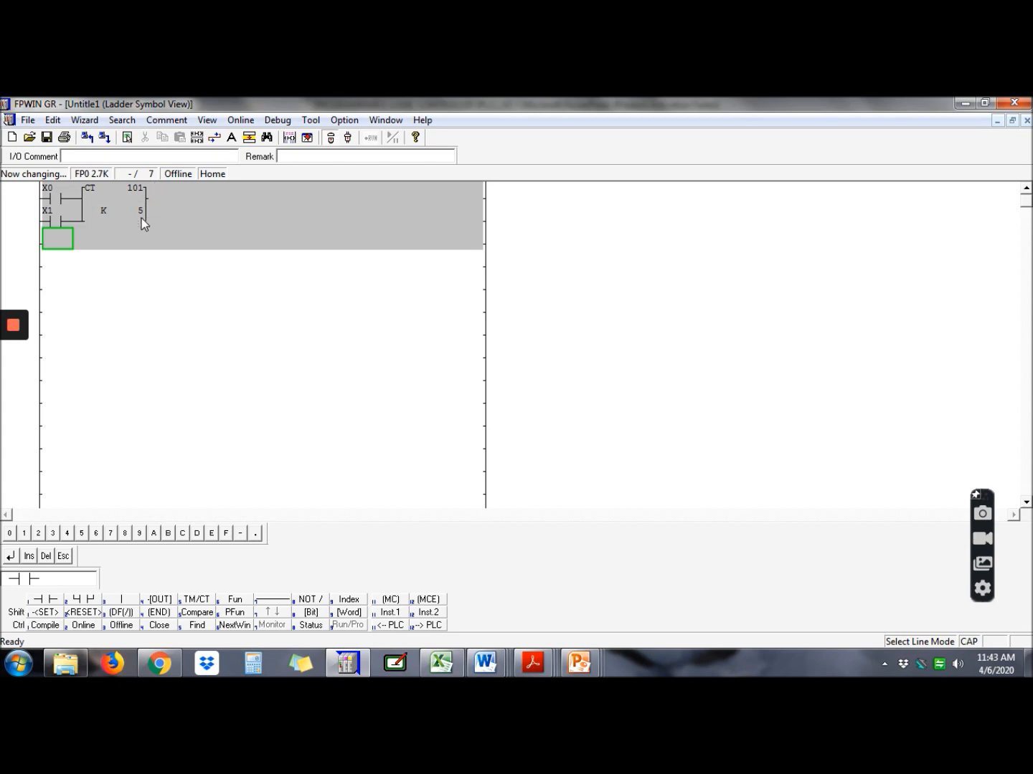
mouse_move(34, 235)
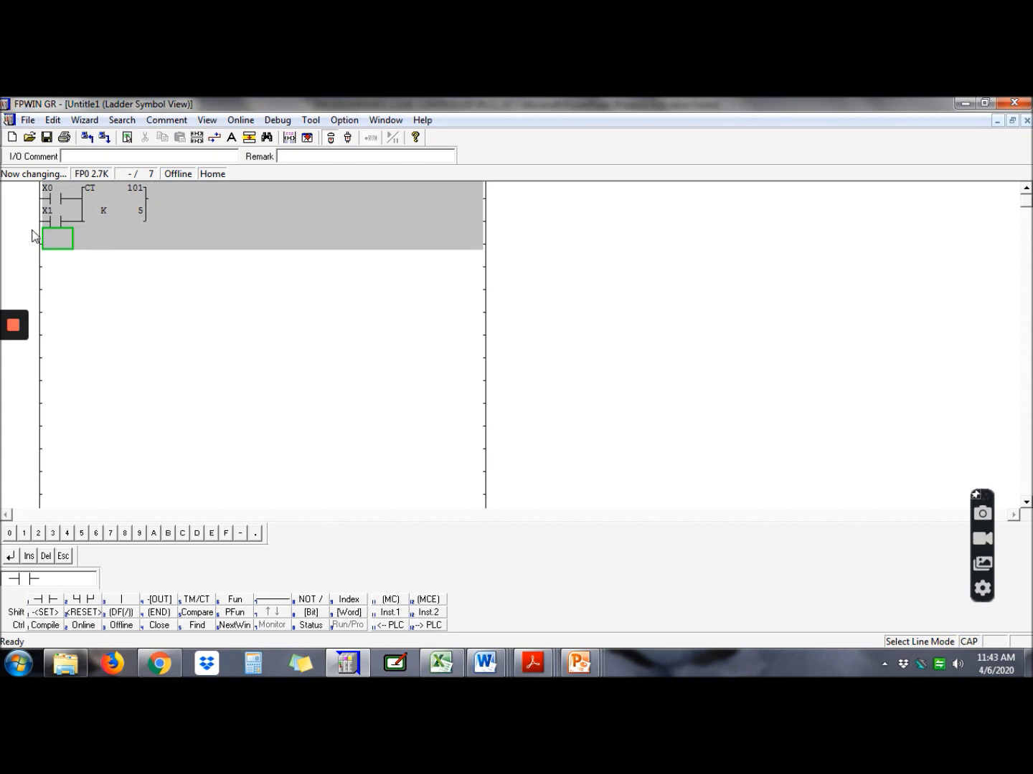
mouse_move(8, 445)
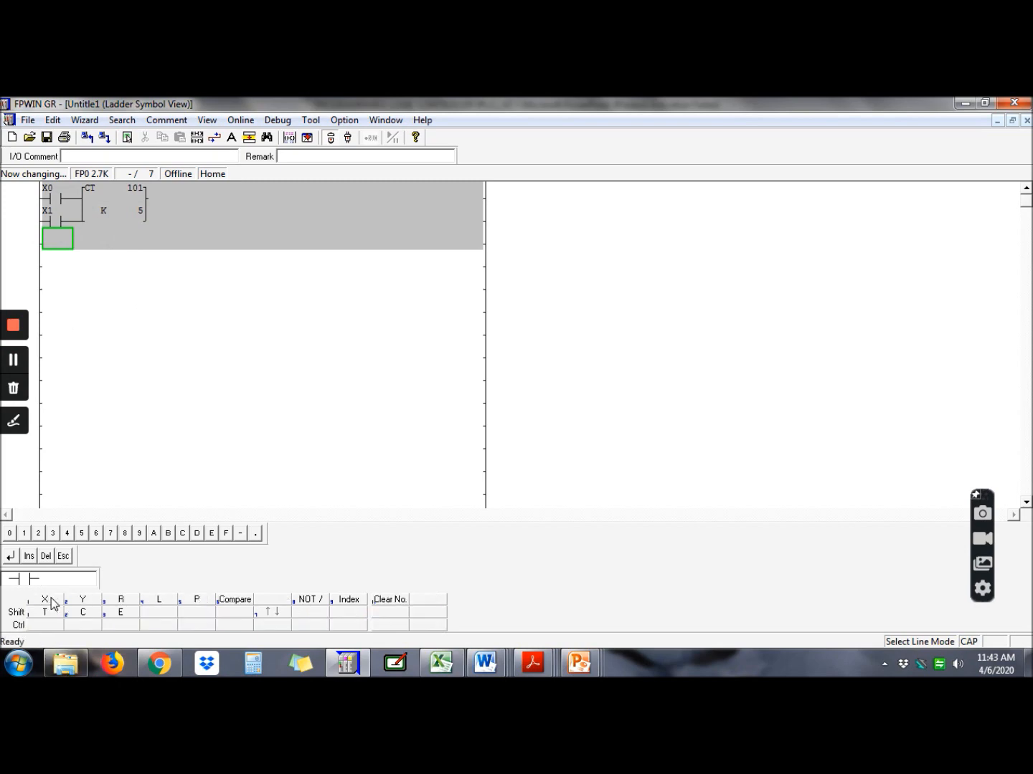
Step: Make the new rung's contact counter contact C101, driving output coil Y0
left_click(83, 613)
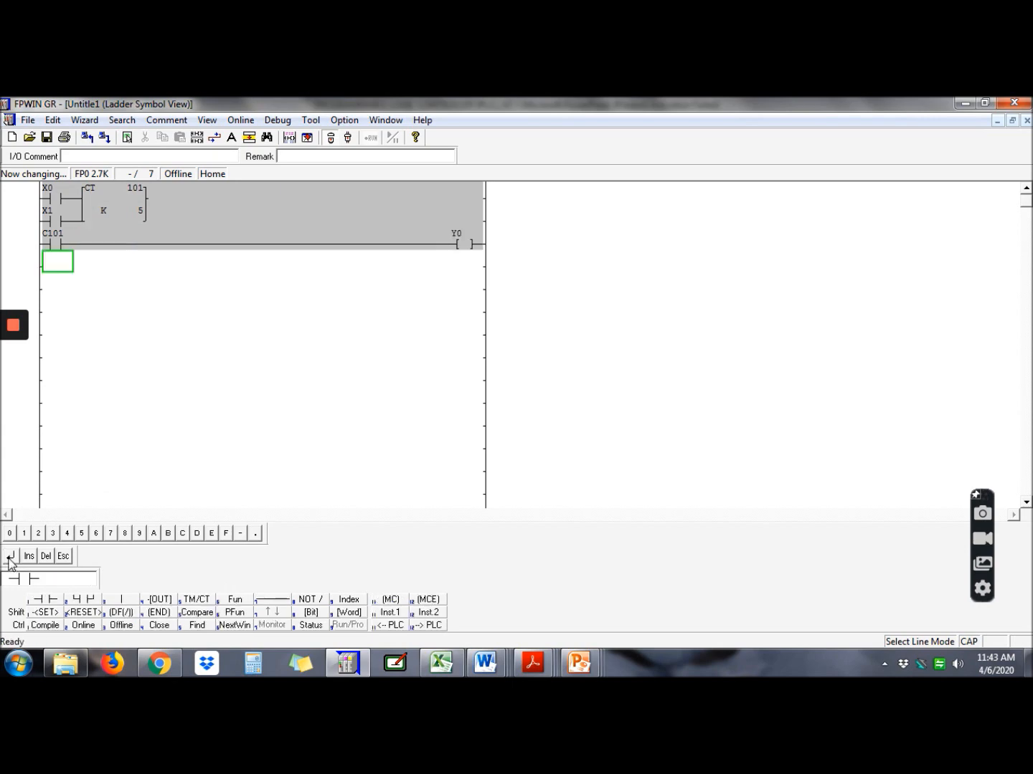
mouse_move(565, 345)
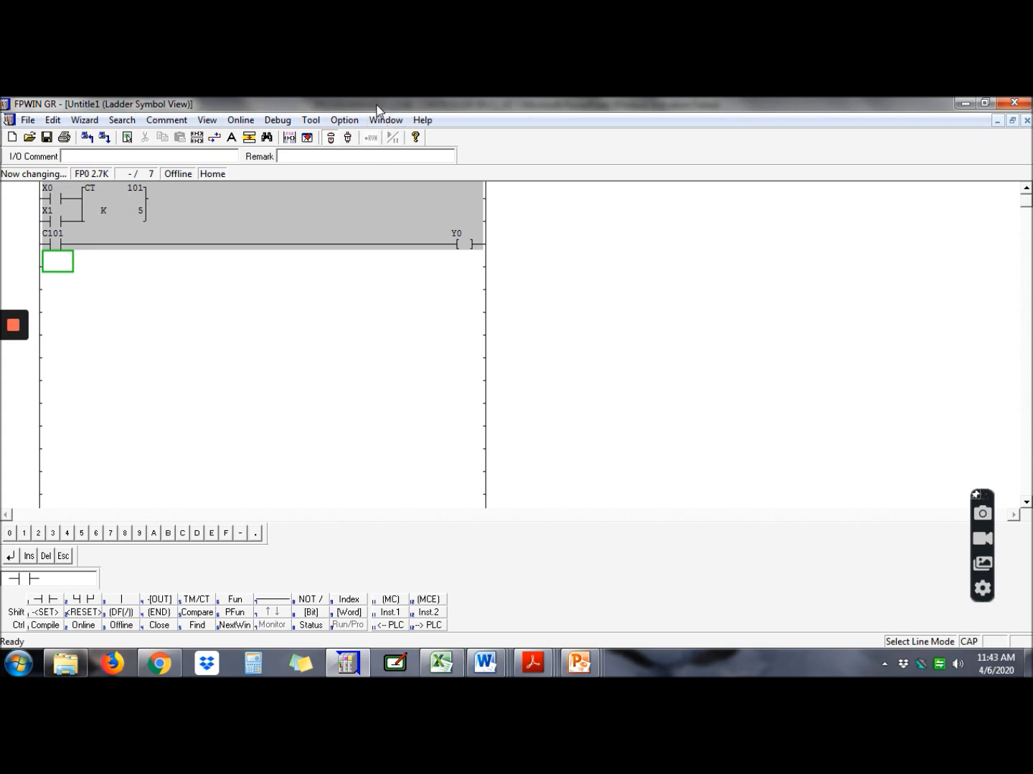
Step: Start simulation, confirm converting the counter ladder, and switch the simulated PLC to RUN
left_click(278, 120)
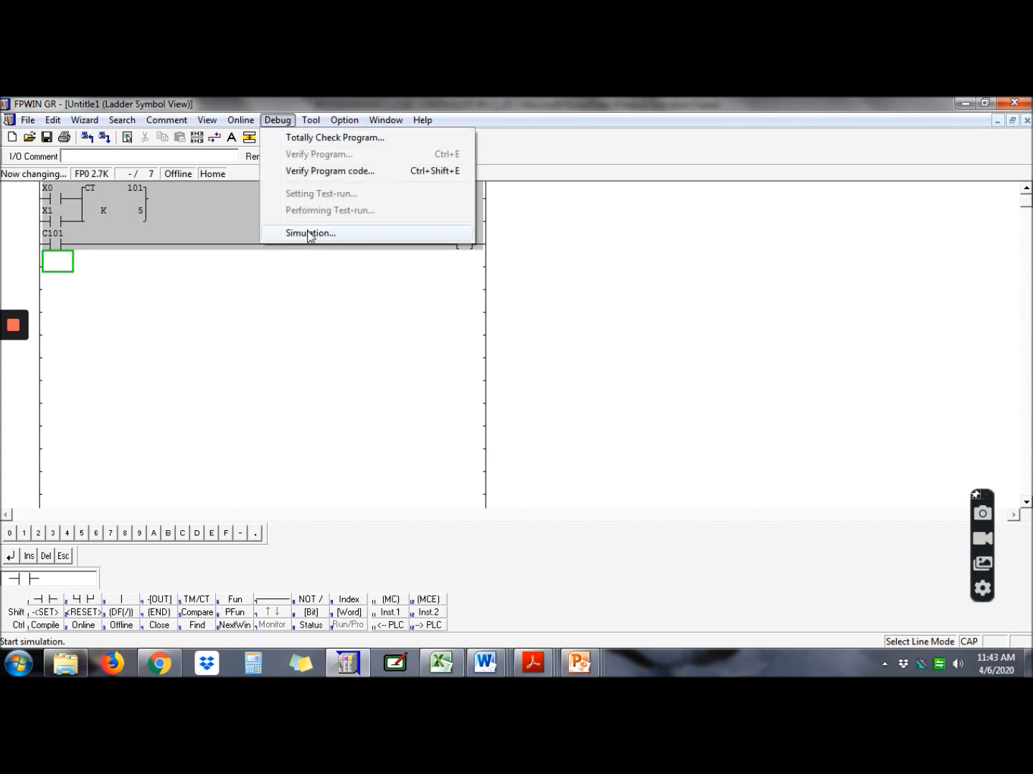
left_click(310, 233)
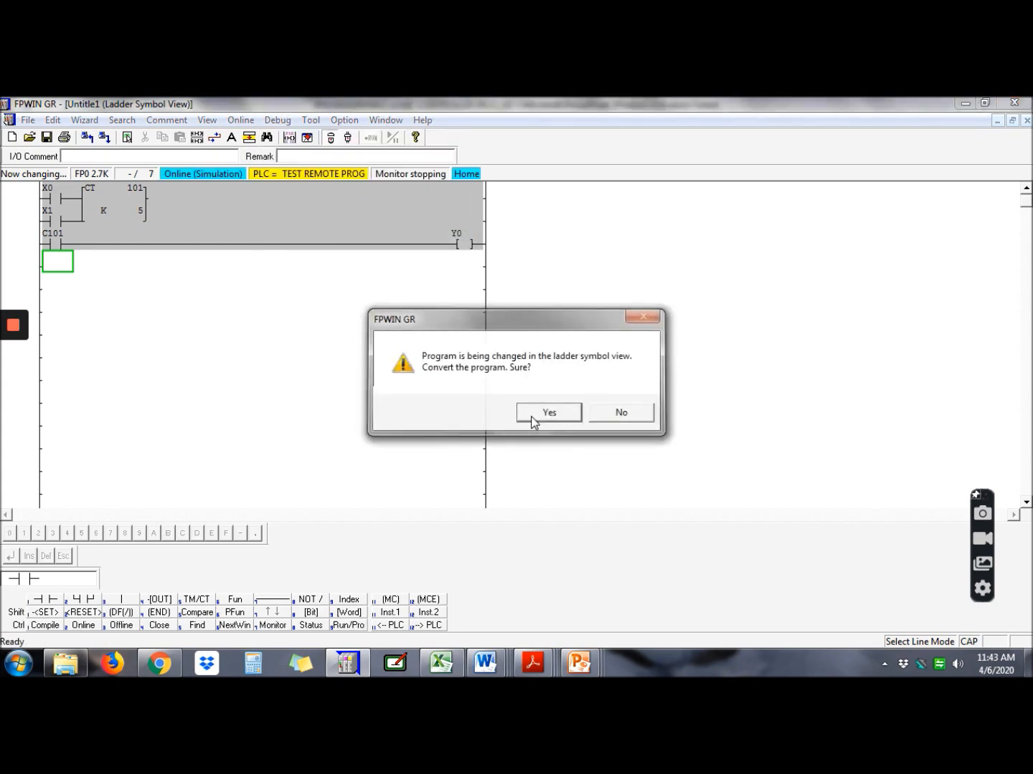
left_click(549, 412)
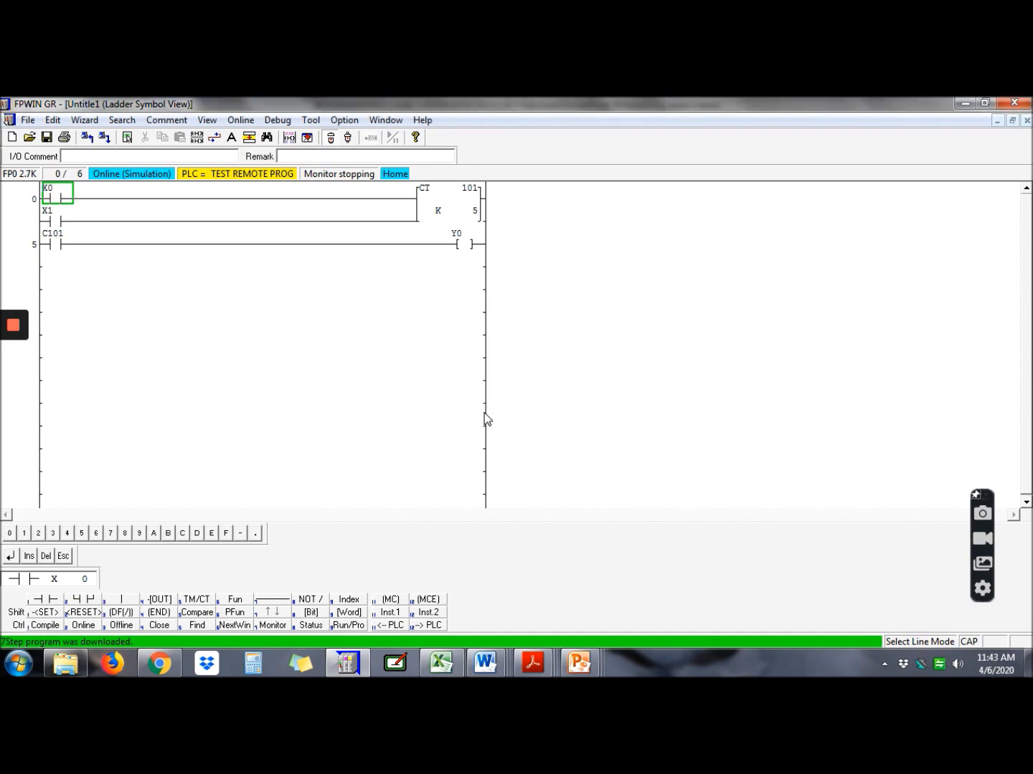
left_click(371, 136)
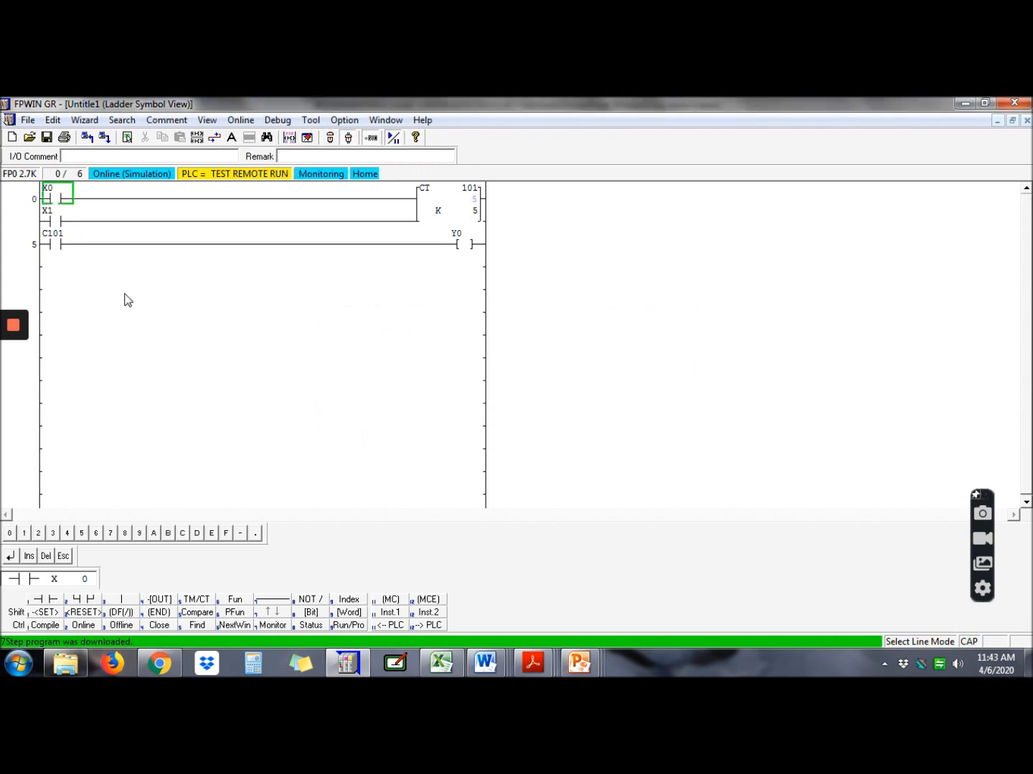
left_click(241, 119)
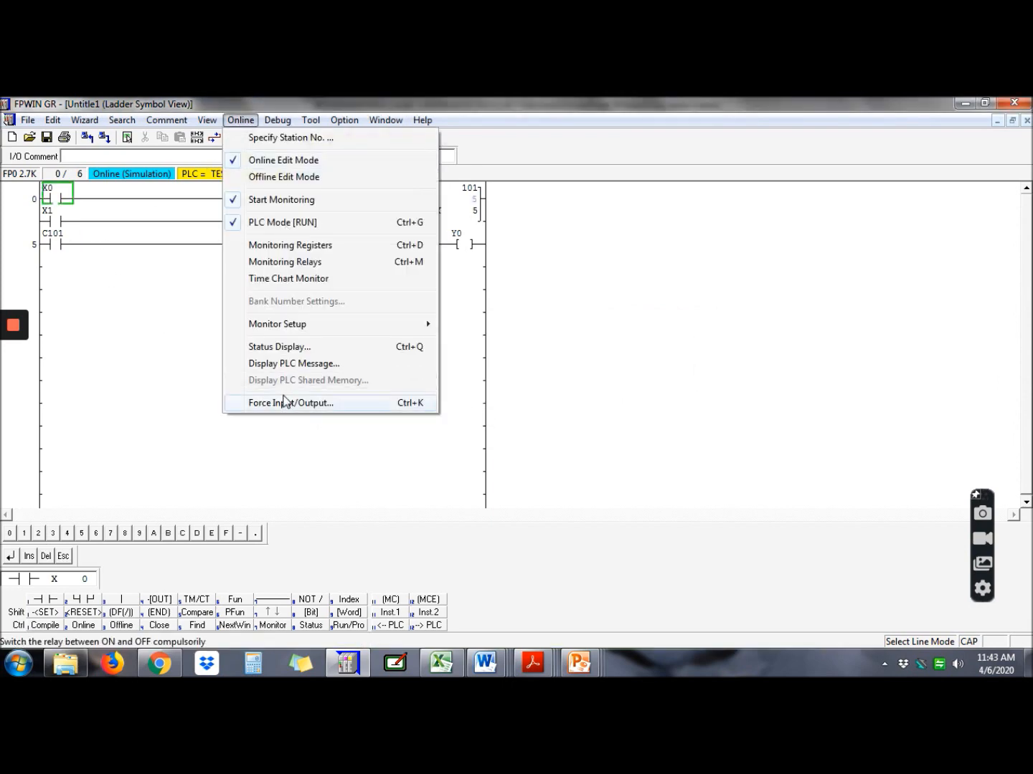
Step: Register inputs X0 and X1 as devices in the Force Input/Output list
left_click(289, 402)
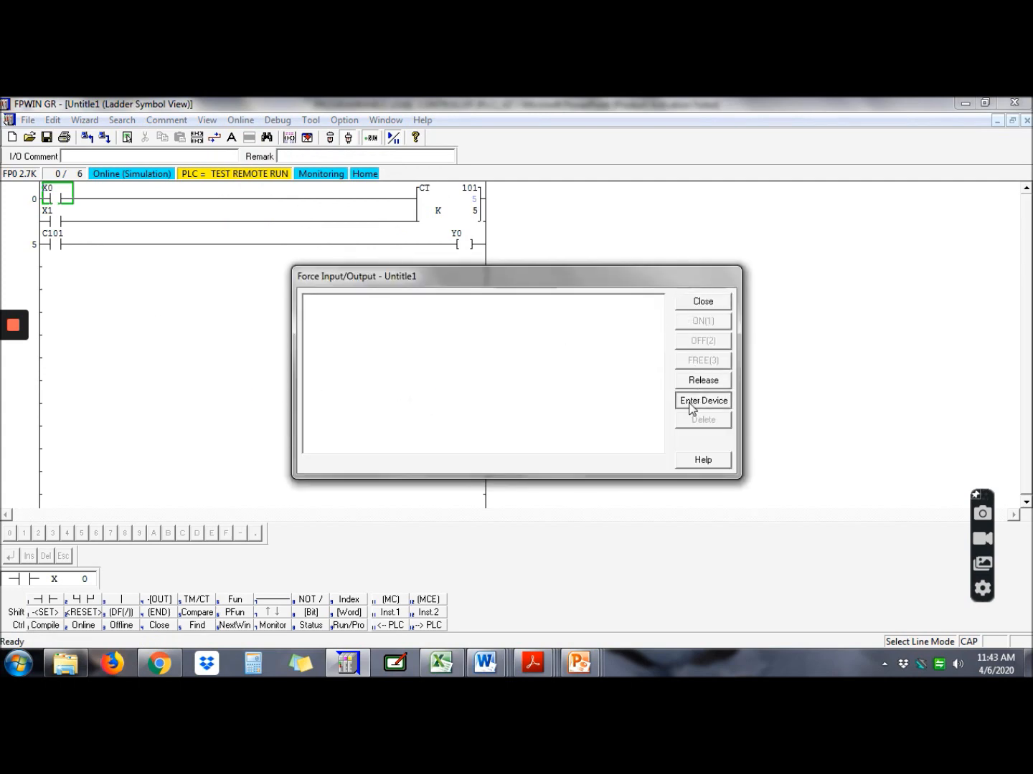
left_click(702, 400)
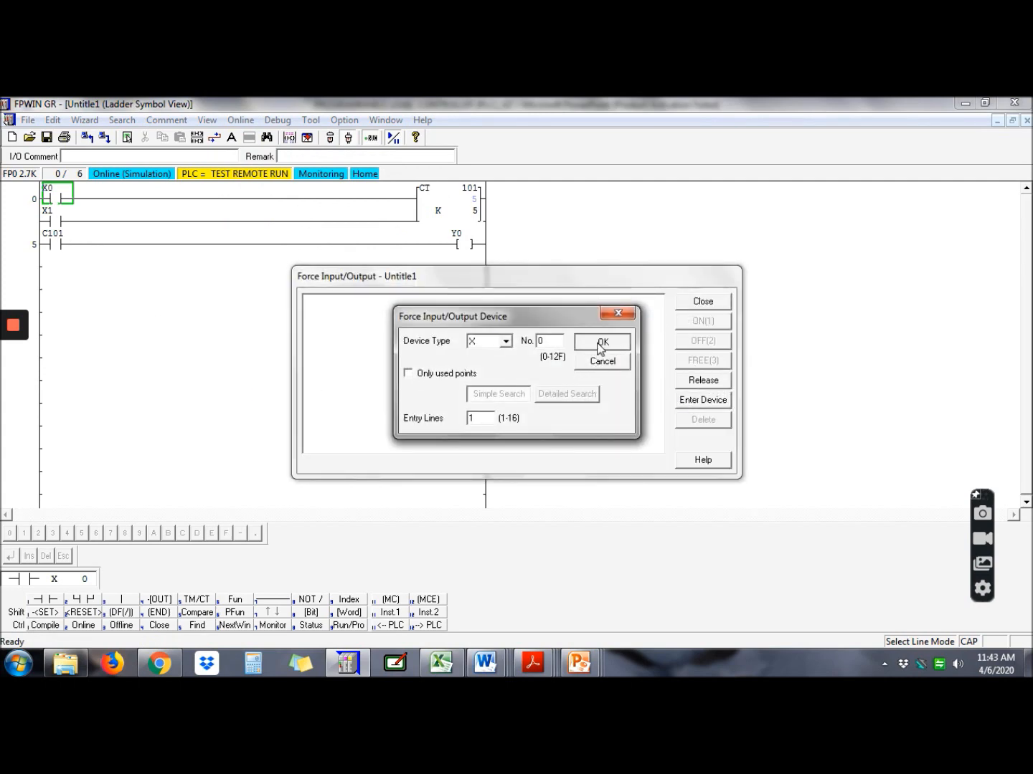
left_click(601, 342)
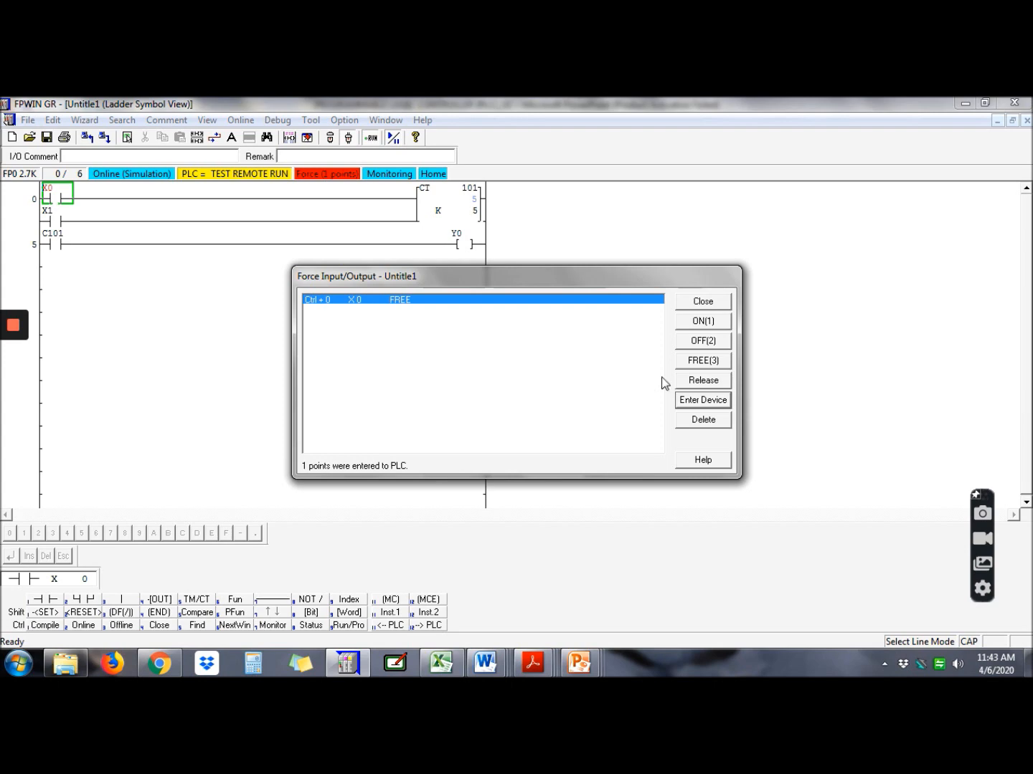
left_click(702, 399)
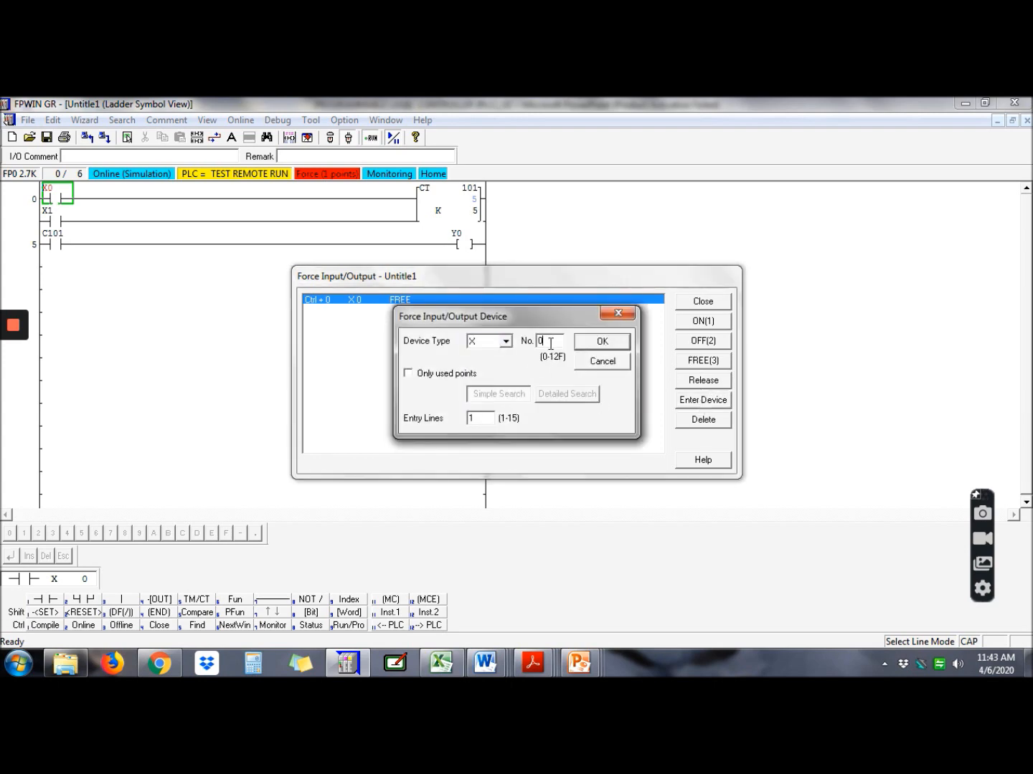
type("1")
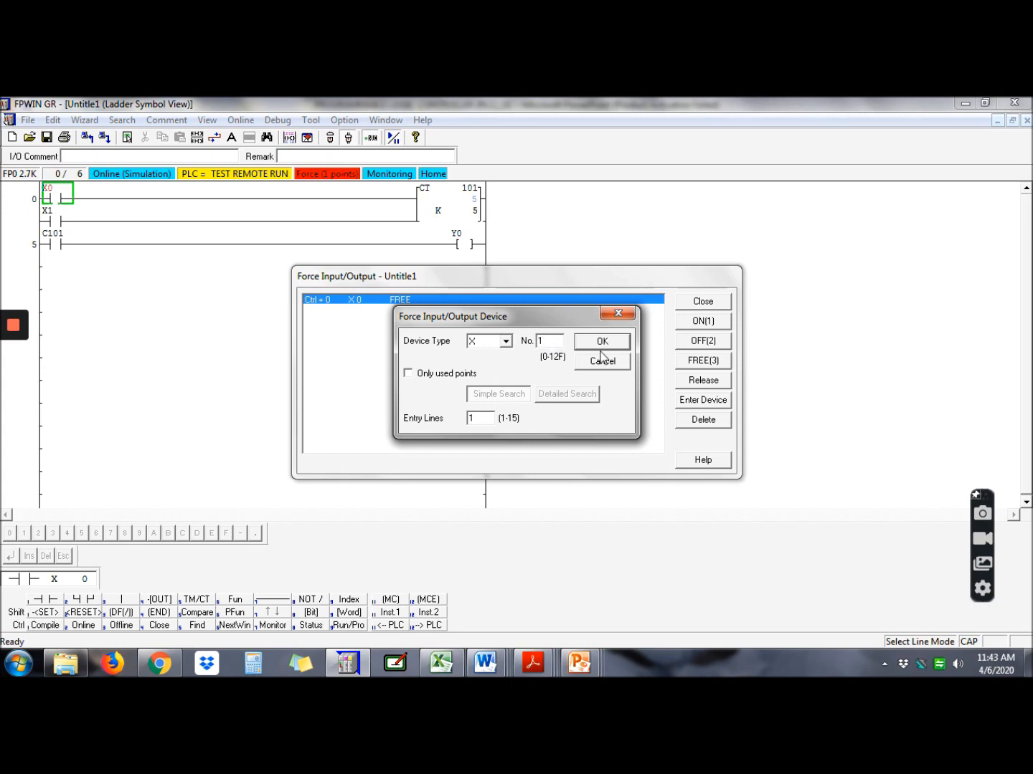
left_click(601, 341)
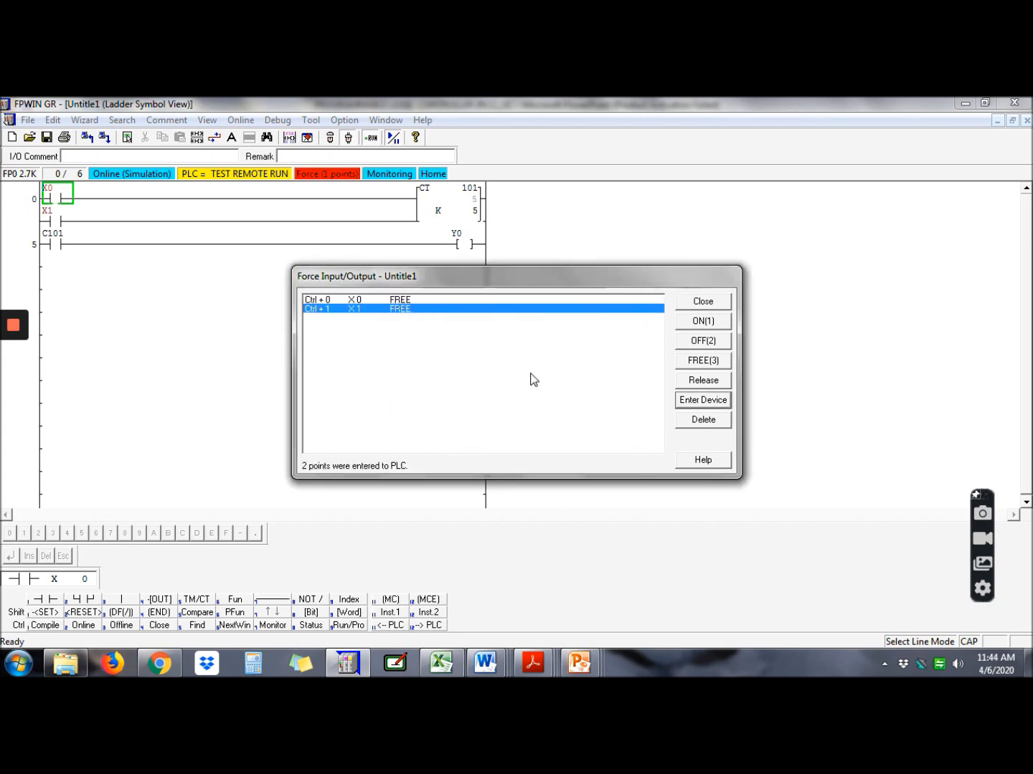
mouse_move(486, 205)
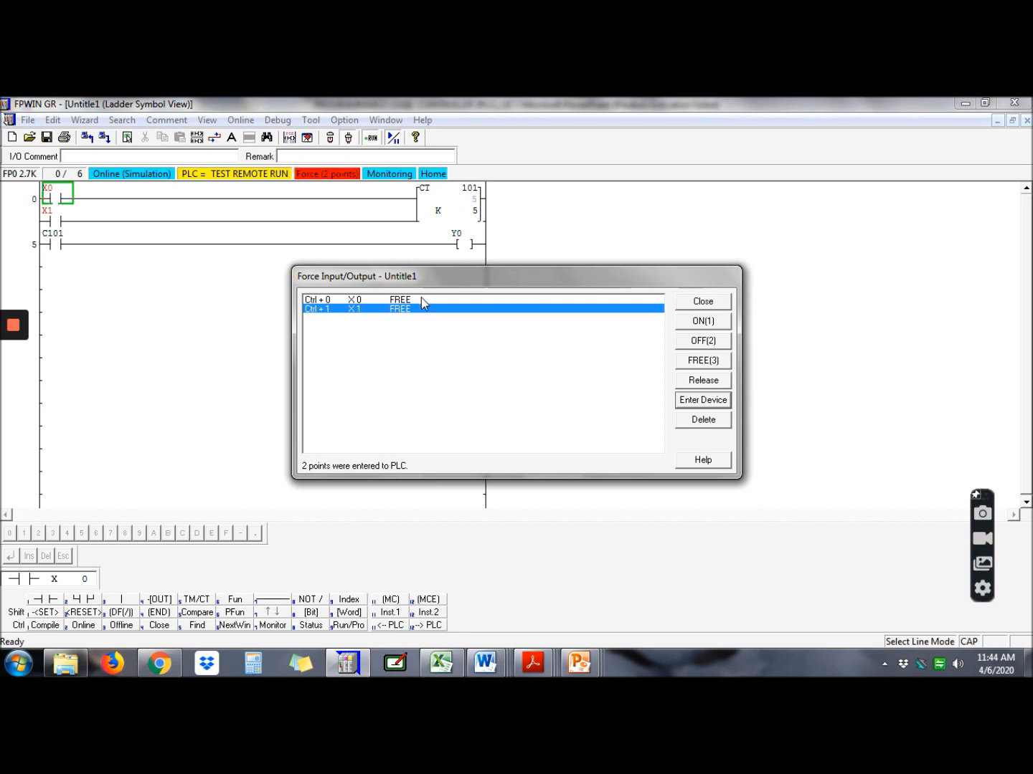
Step: Toggle forced input X0 on and off repeatedly until C101 reaches 0 and Y0 lights
left_click(351, 299)
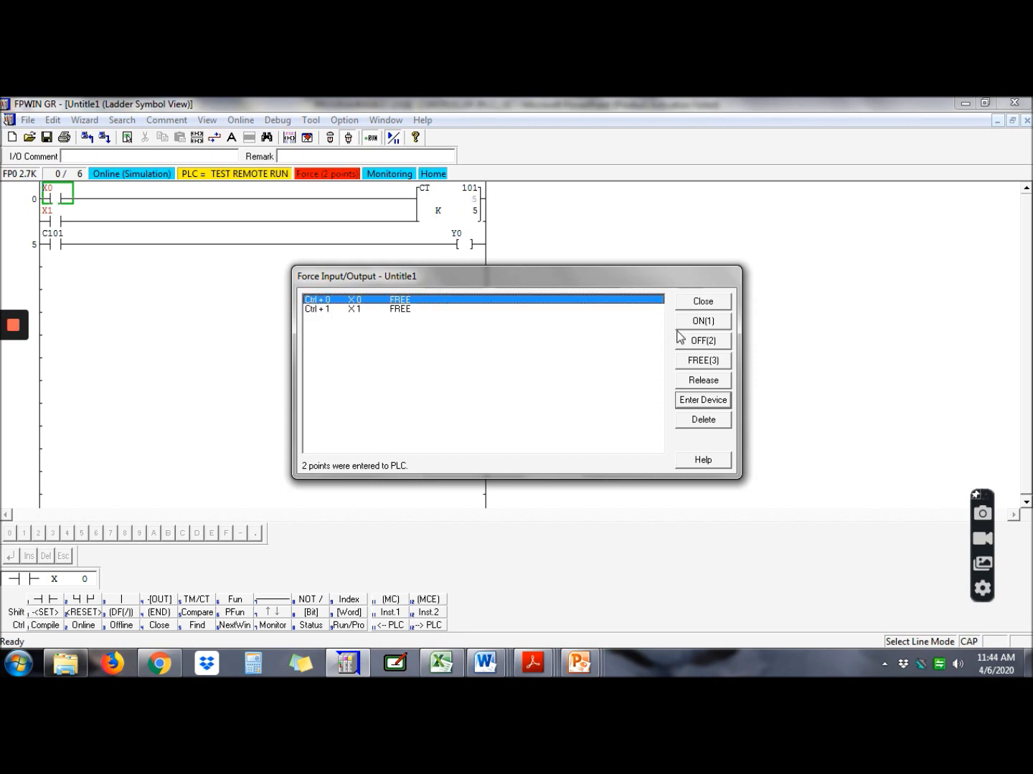
left_click(702, 321)
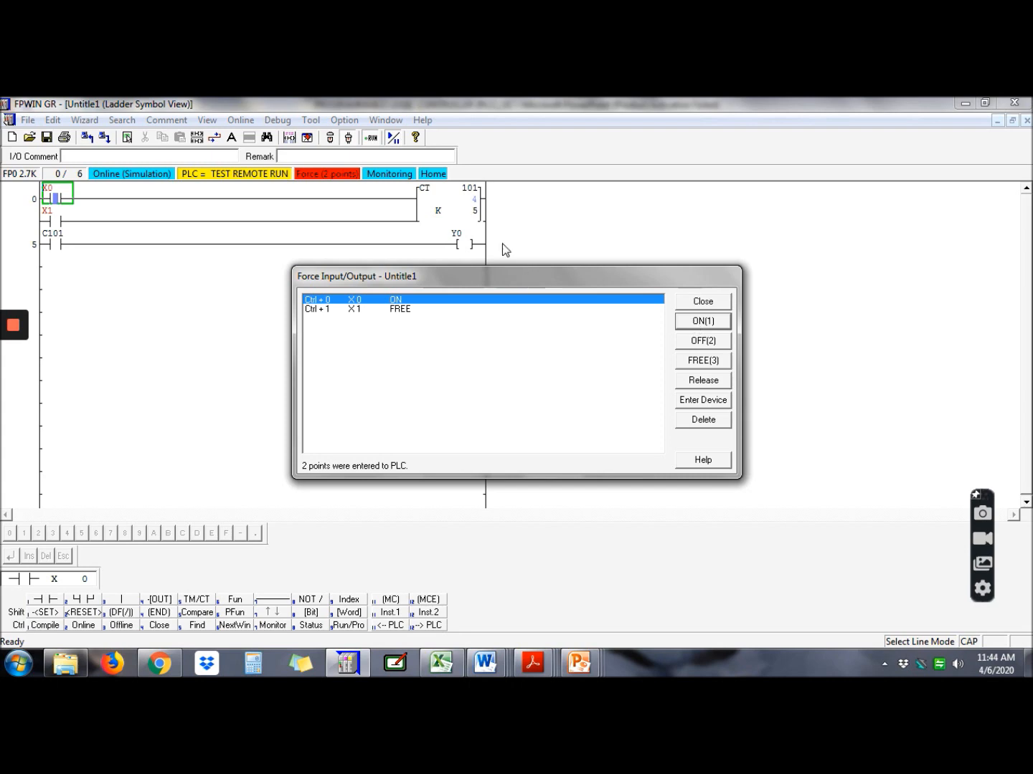
mouse_move(469, 219)
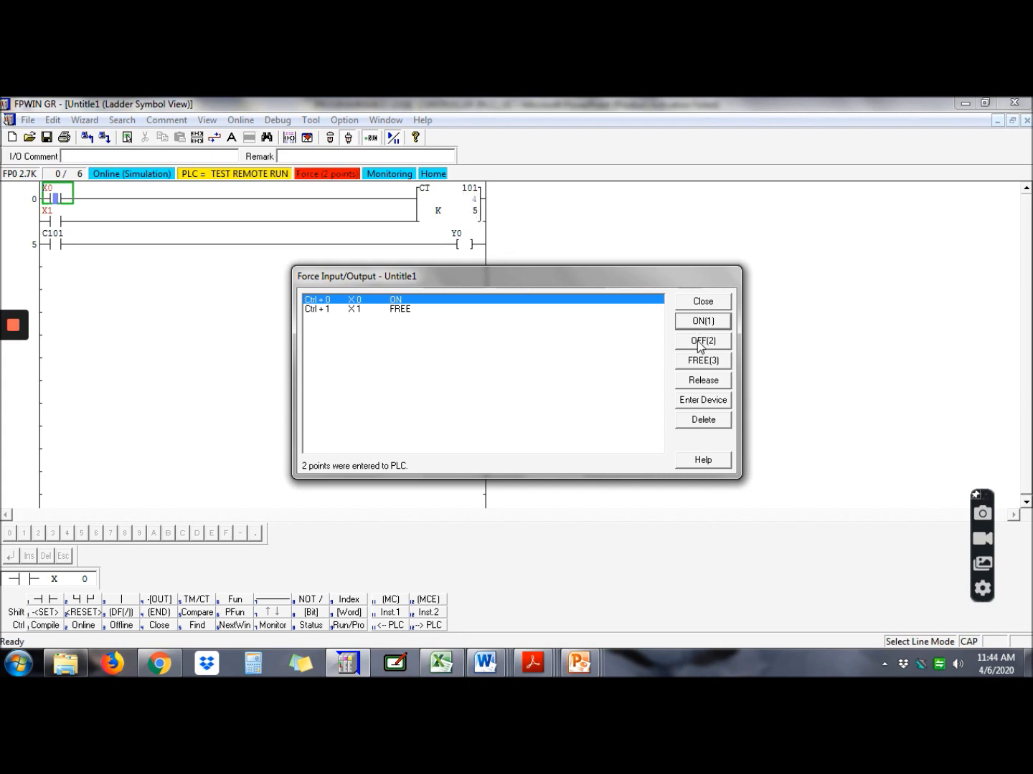
left_click(702, 341)
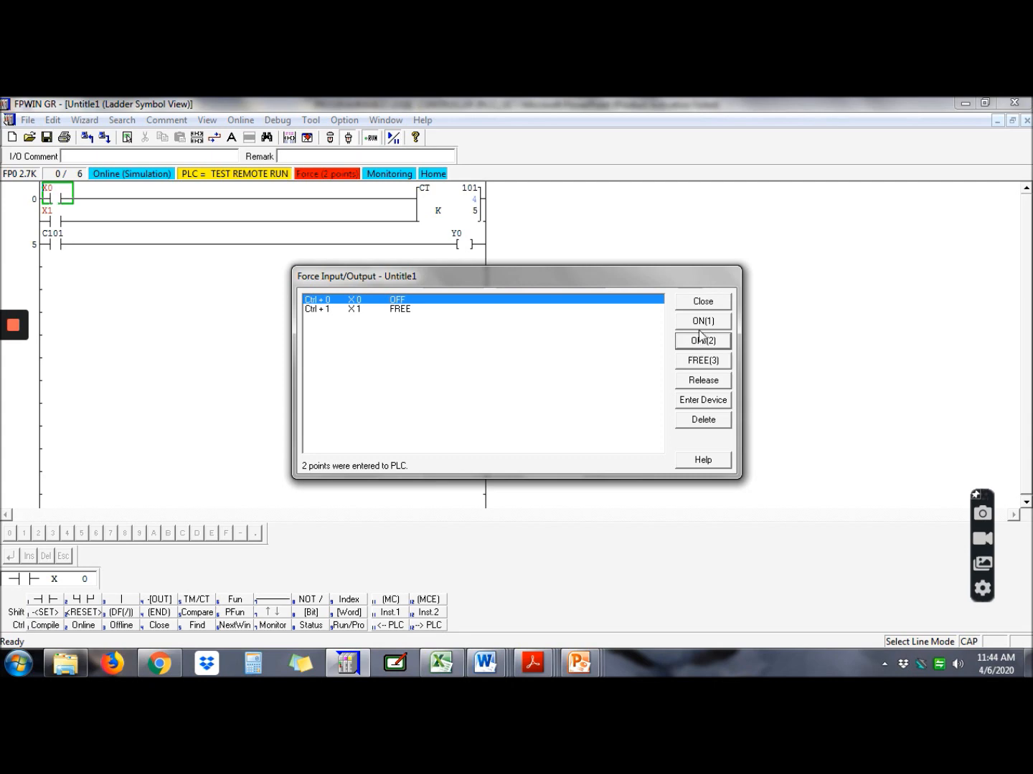
left_click(703, 320)
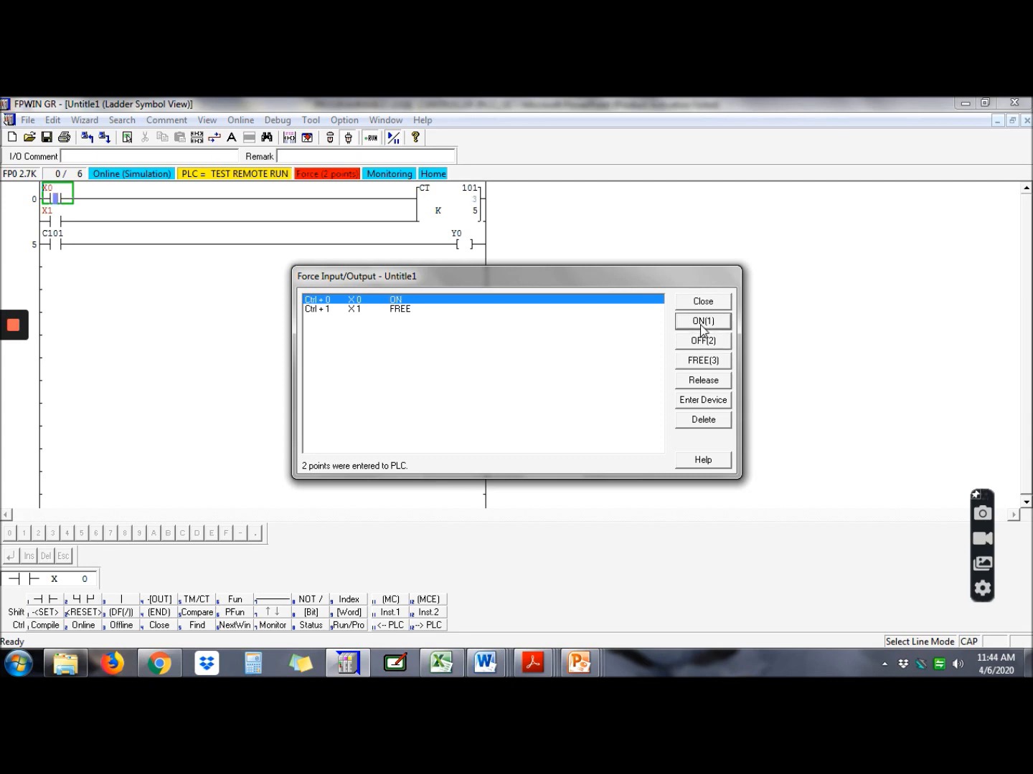
left_click(702, 341)
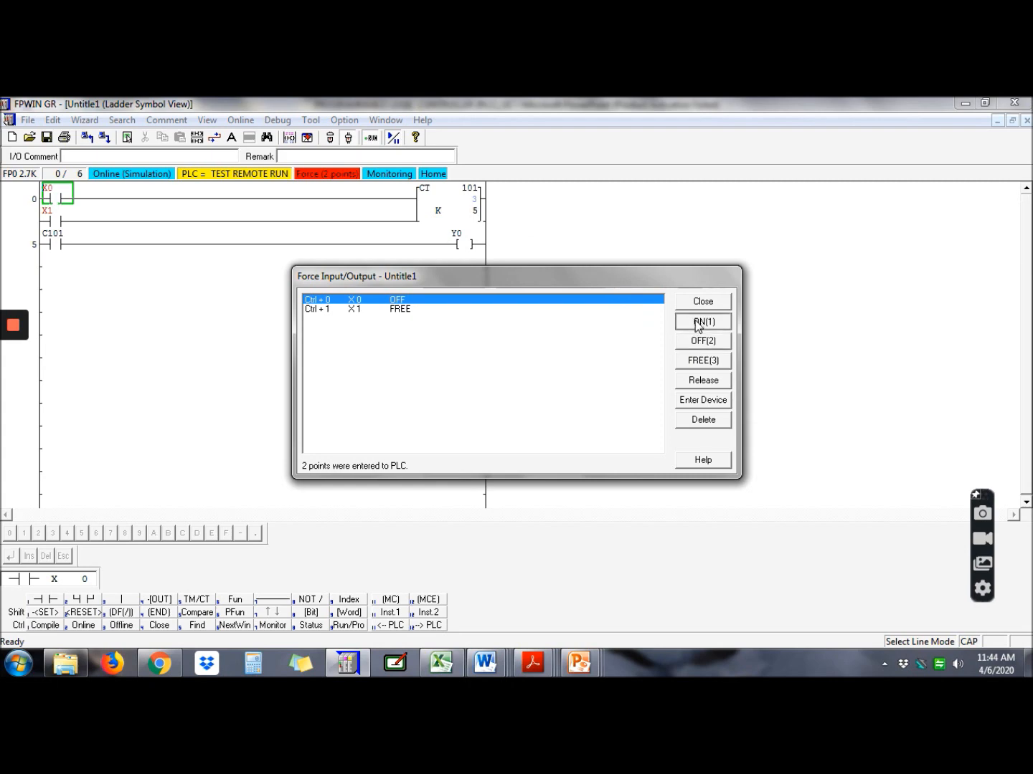
left_click(702, 320)
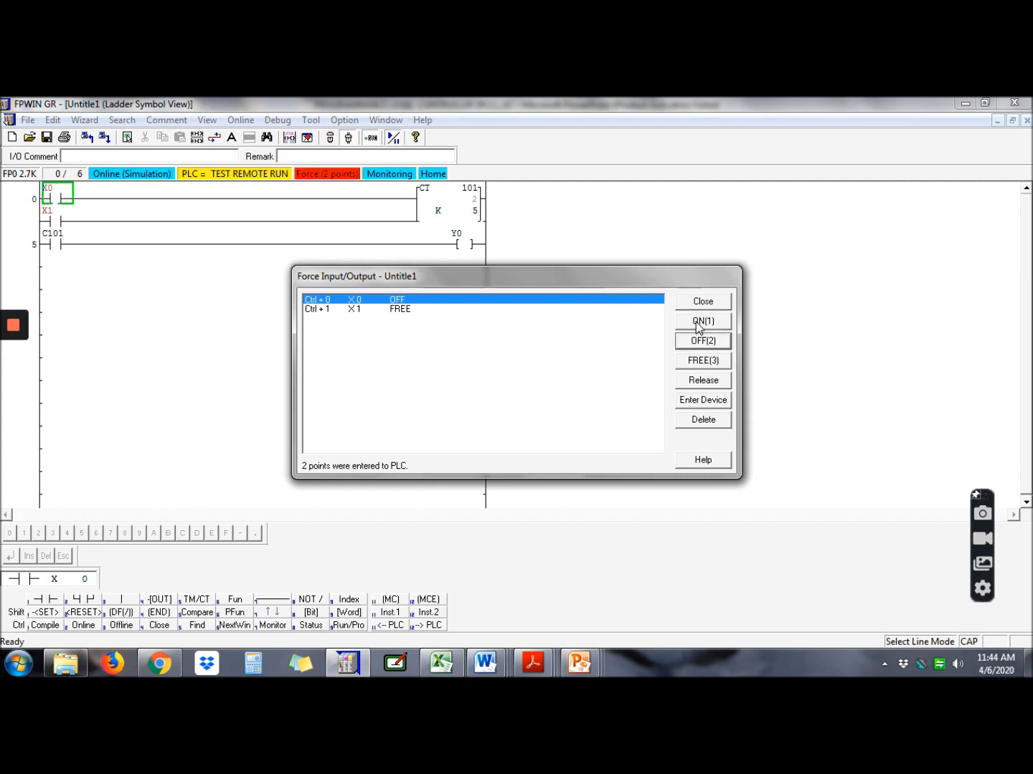
left_click(702, 320)
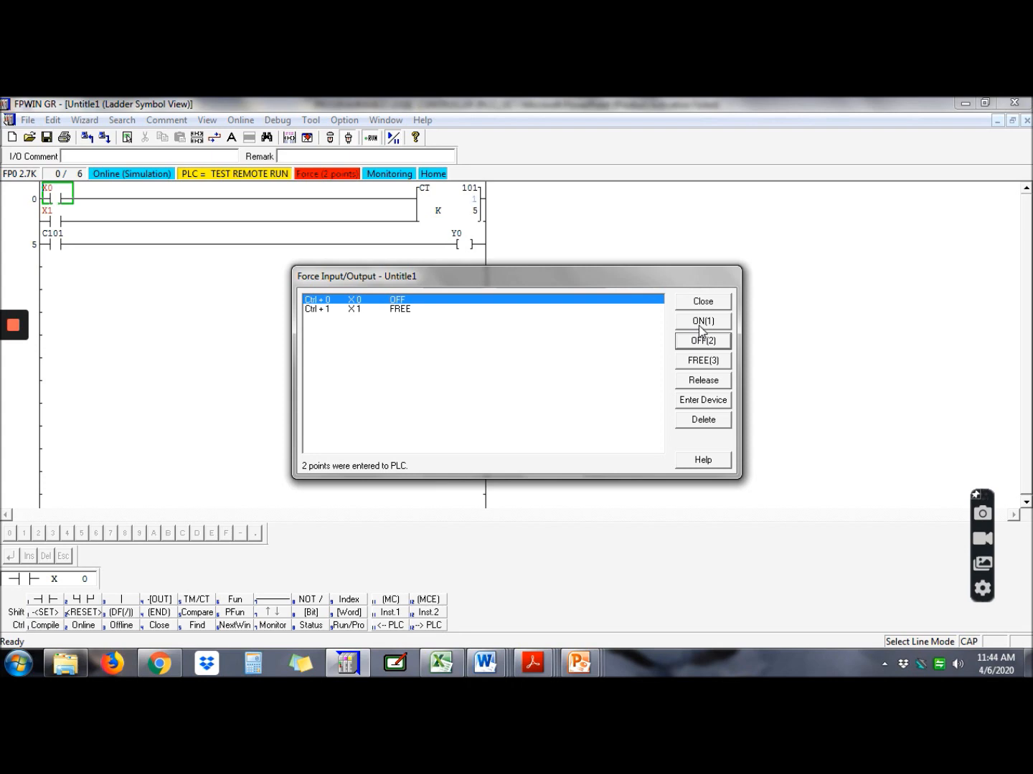
left_click(702, 320)
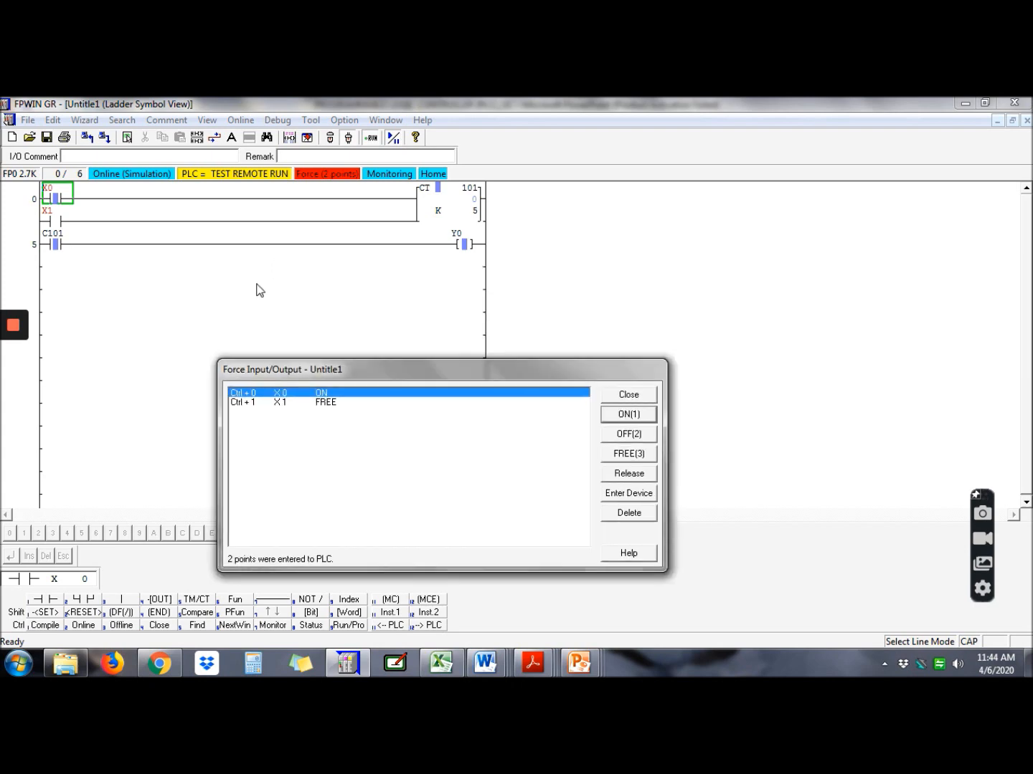
mouse_move(445, 258)
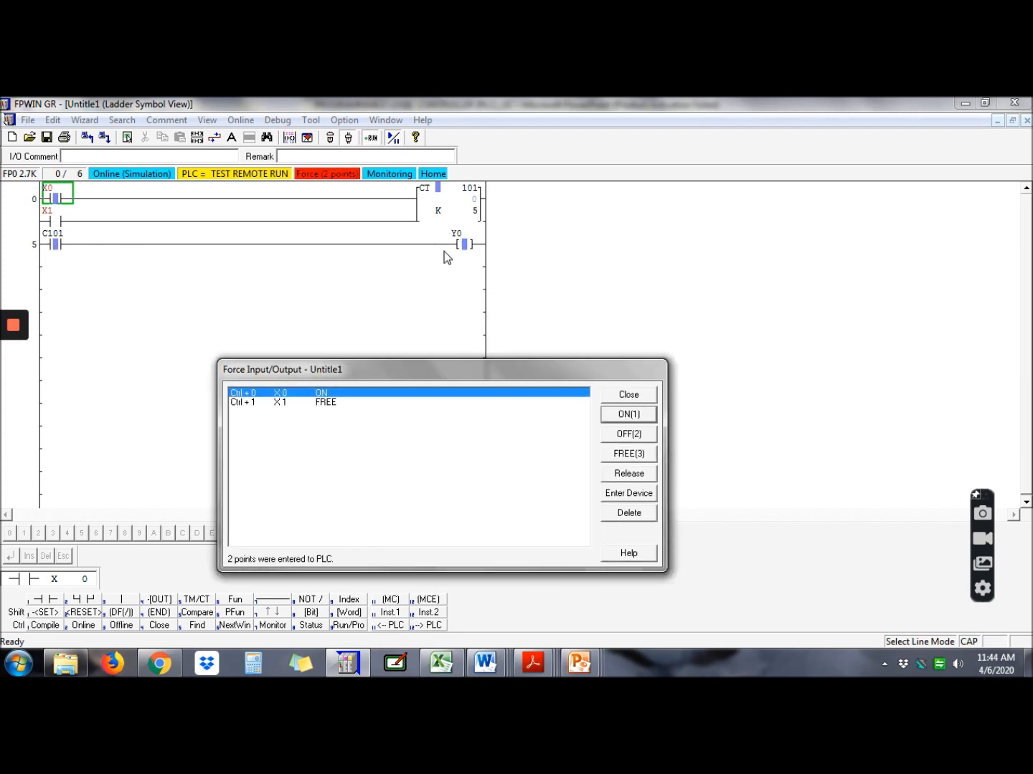
mouse_move(467, 242)
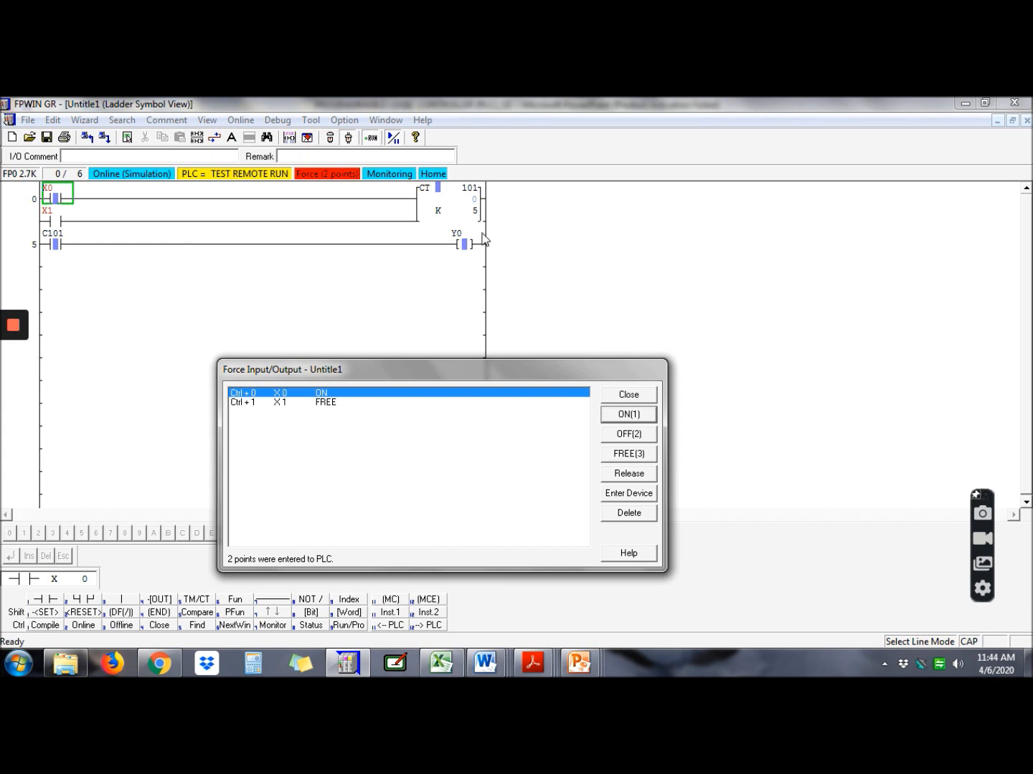
mouse_move(458, 246)
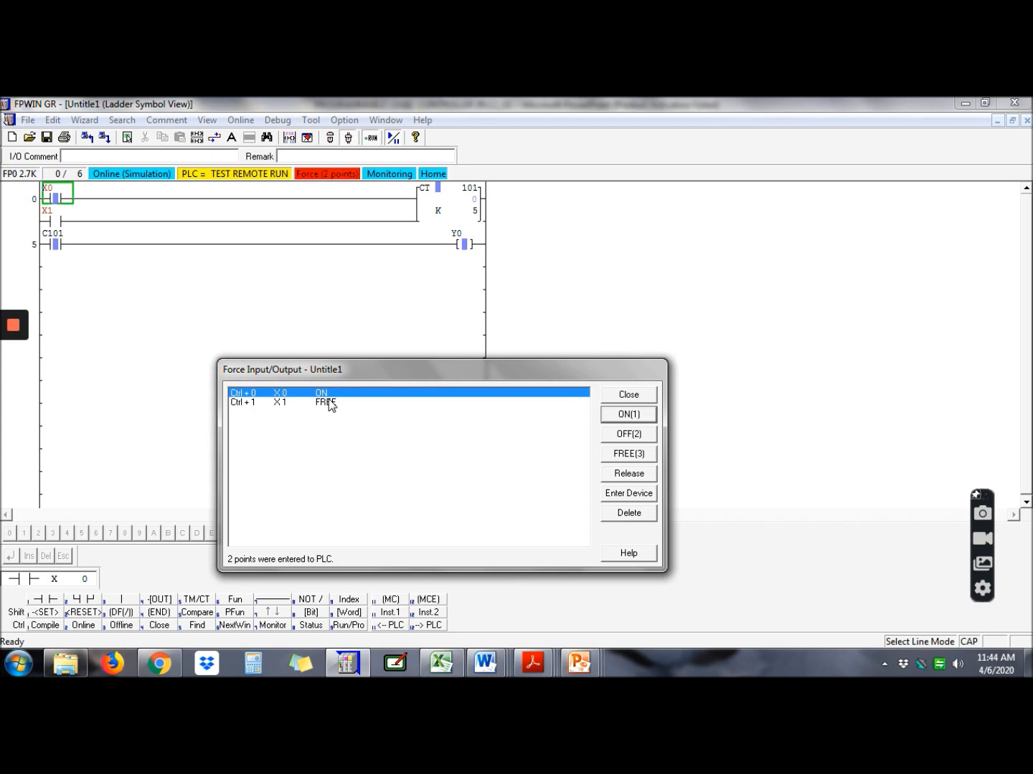
Step: Force X1 on to reset counter 101 to 5 and turn Y0 off, then force it off
left_click(280, 401)
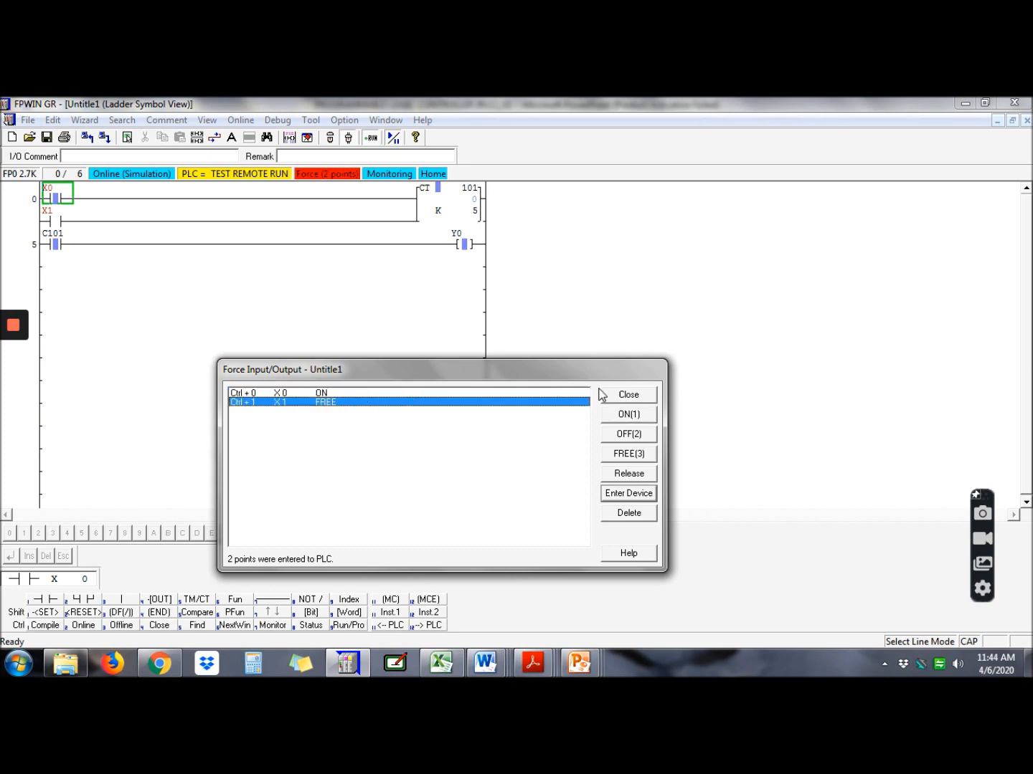
left_click(627, 414)
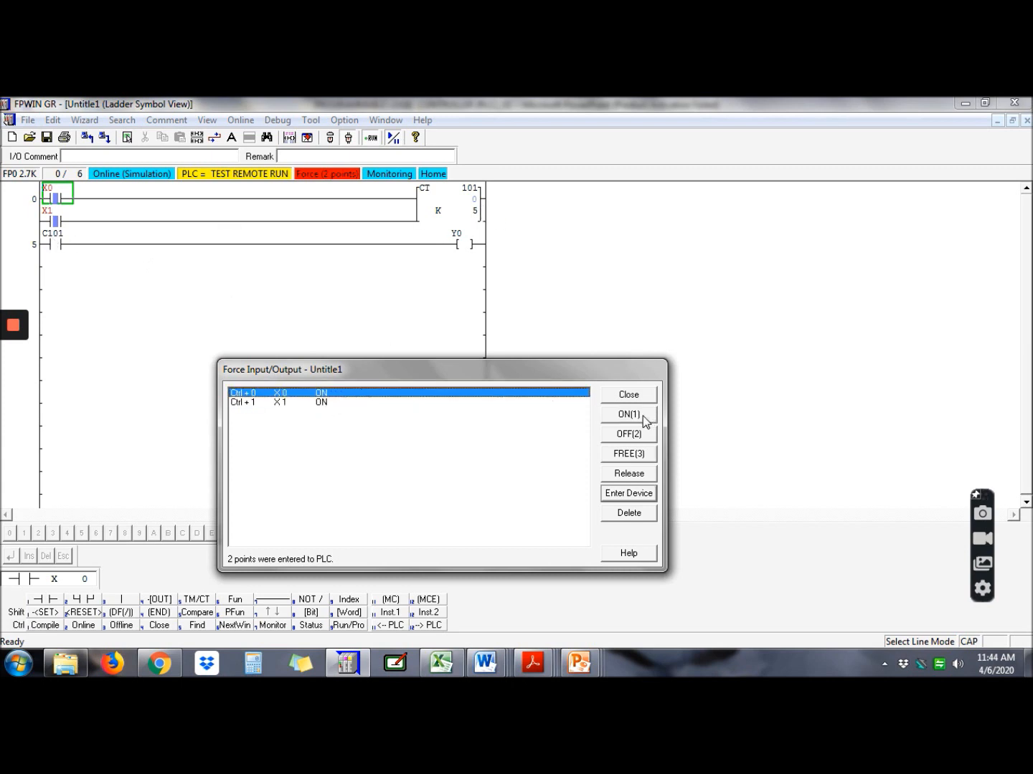
left_click(628, 434)
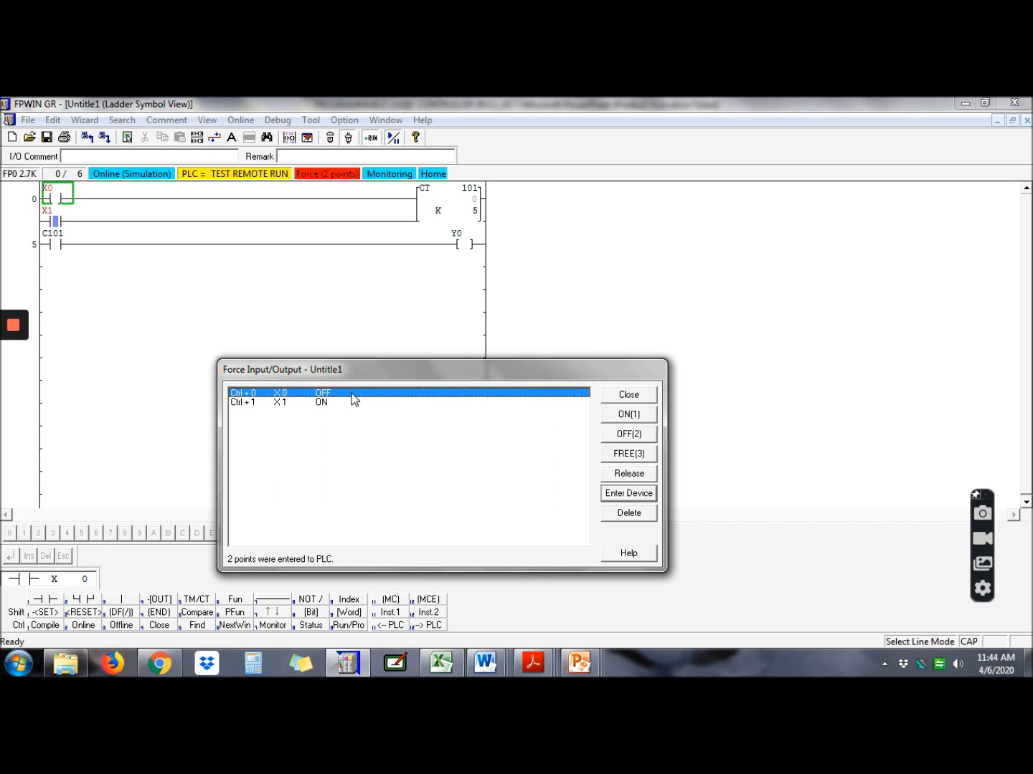
left_click(628, 415)
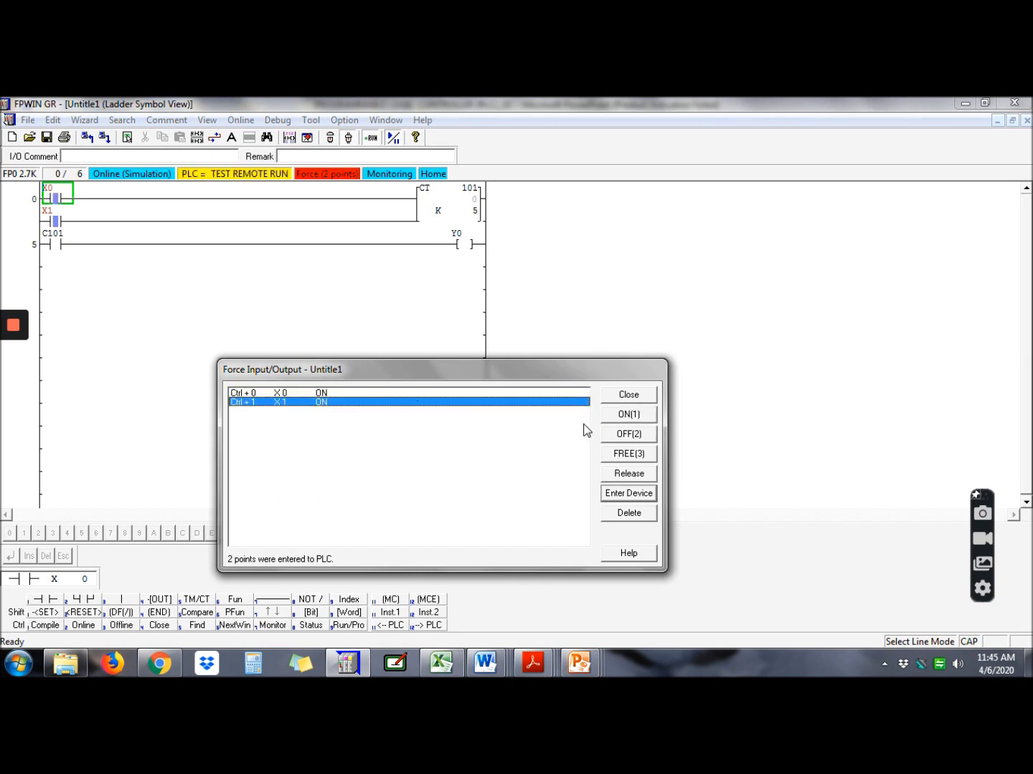
left_click(628, 434)
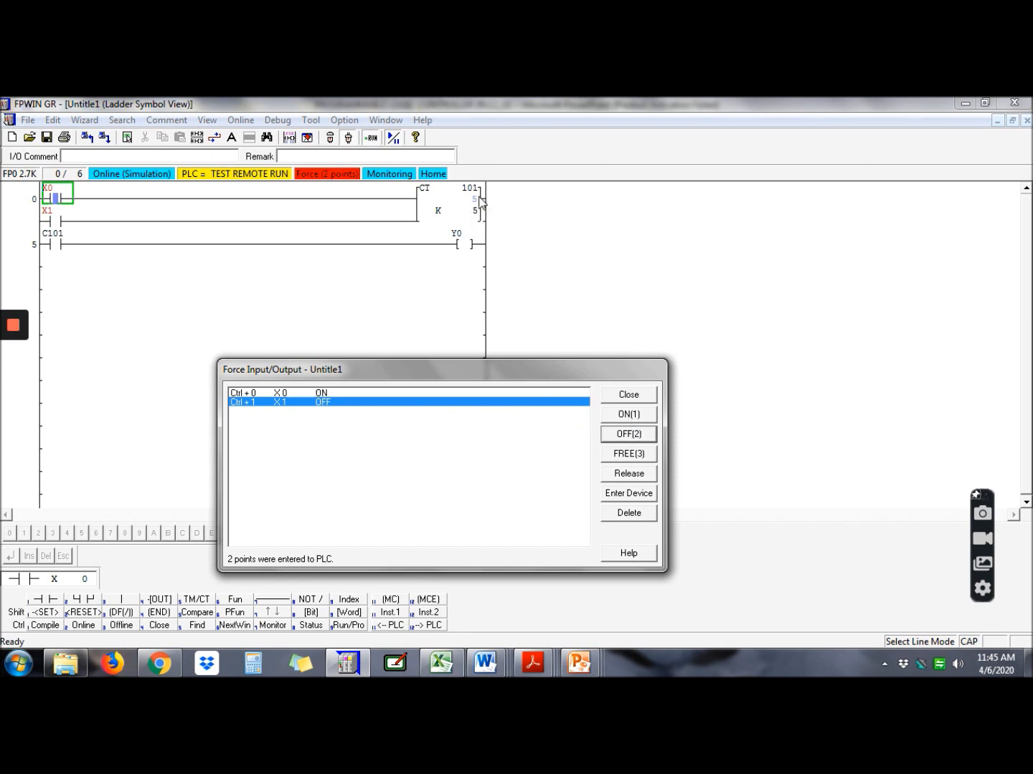
mouse_move(486, 189)
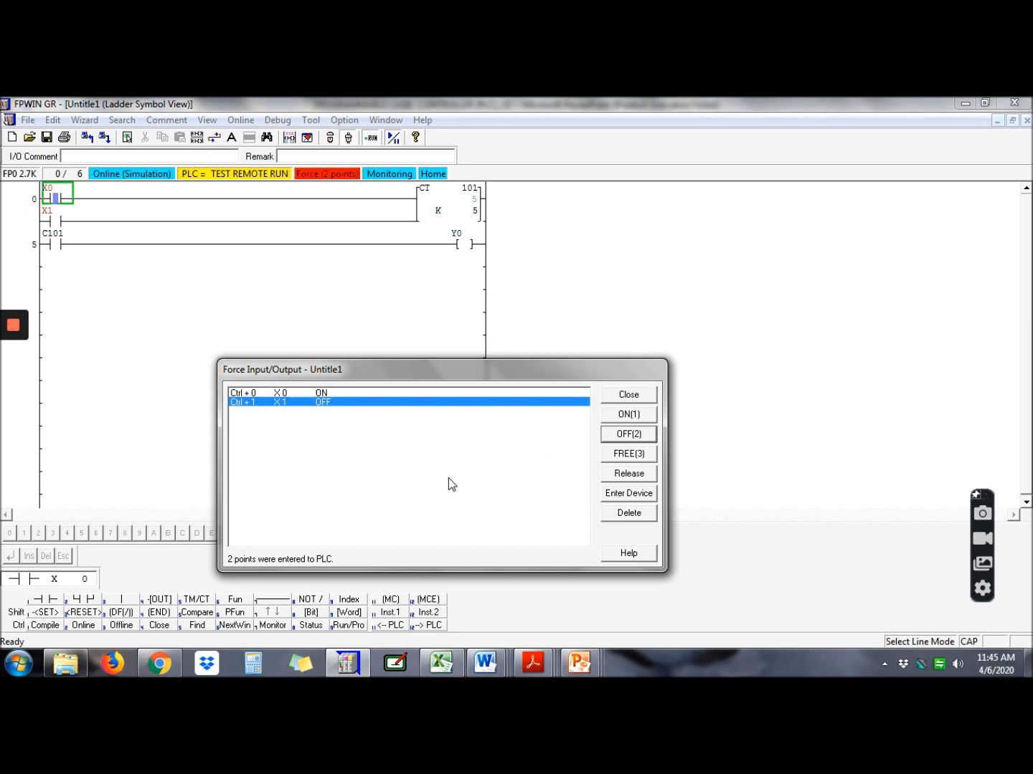
mouse_move(459, 471)
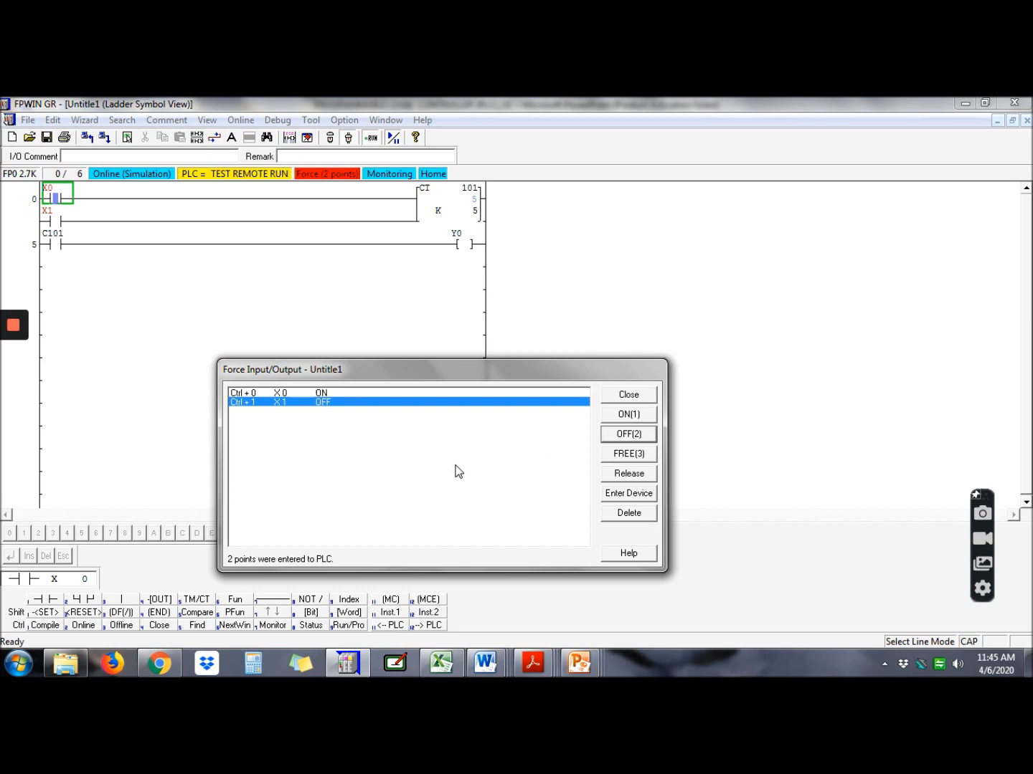
mouse_move(592, 539)
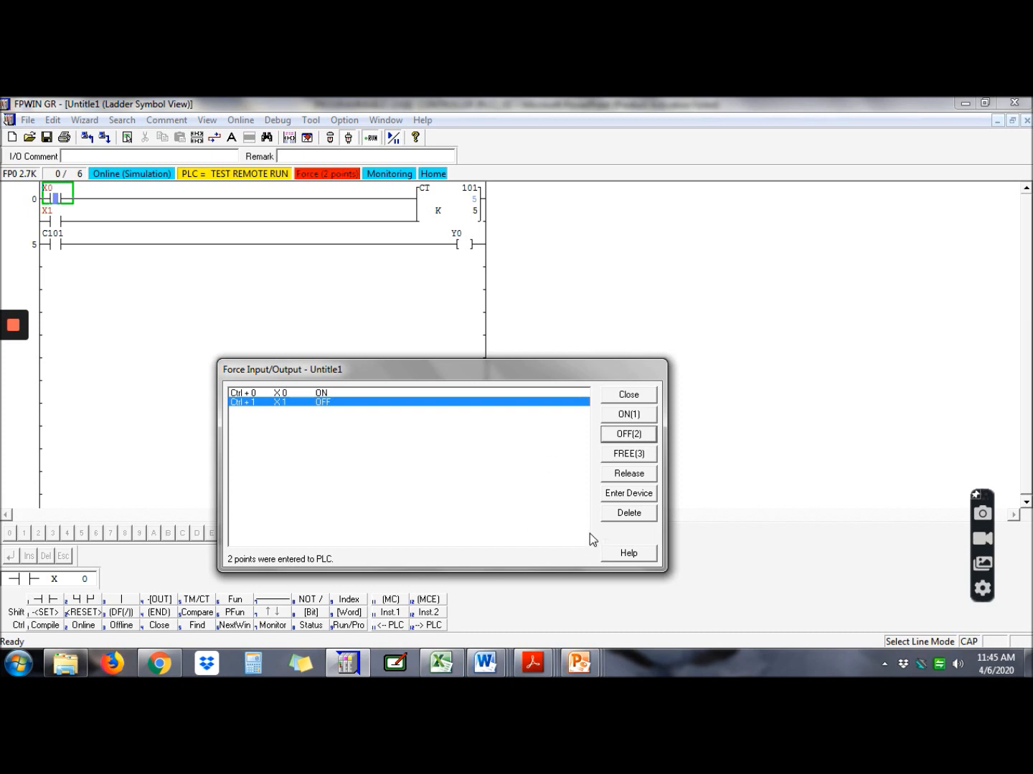
mouse_move(556, 508)
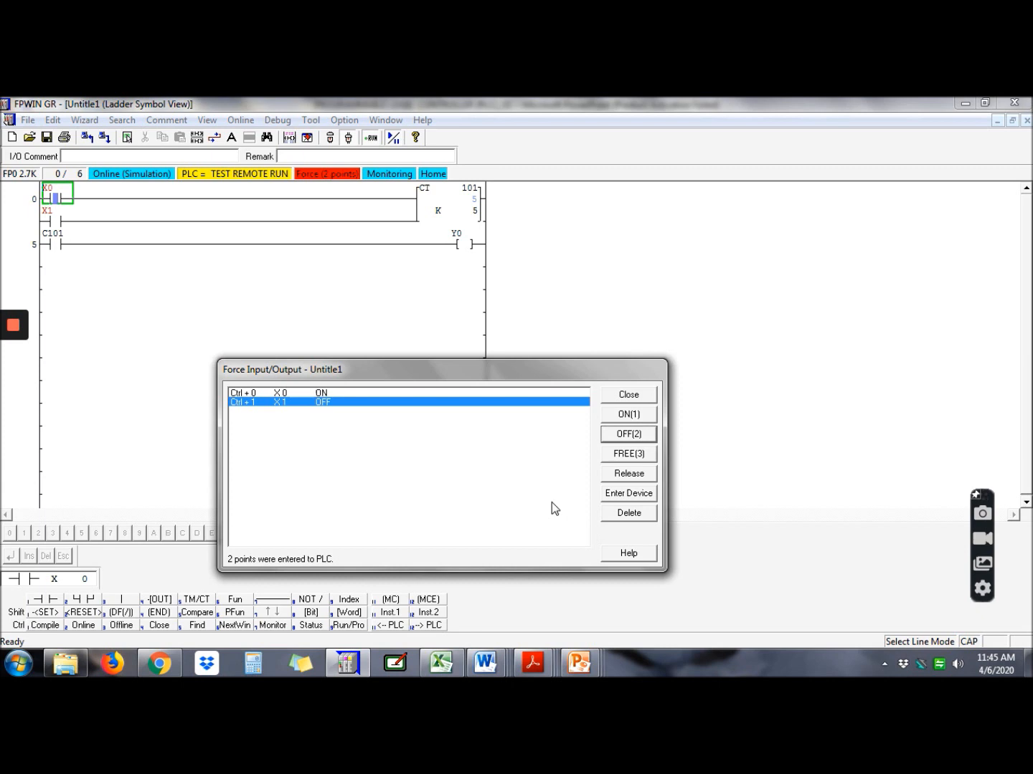